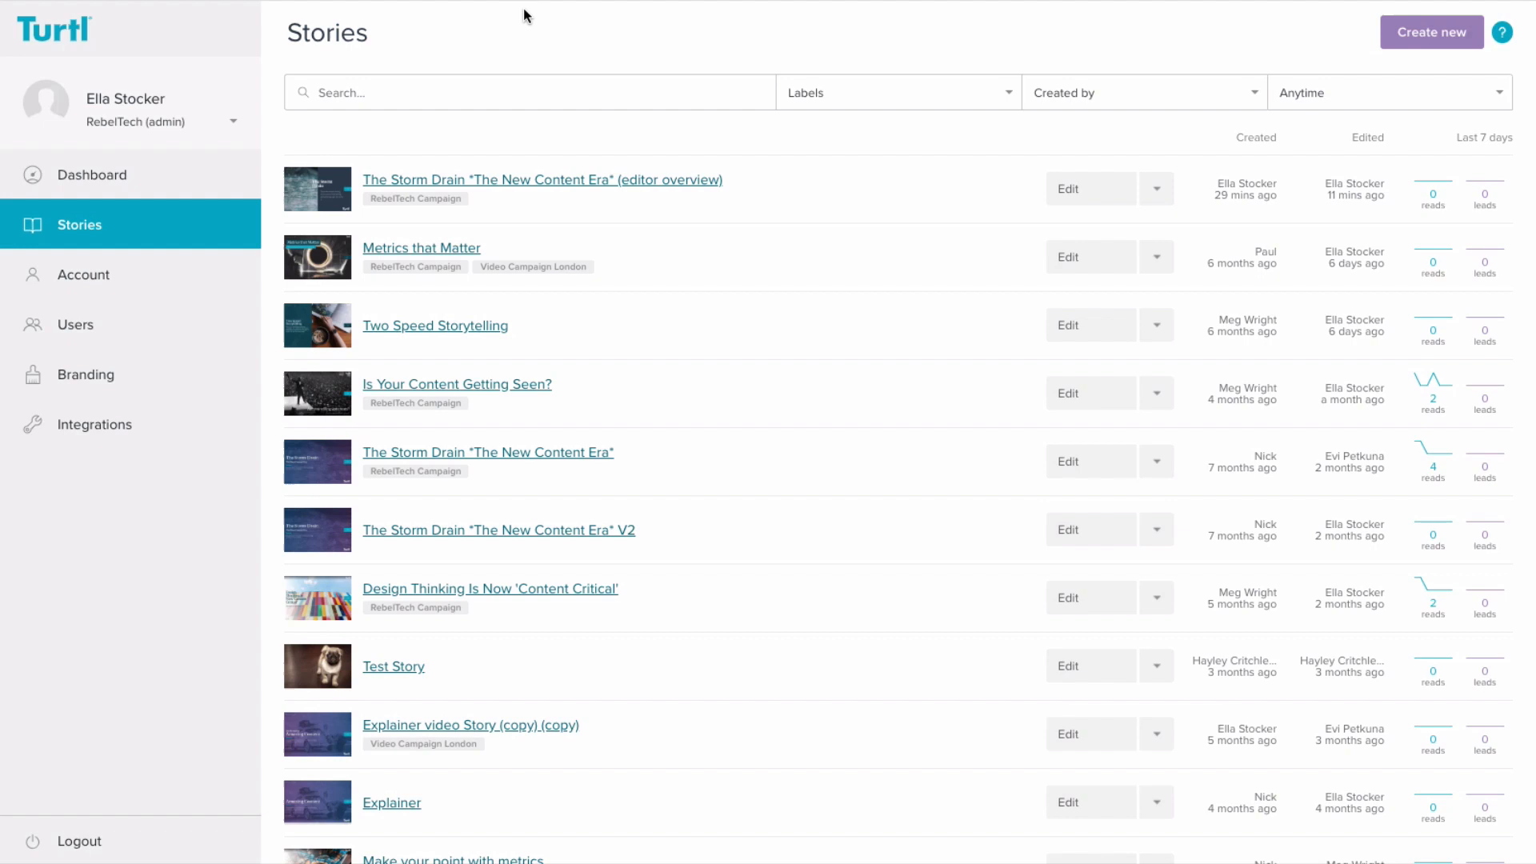
- Open the 'Open and closed minds' story from the Stories dashboard
{"action": "left_click", "coordinate": [541, 179]}
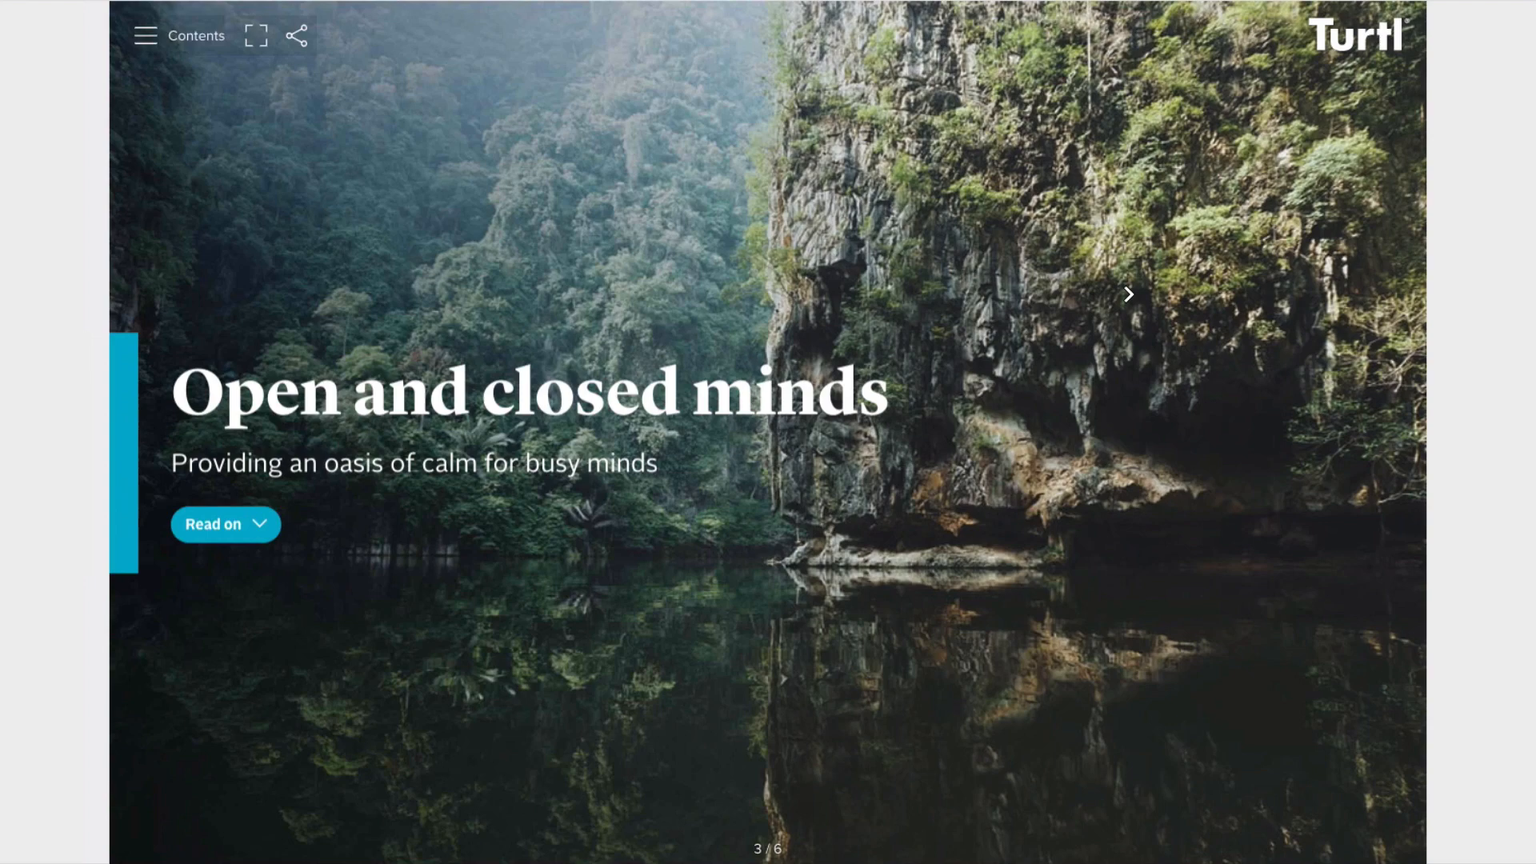
- Browse the pages, read 'What happens when we read?', then close the reader
{"action": "left_click", "coordinate": [1126, 294]}
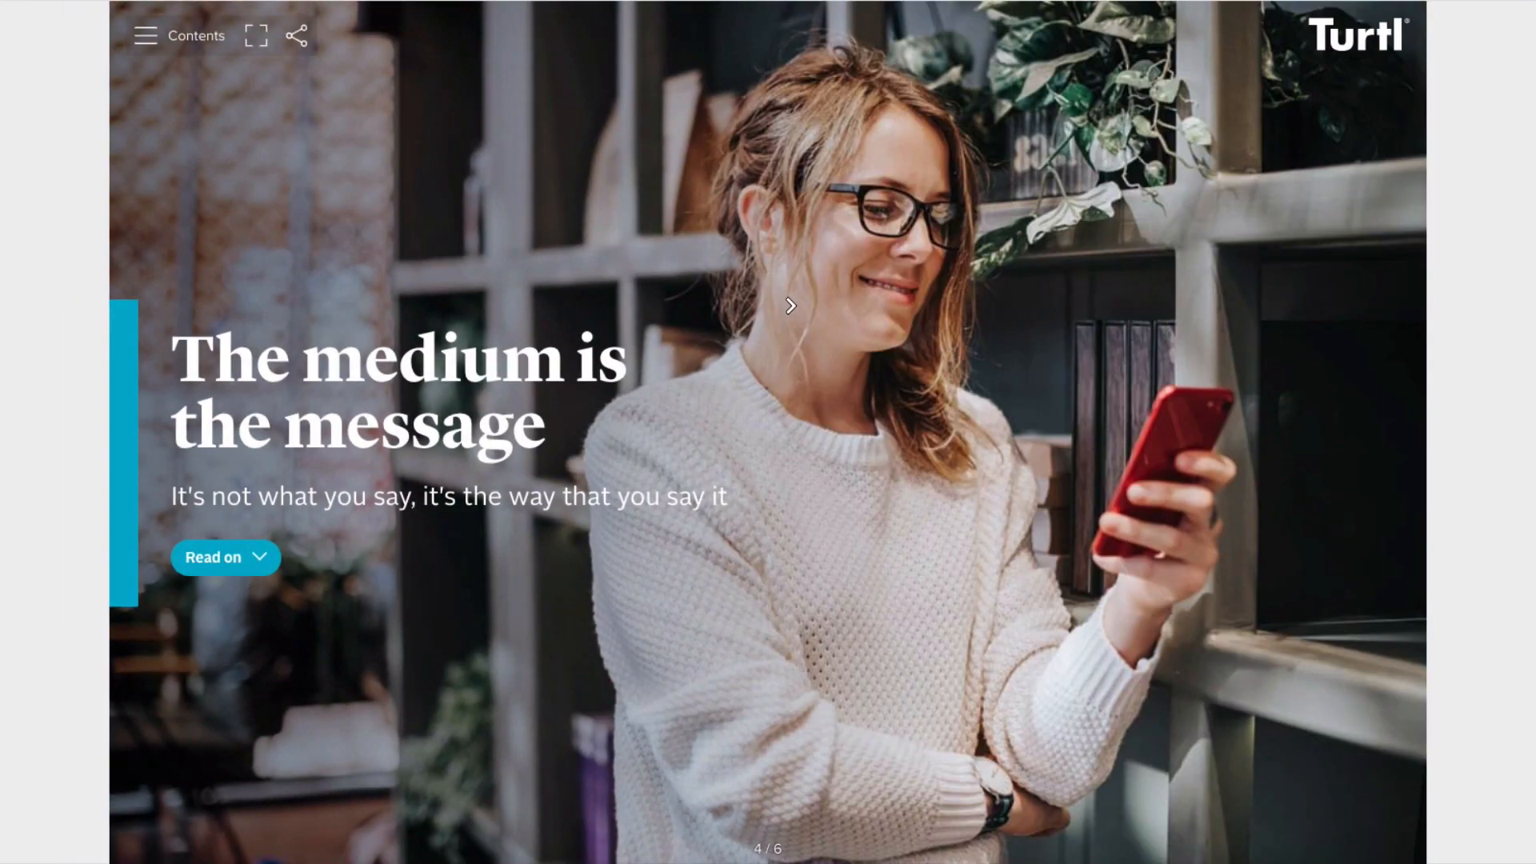
{"action": "left_click", "coordinate": [789, 305]}
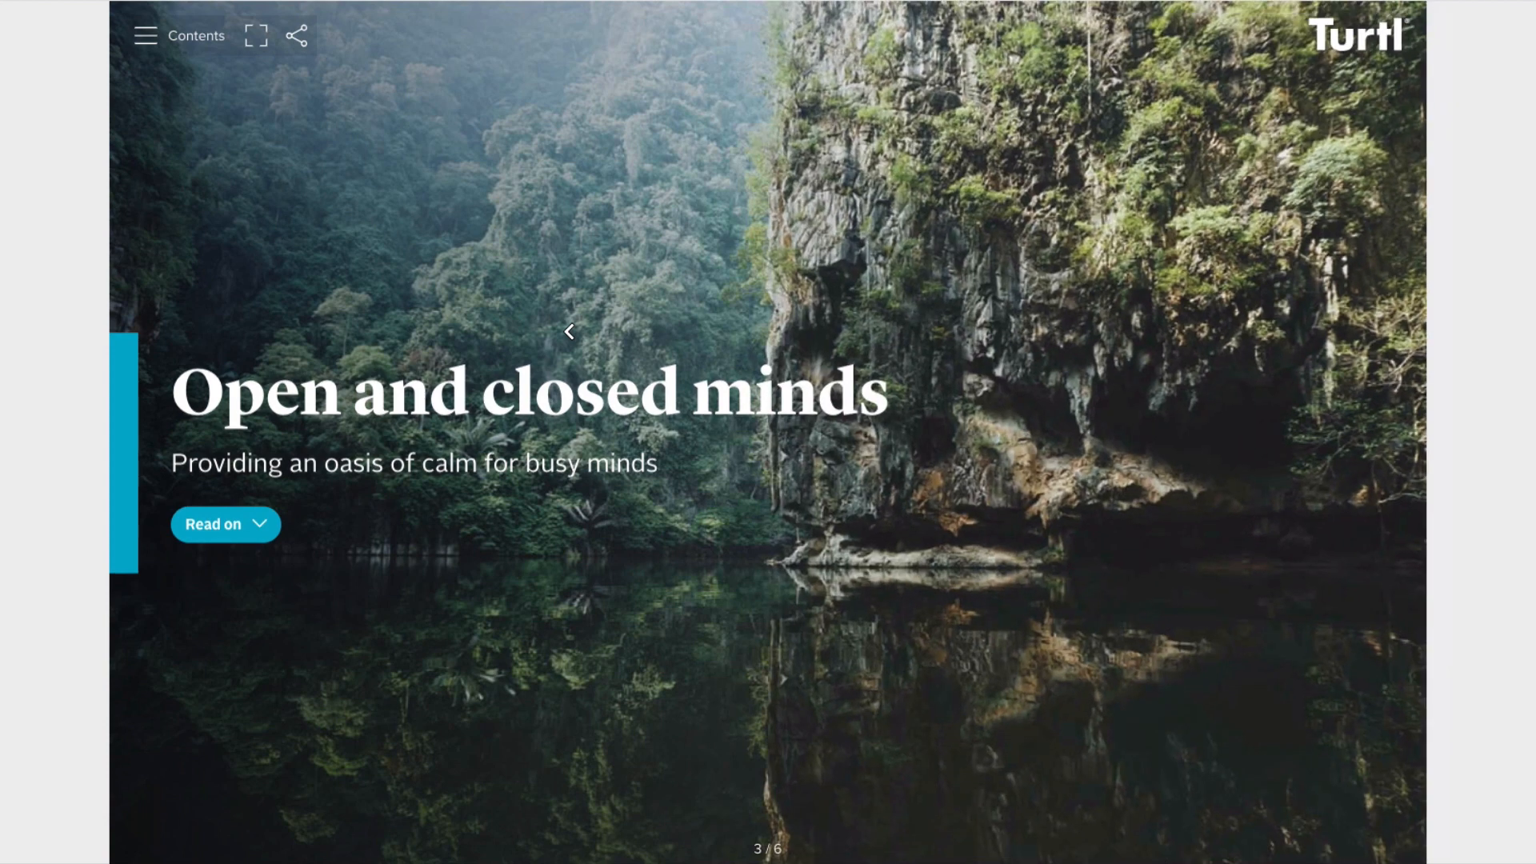
{"action": "left_click", "coordinate": [567, 331]}
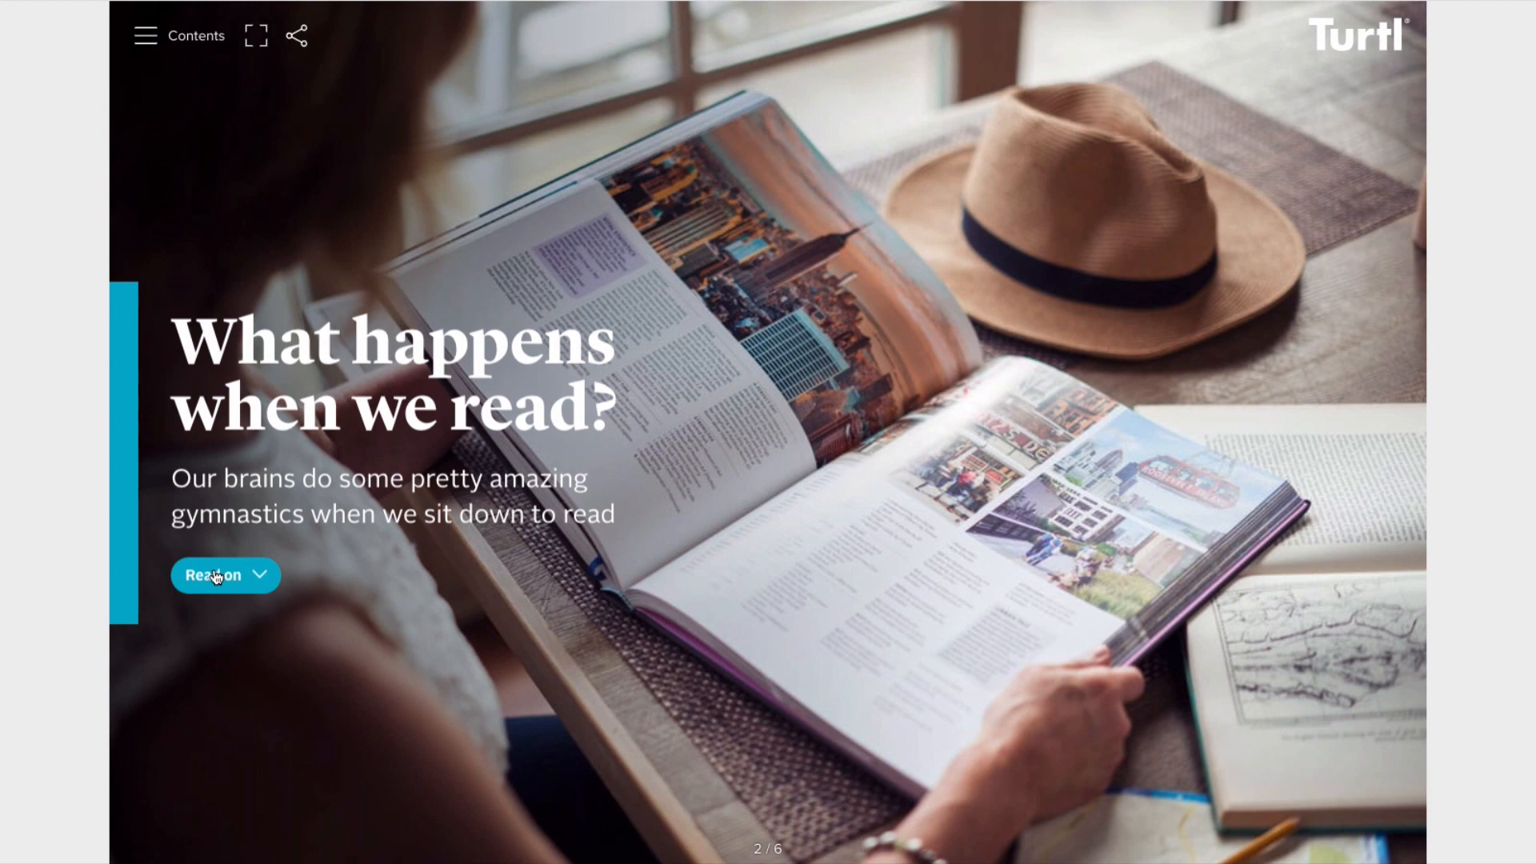
{"action": "left_click", "coordinate": [213, 575]}
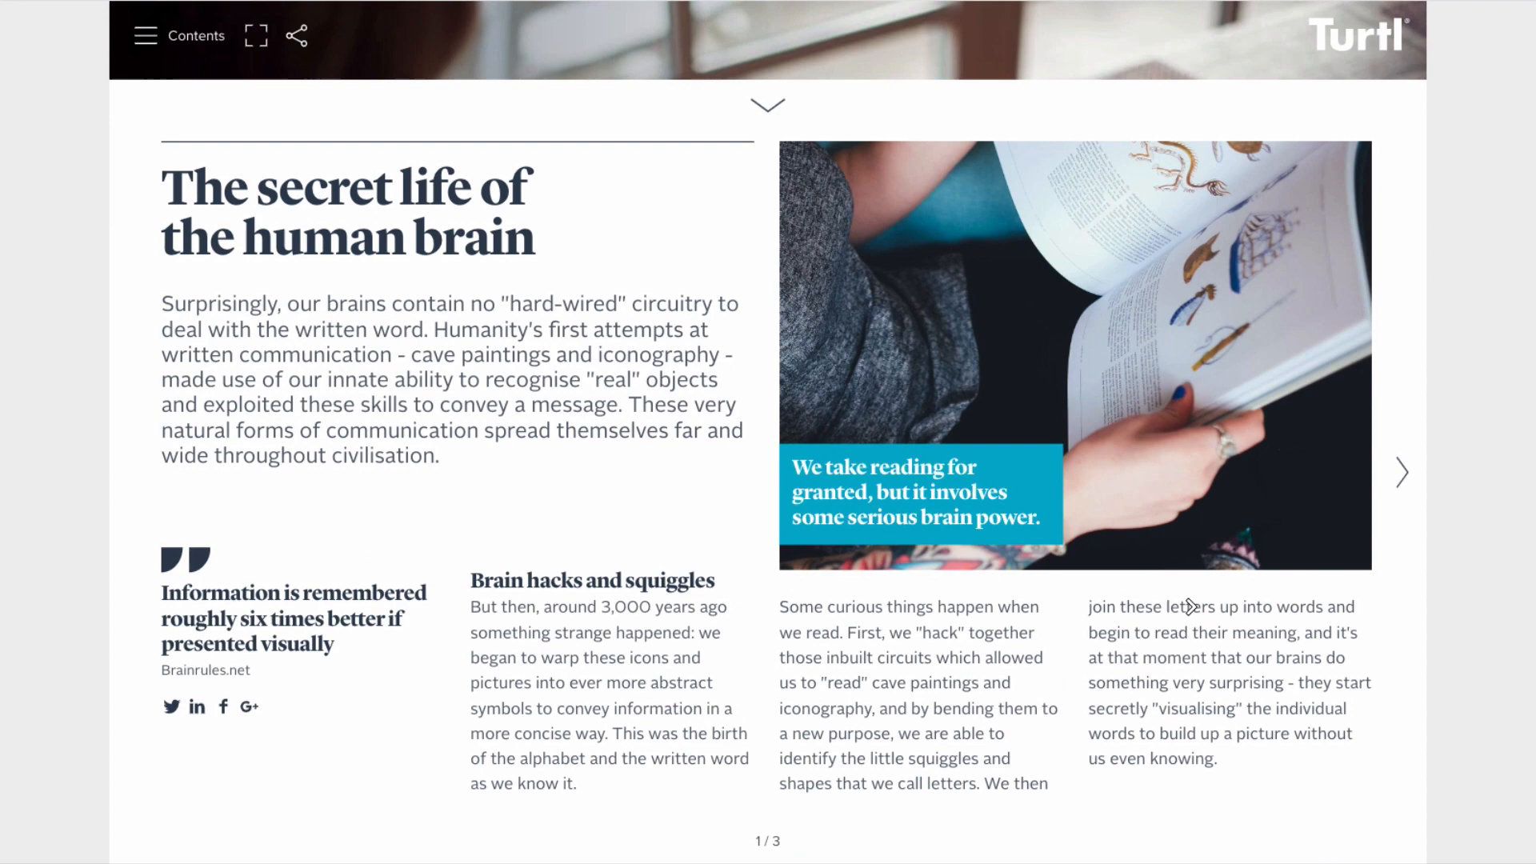
{"action": "left_click", "coordinate": [1400, 472]}
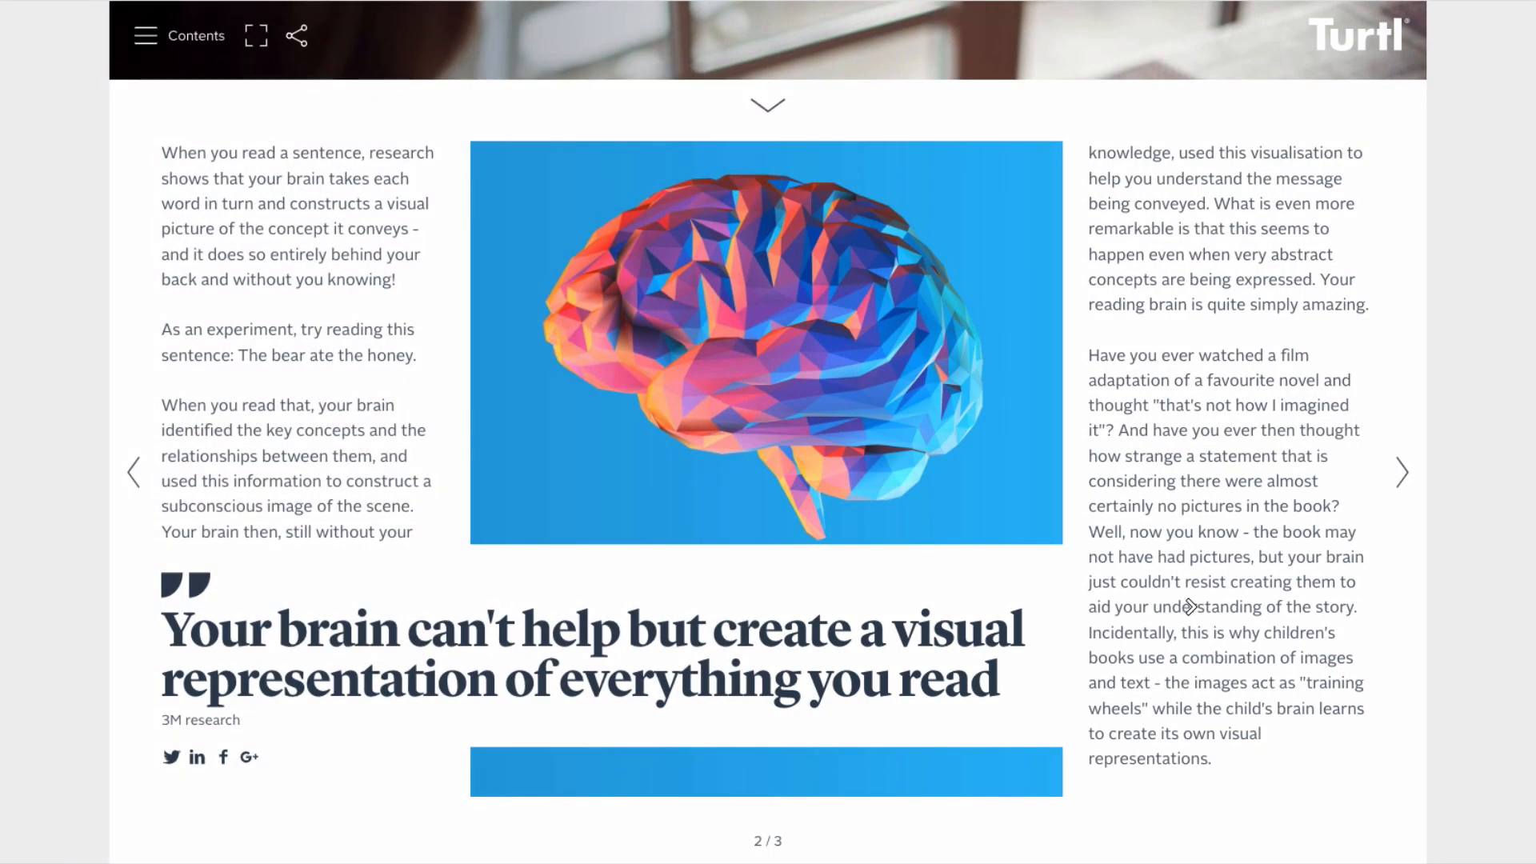
{"action": "left_click", "coordinate": [1401, 472]}
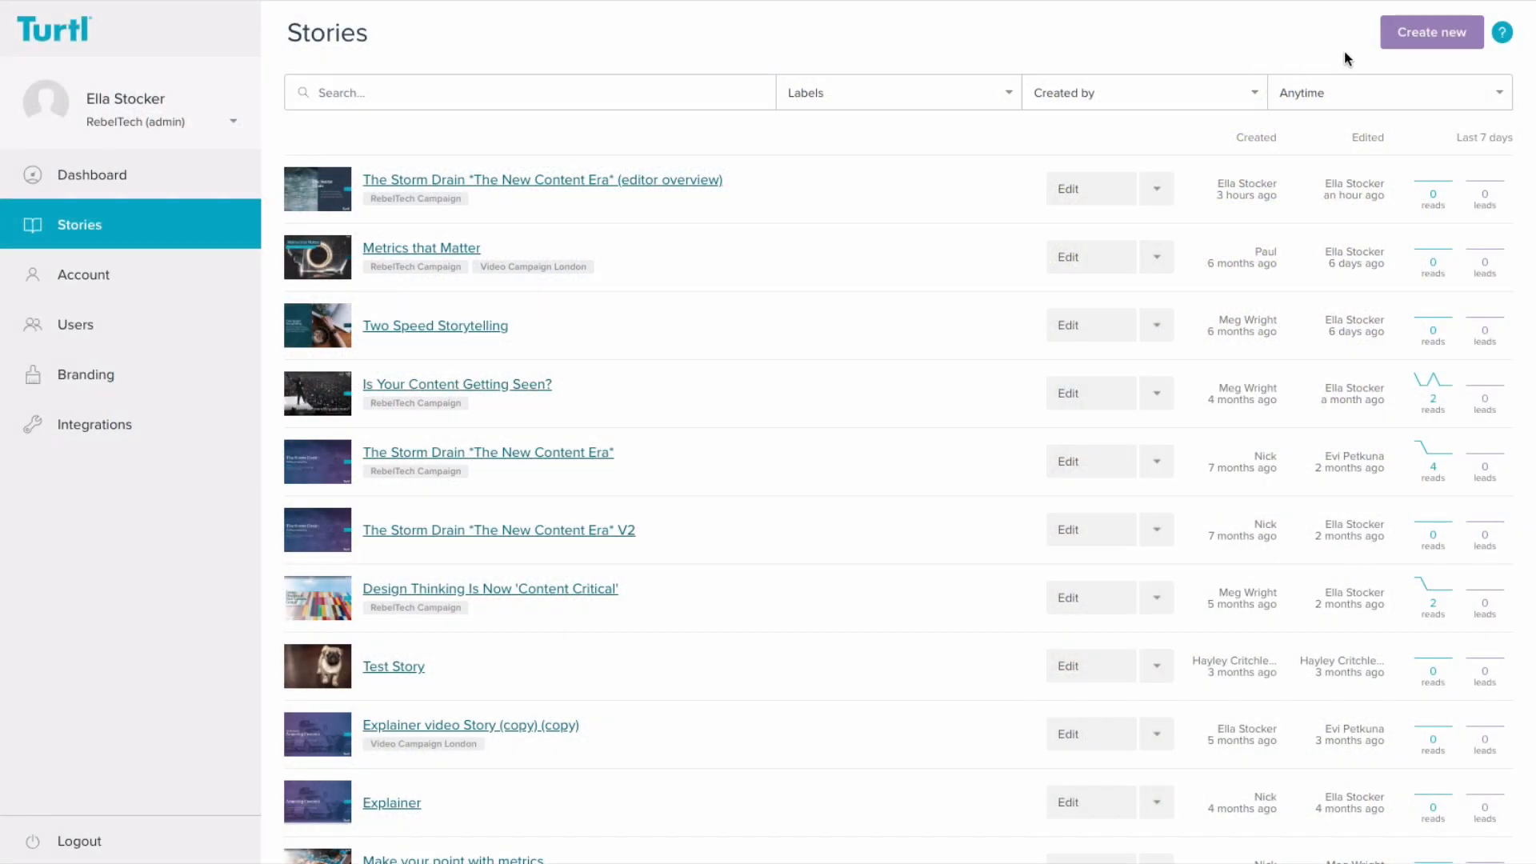
- Create a new story with the heading 'The Storm Drain' in Fade cover style
{"action": "left_click", "coordinate": [1431, 32]}
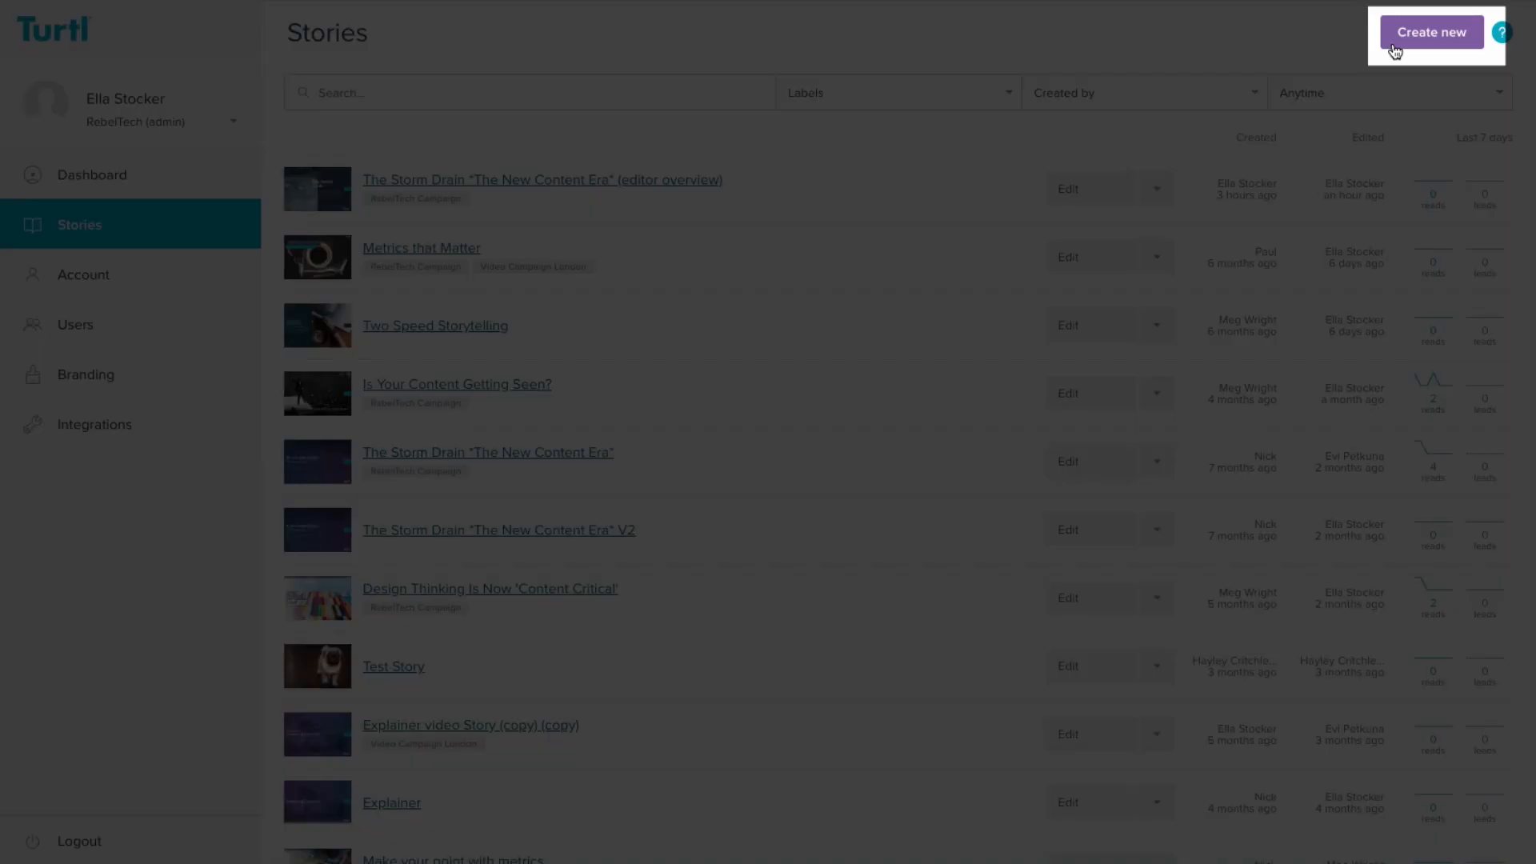
{"action": "left_click", "coordinate": [1431, 31]}
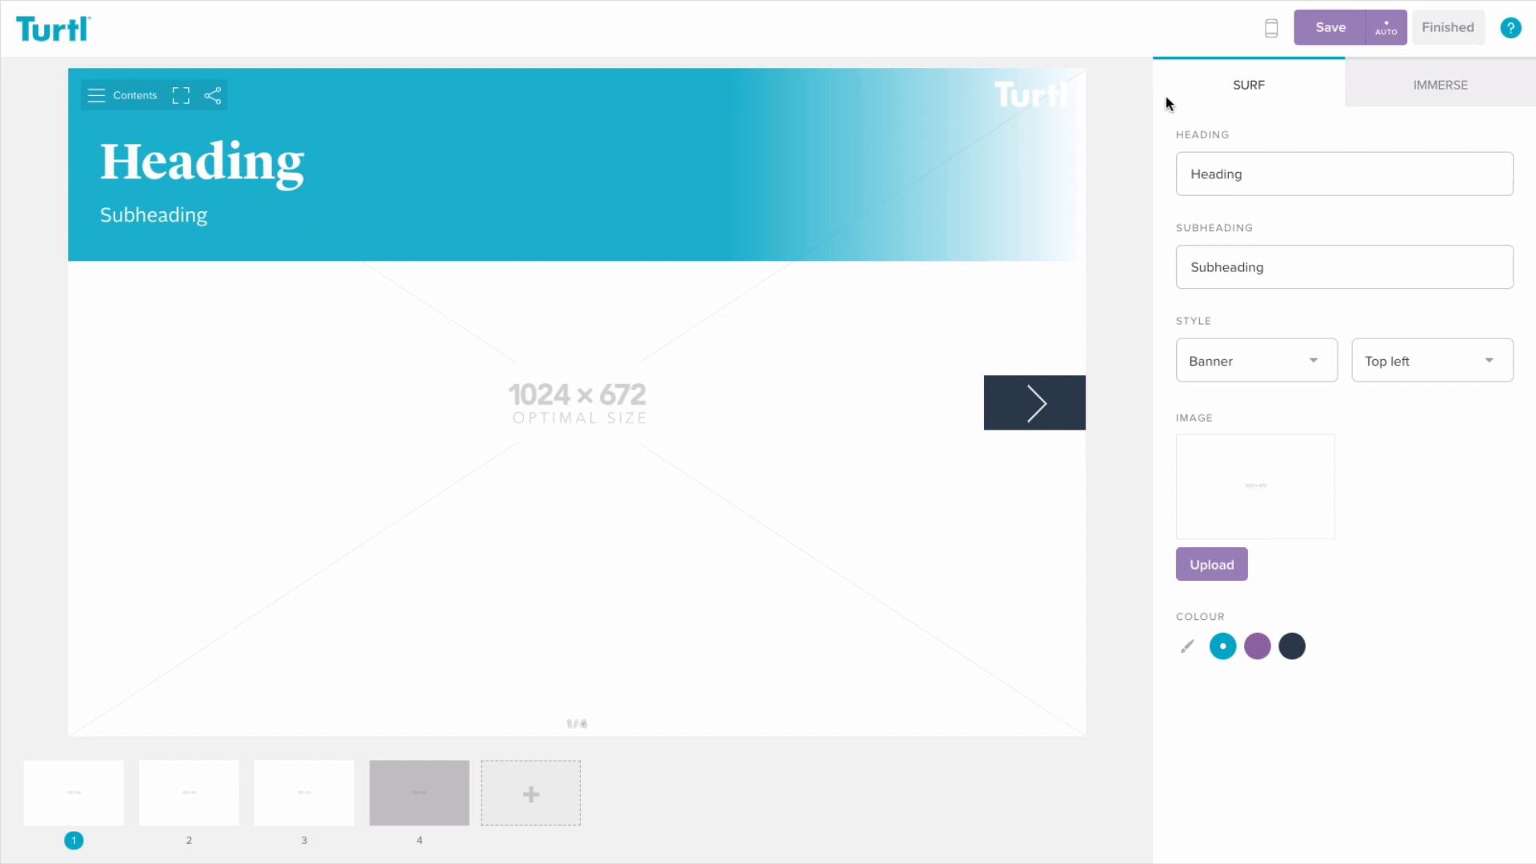
{"action": "type", "text": "The Storm Drain"}
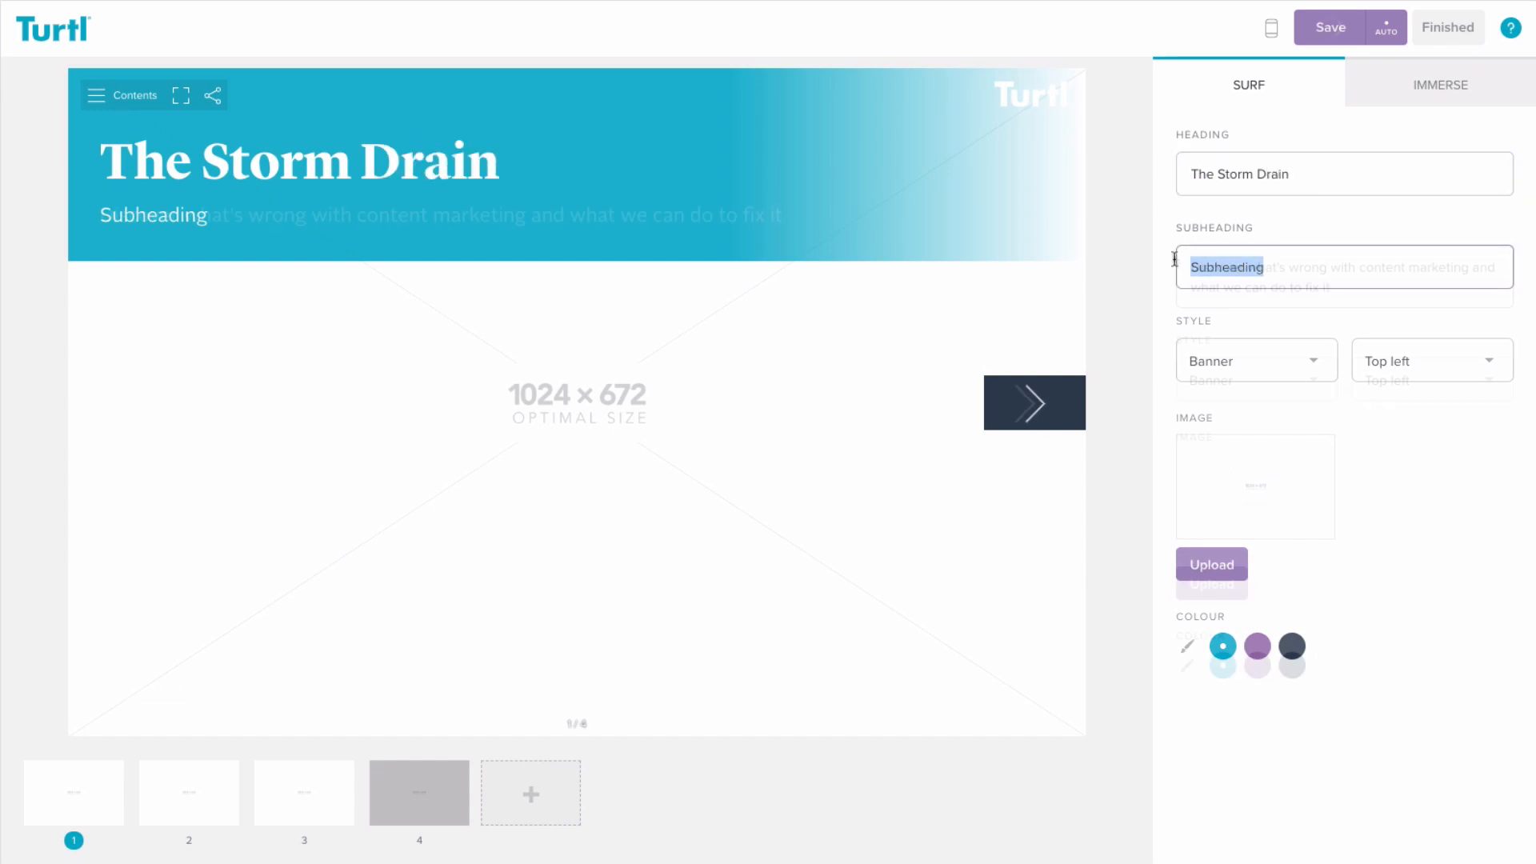
{"action": "left_click", "coordinate": [1256, 360]}
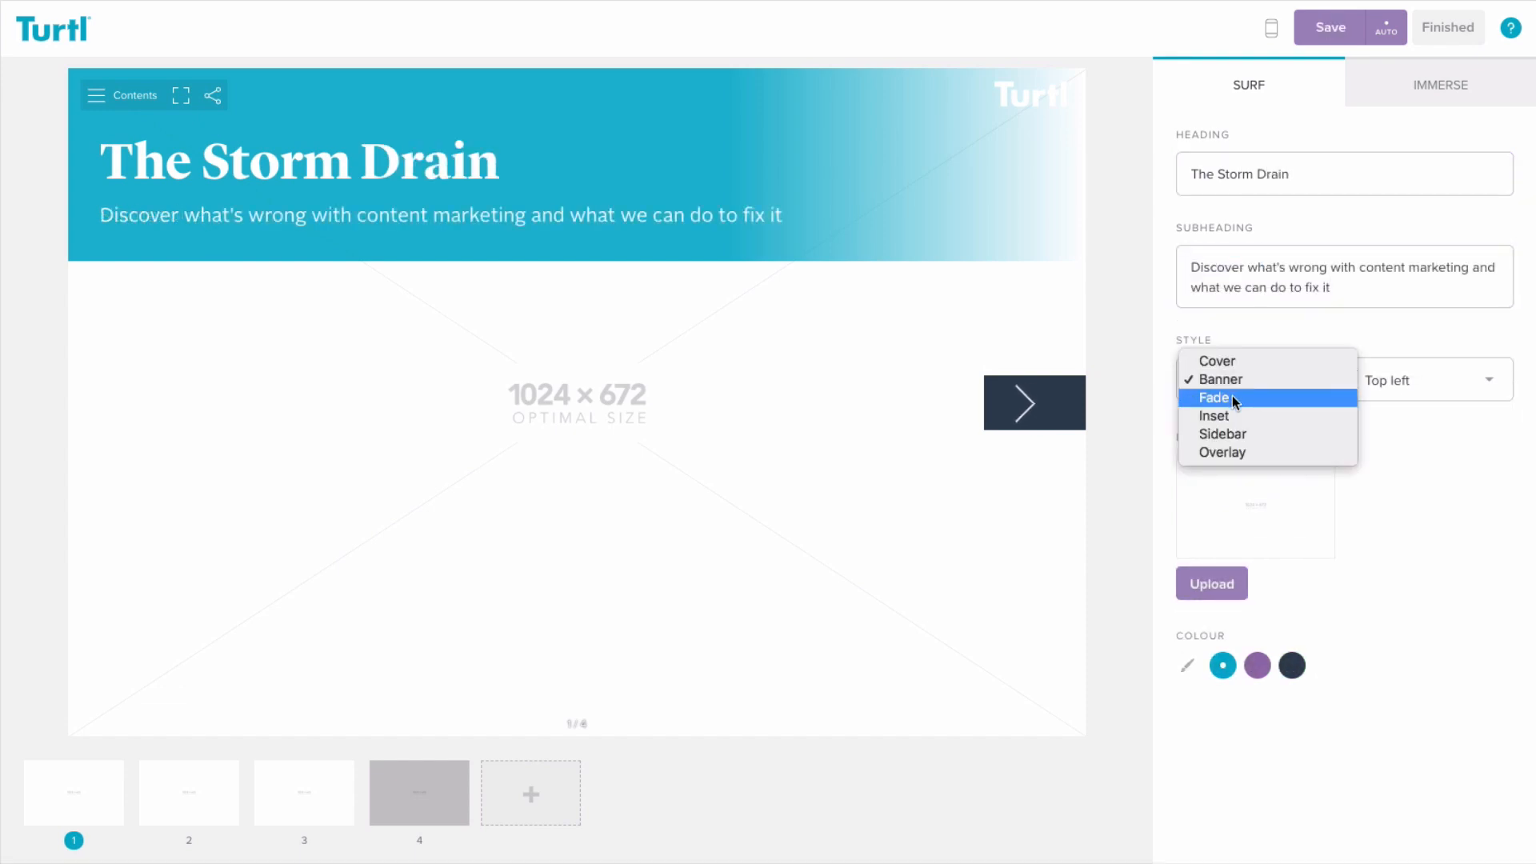
{"action": "left_click", "coordinate": [1213, 398]}
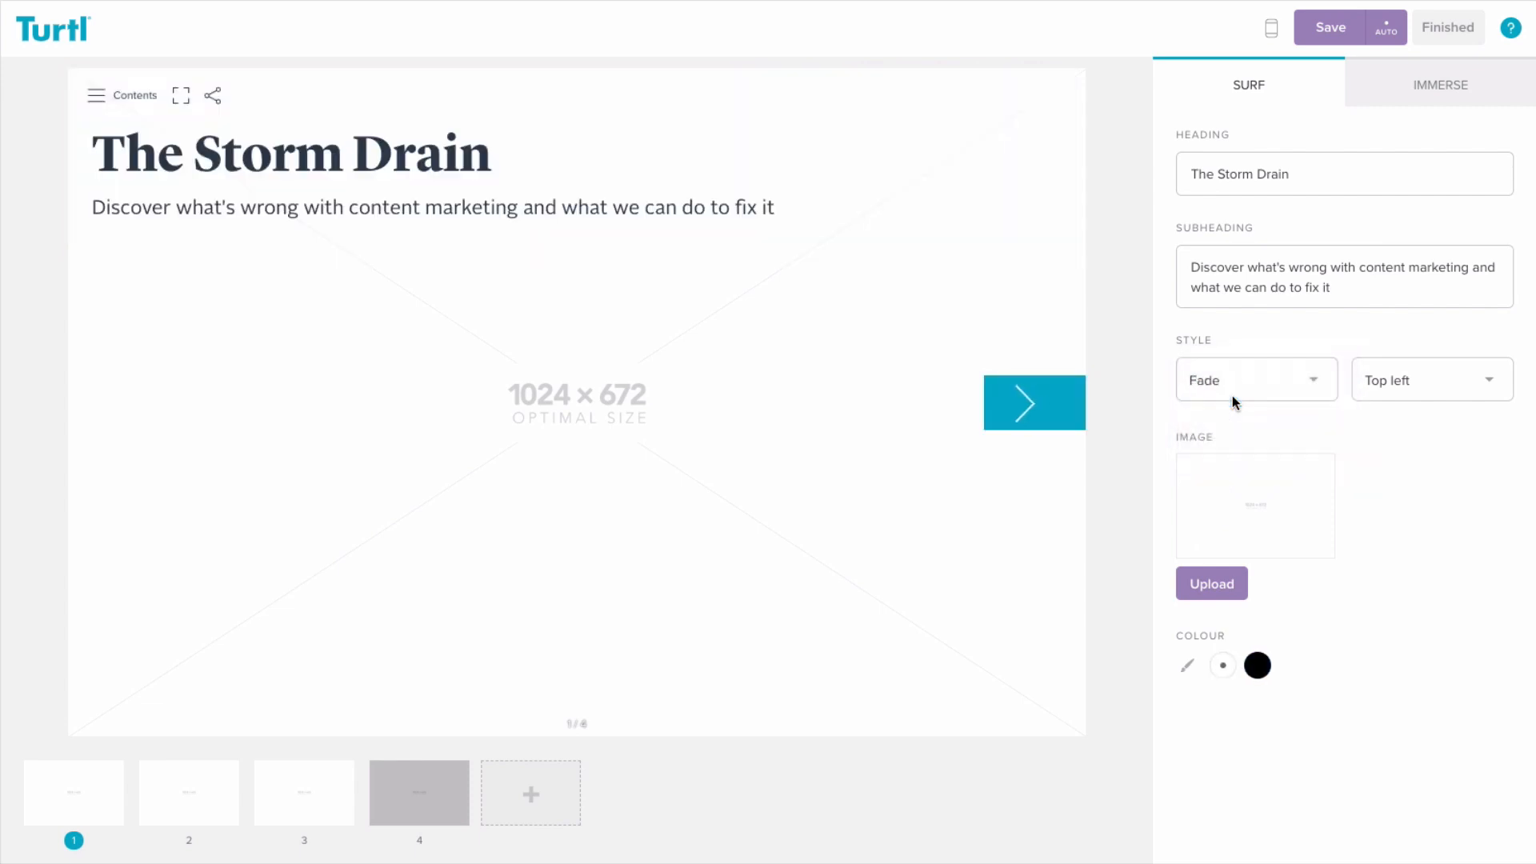
{"action": "left_click", "coordinate": [1210, 584]}
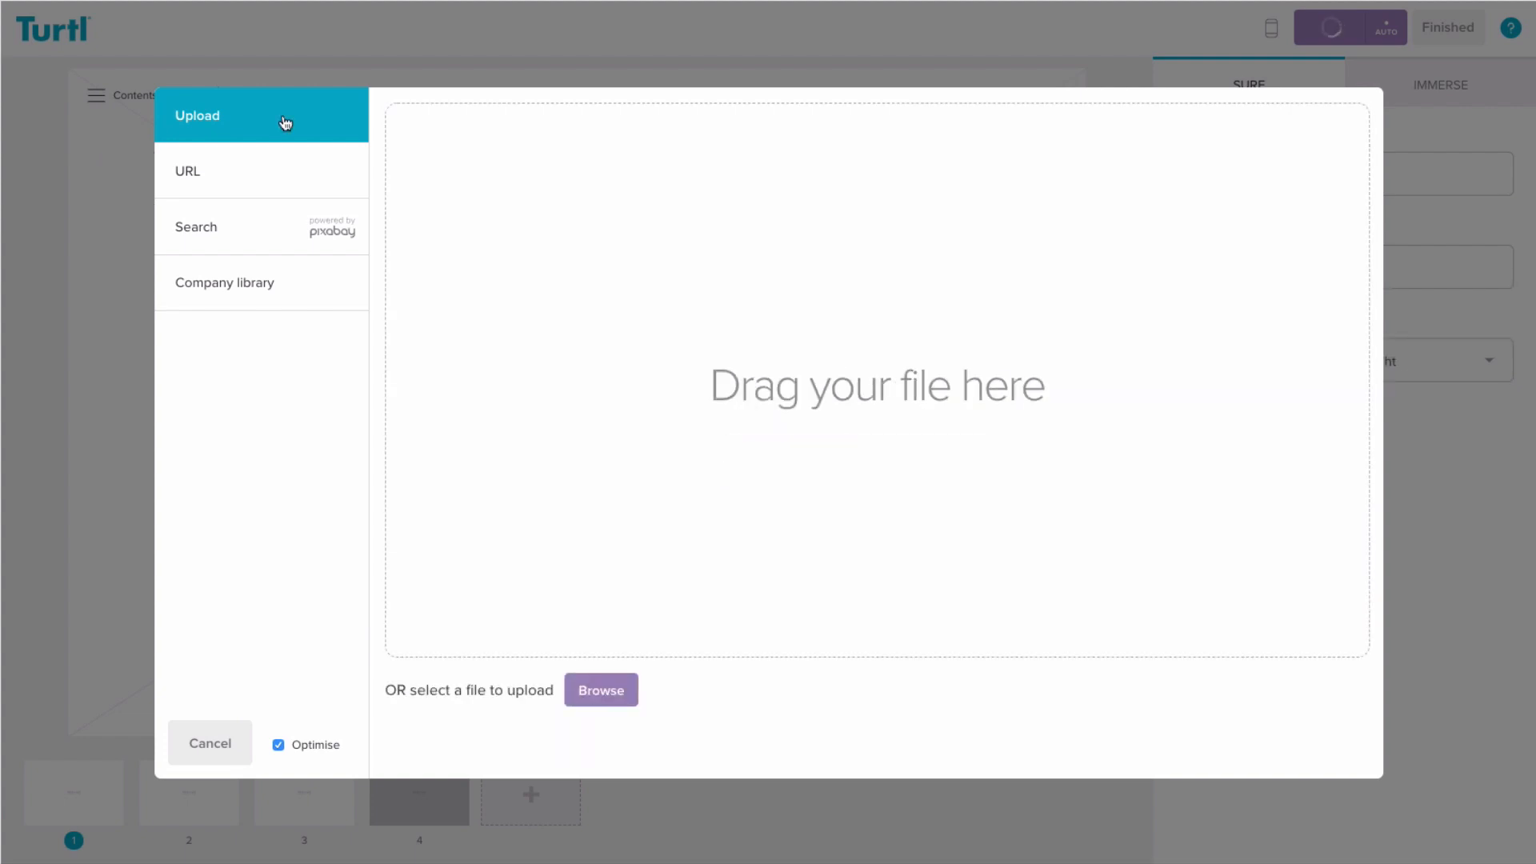
- Choose the dark storm photo of a figure with an umbrella as the cover
{"action": "left_click", "coordinate": [187, 170]}
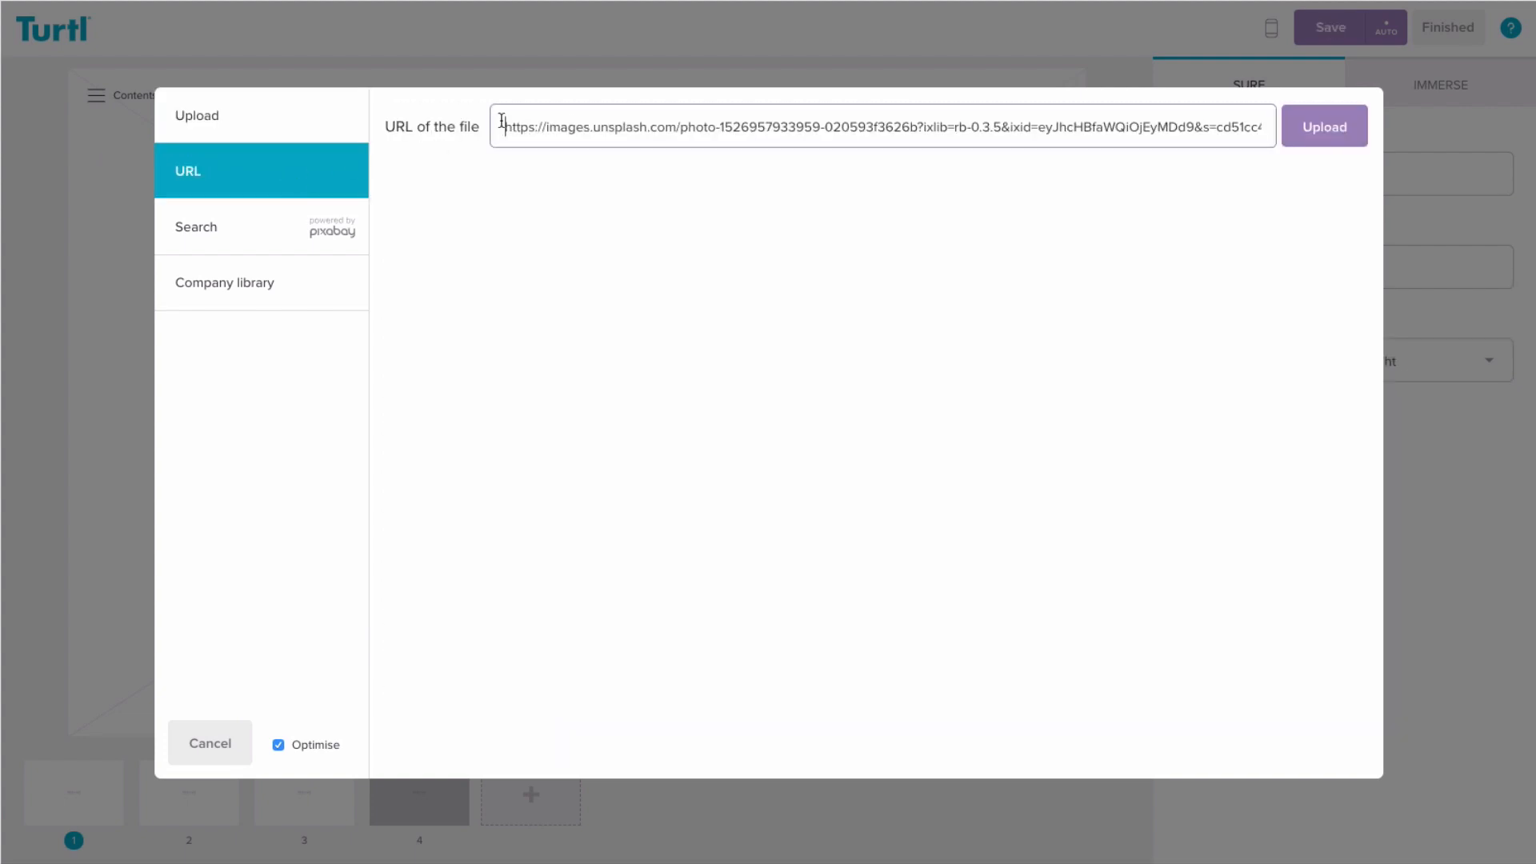
{"action": "left_click", "coordinate": [1323, 125]}
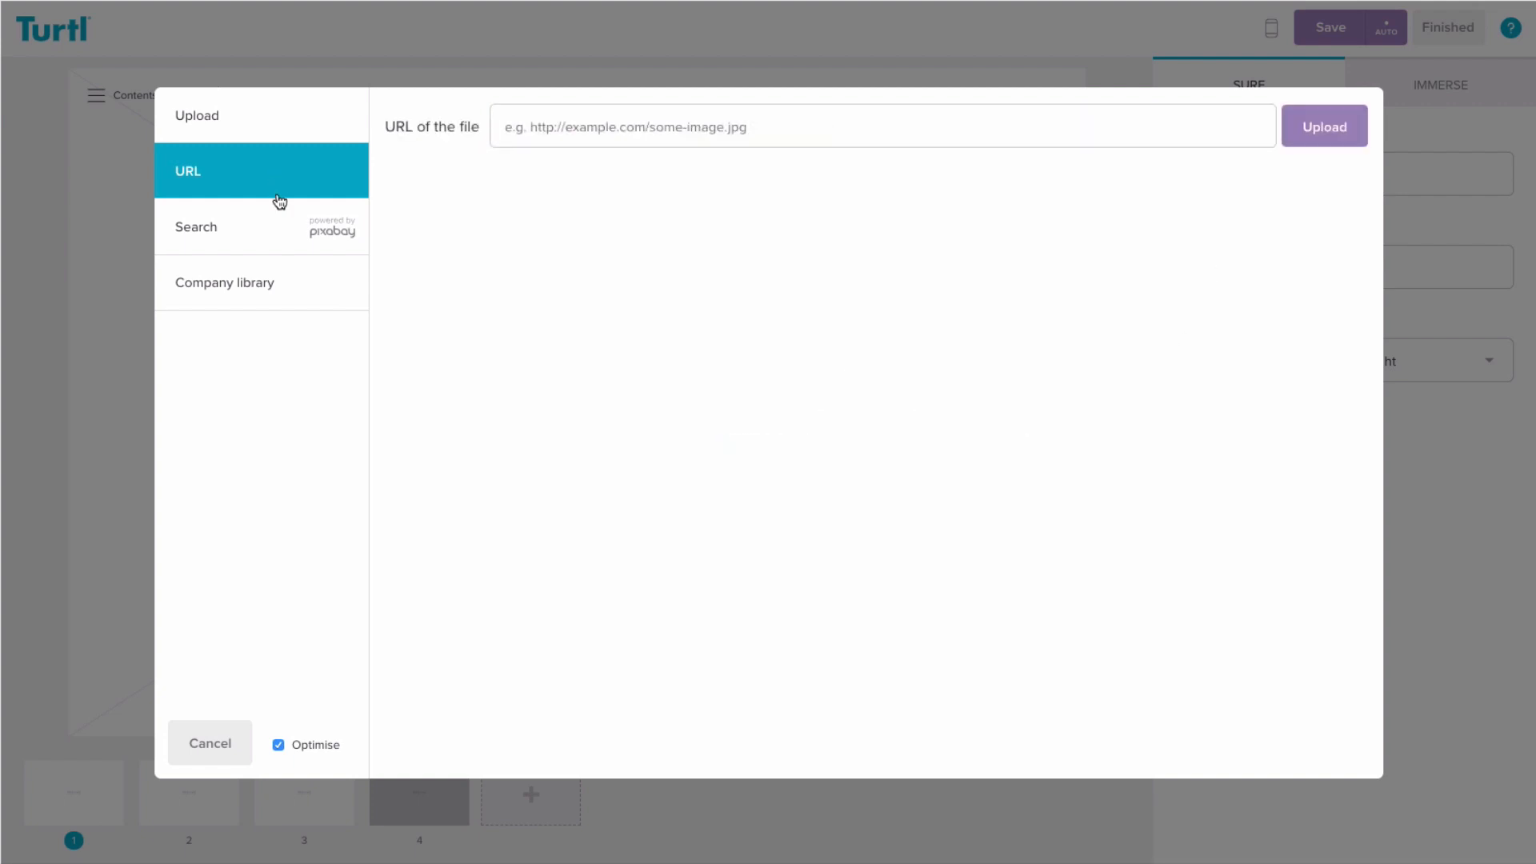
{"action": "left_click", "coordinate": [196, 226]}
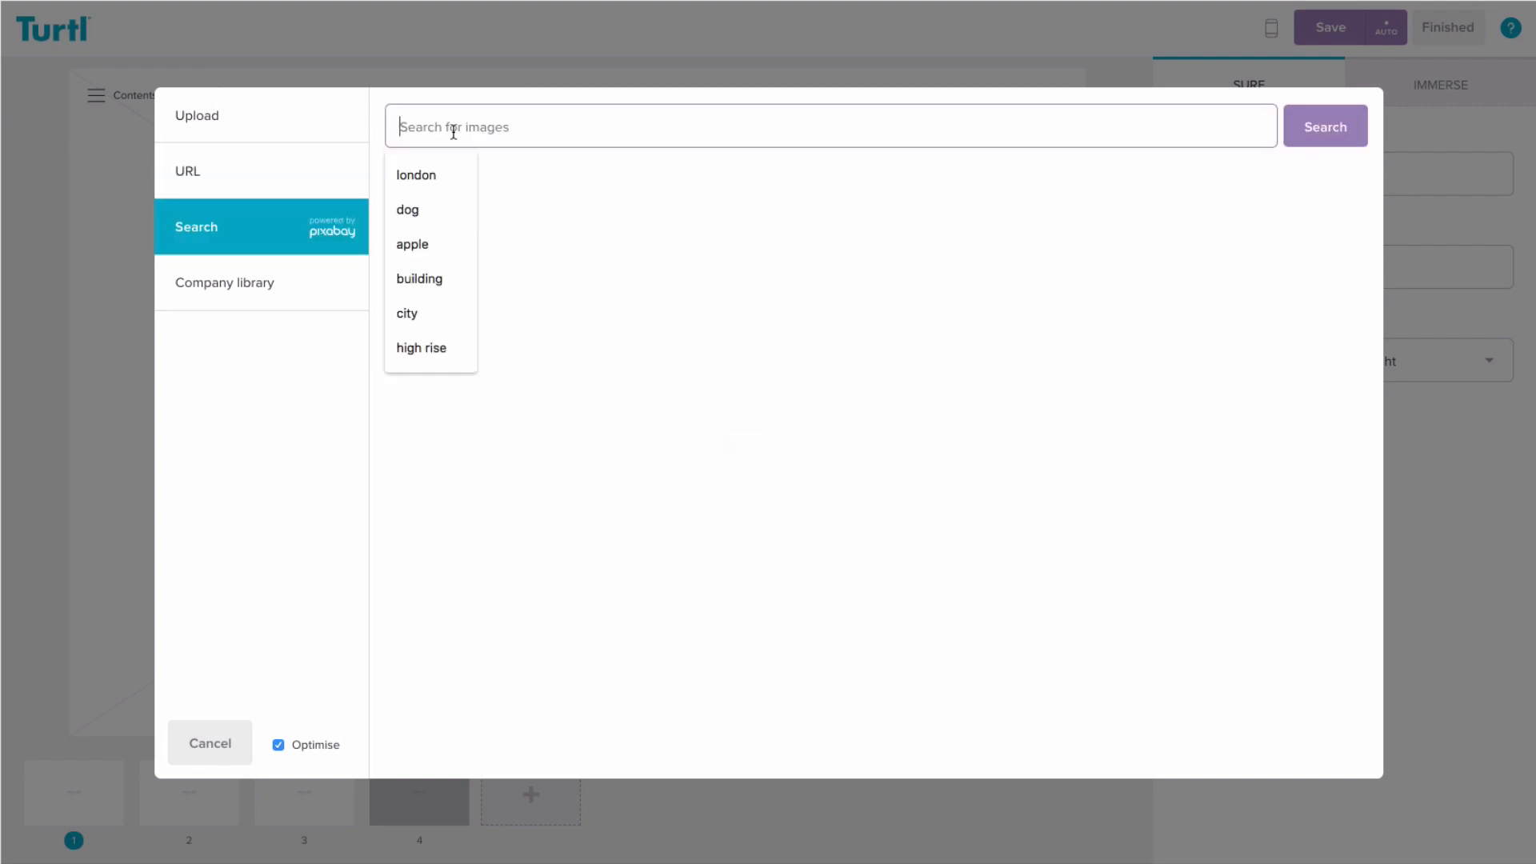
{"action": "left_click", "coordinate": [1325, 126]}
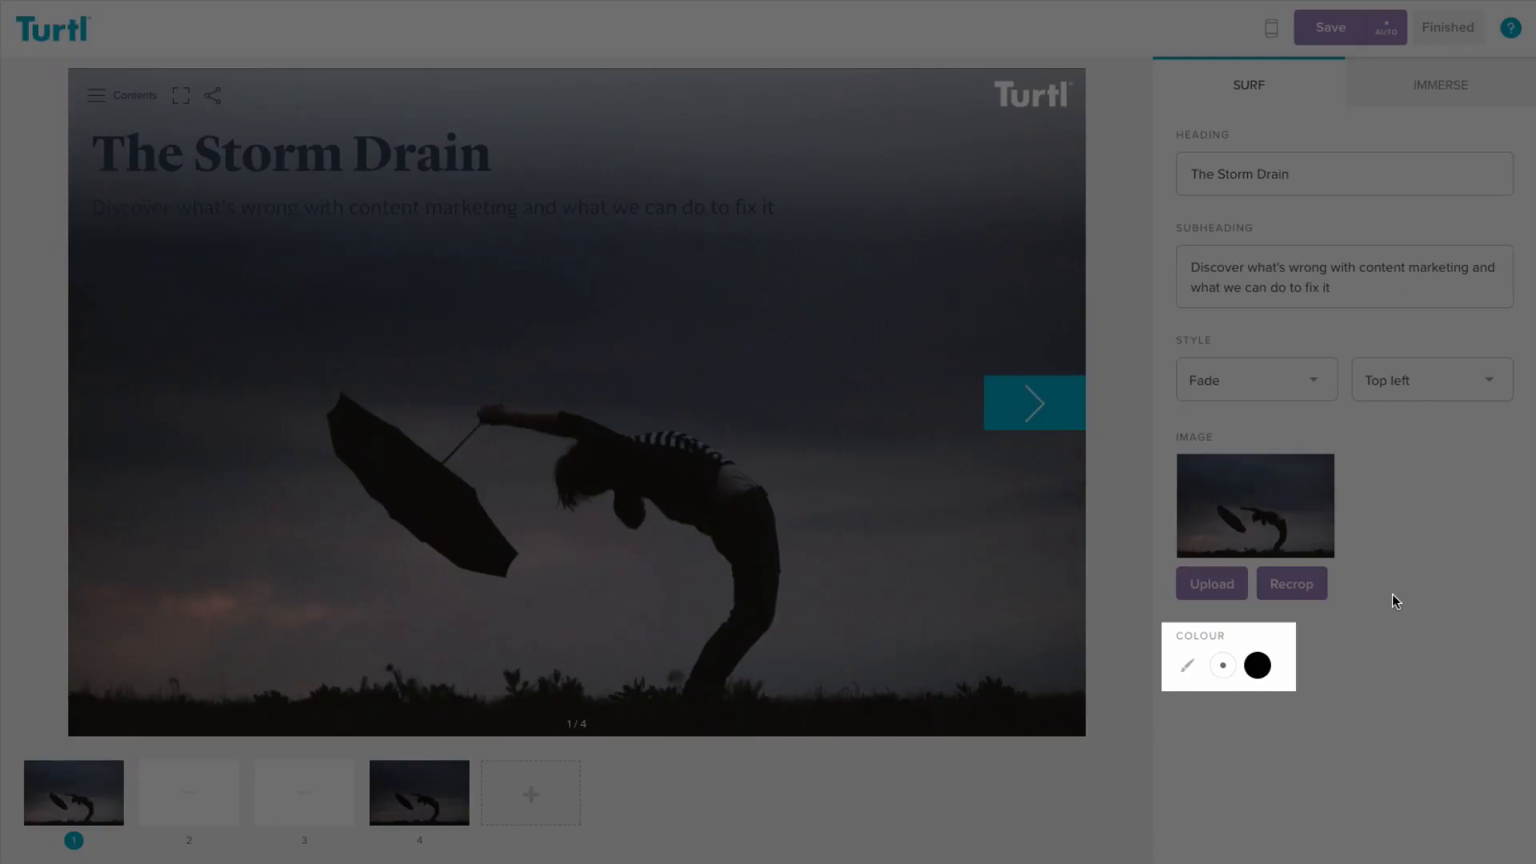
- Try Banner, Overlay and Sidebar cover styles, then return to Fade
{"action": "left_click", "coordinate": [1256, 665]}
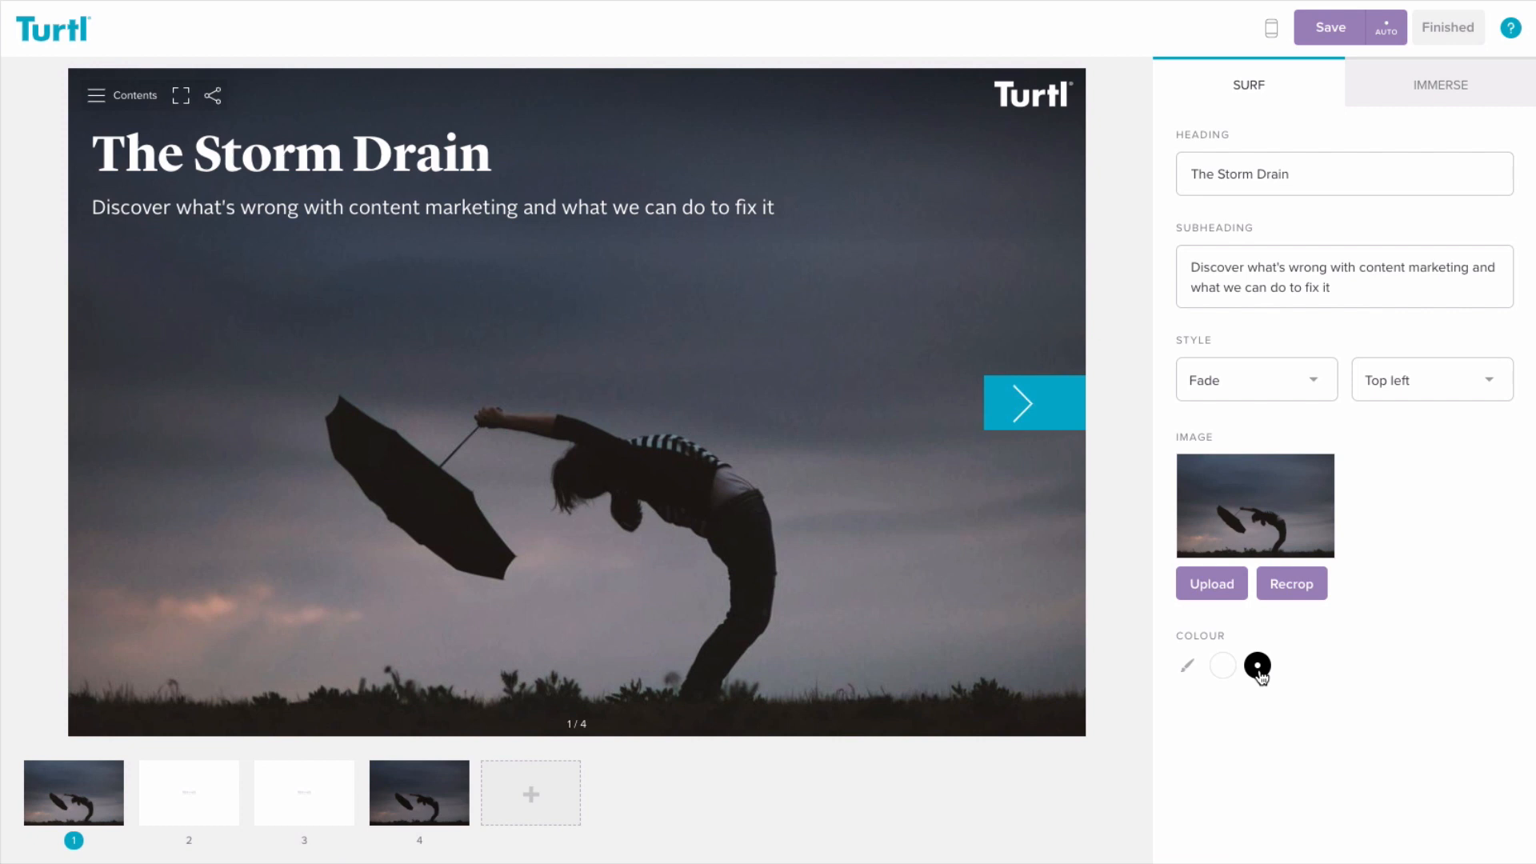
{"action": "left_click", "coordinate": [1256, 379]}
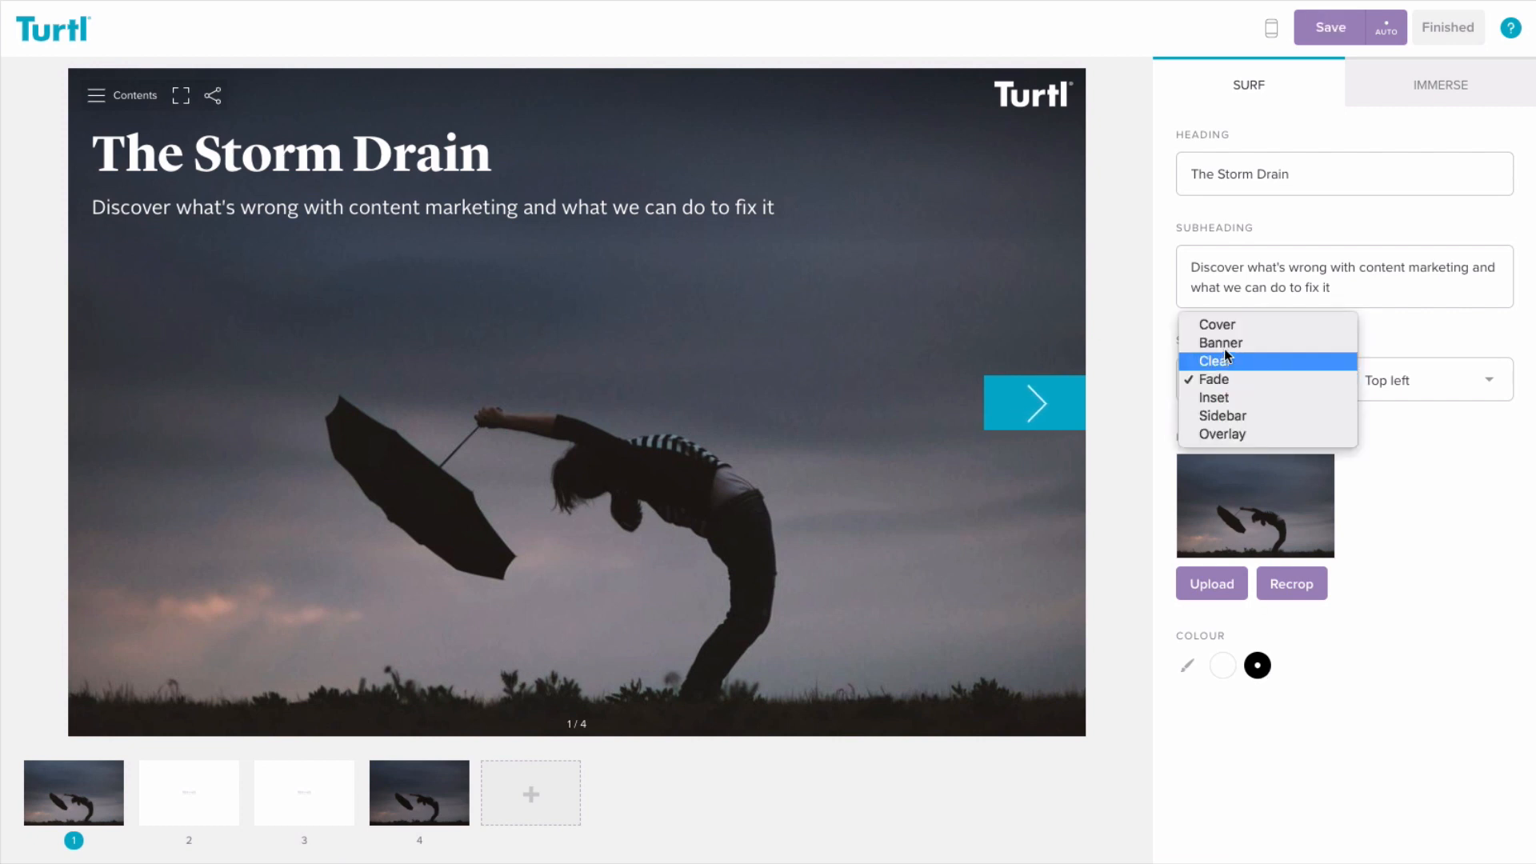
{"action": "left_click", "coordinate": [1220, 341]}
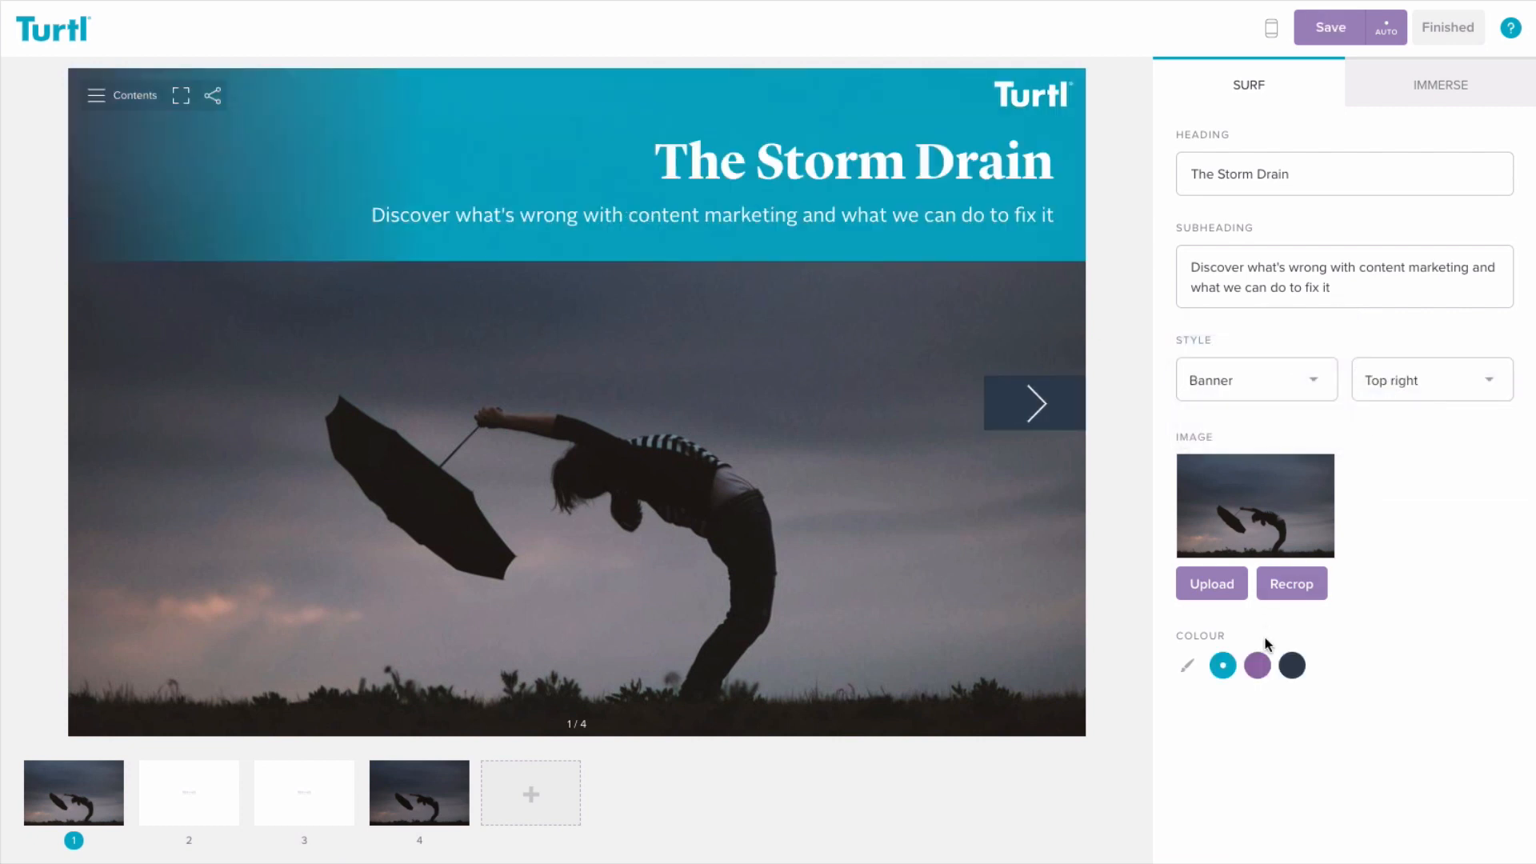
{"action": "left_click", "coordinate": [1255, 379]}
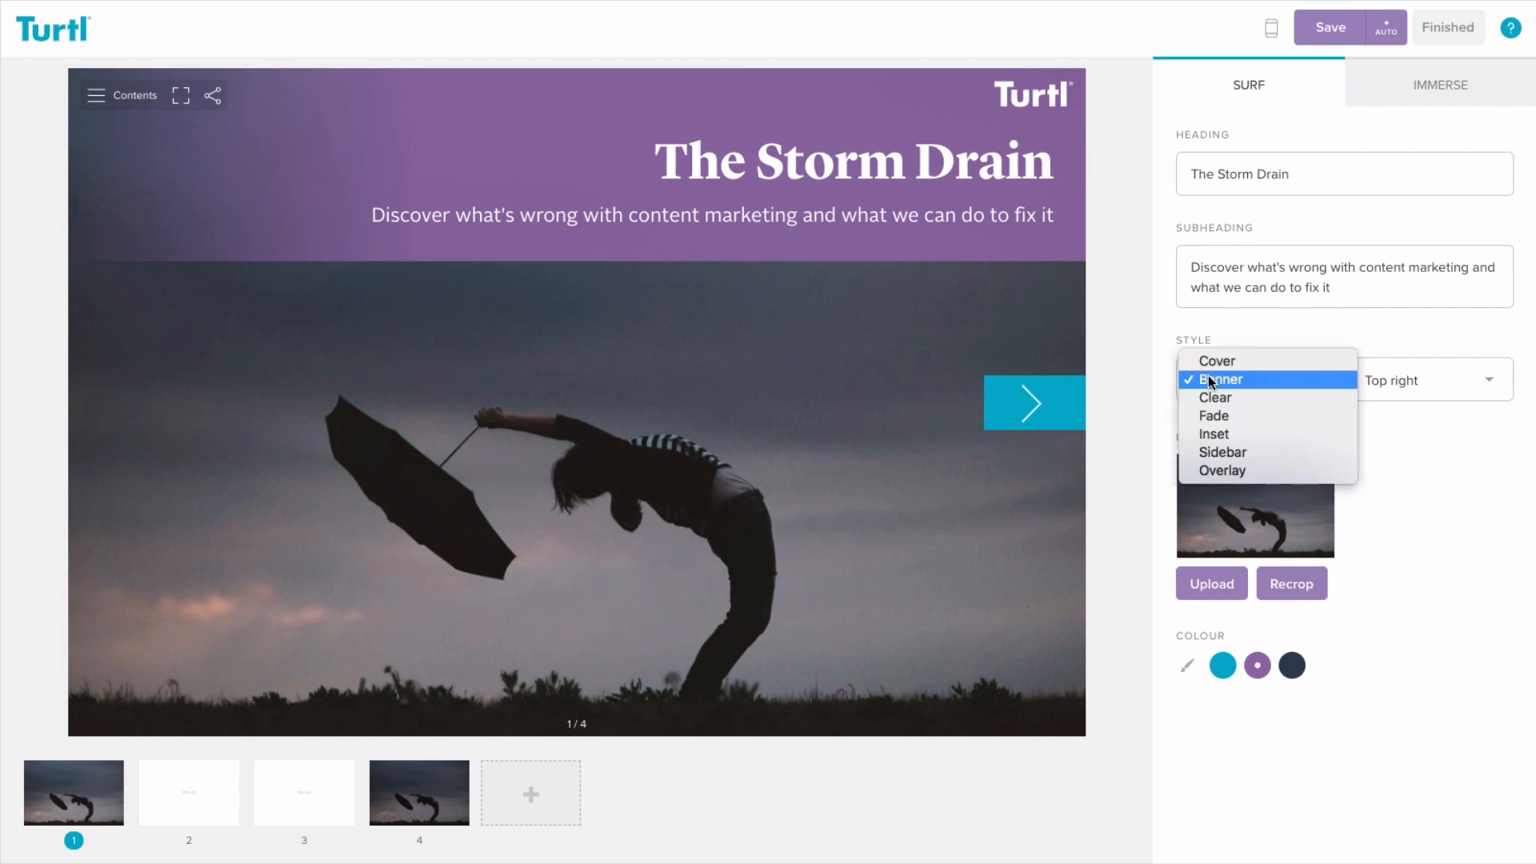
{"action": "left_click", "coordinate": [1216, 361]}
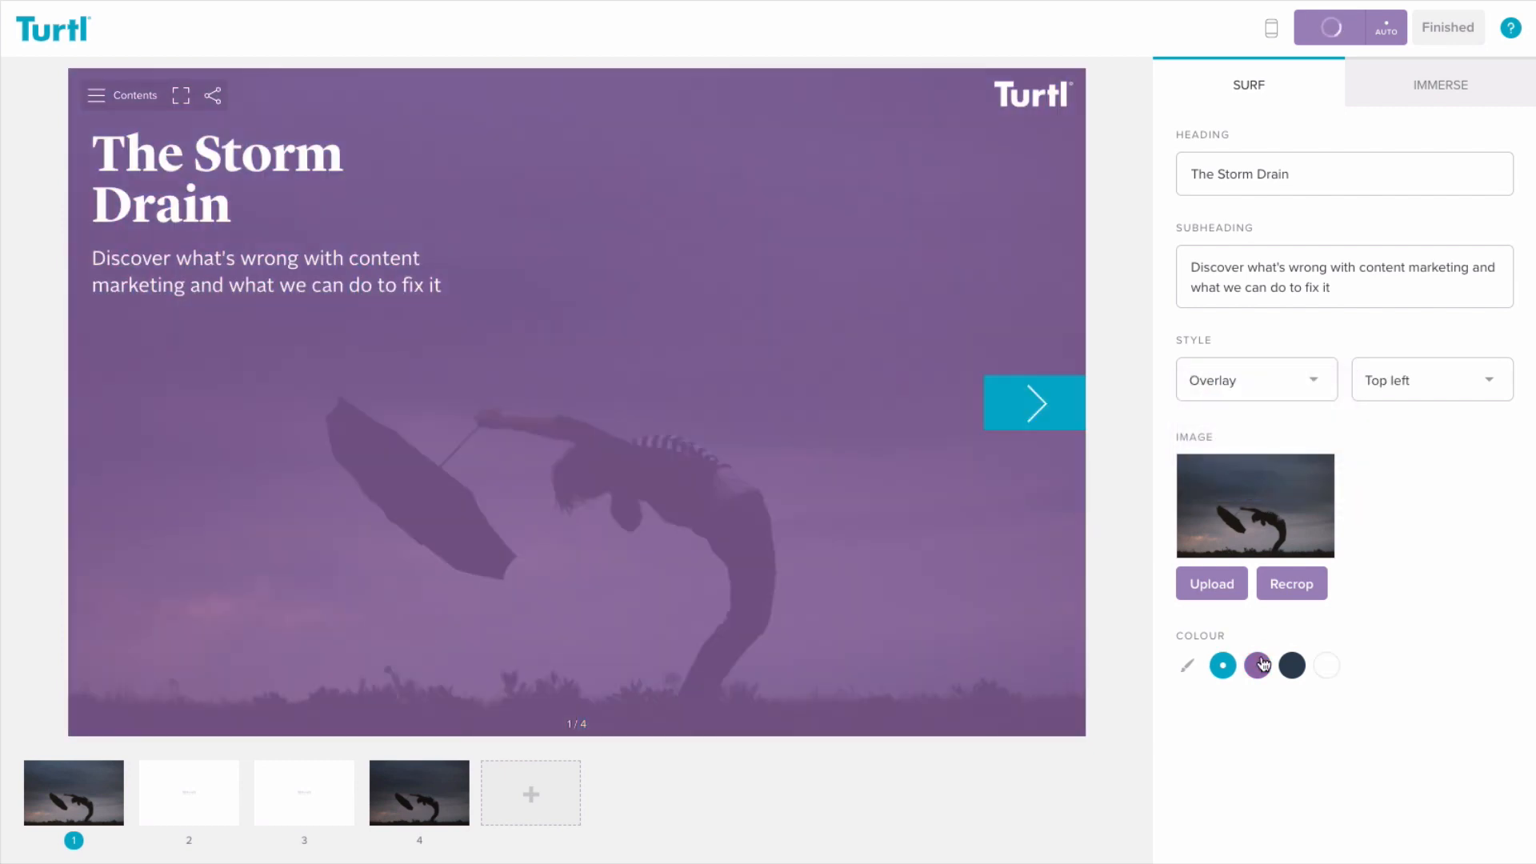
{"action": "left_click", "coordinate": [1256, 380]}
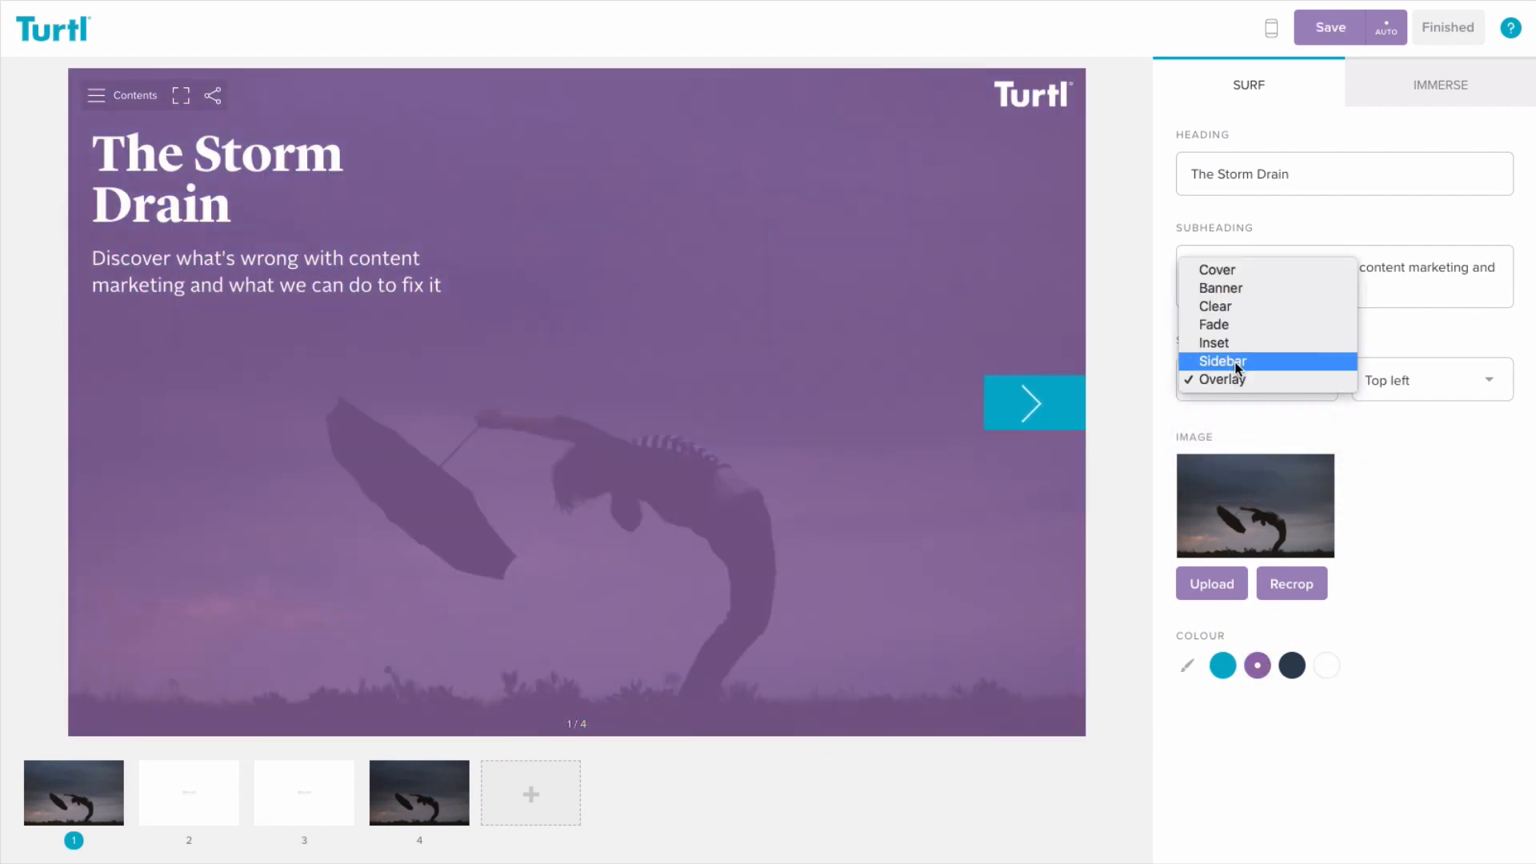
{"action": "left_click", "coordinate": [1222, 361]}
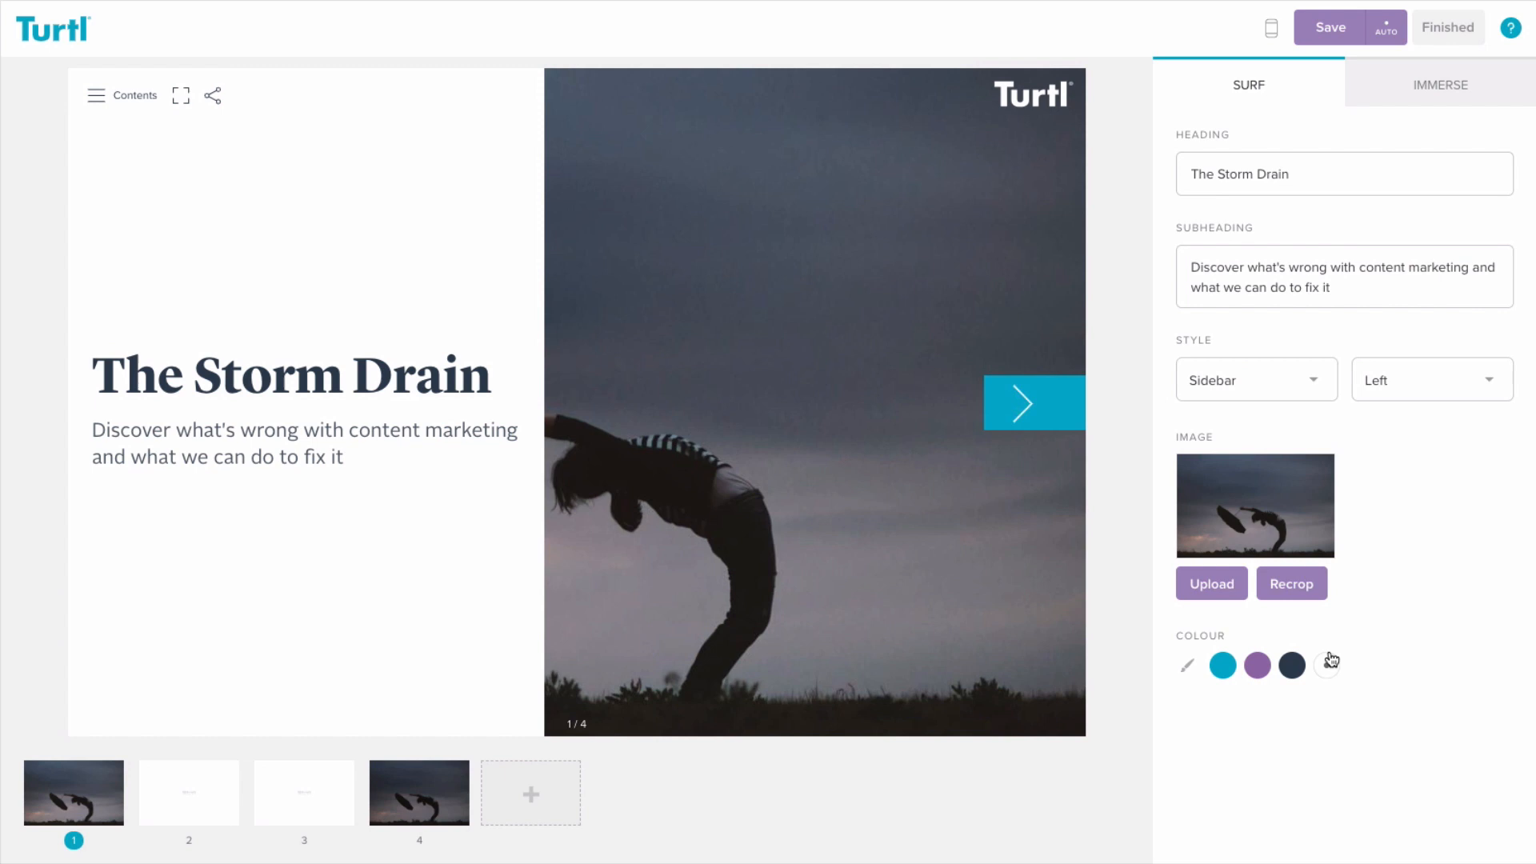
{"action": "left_click", "coordinate": [1256, 379]}
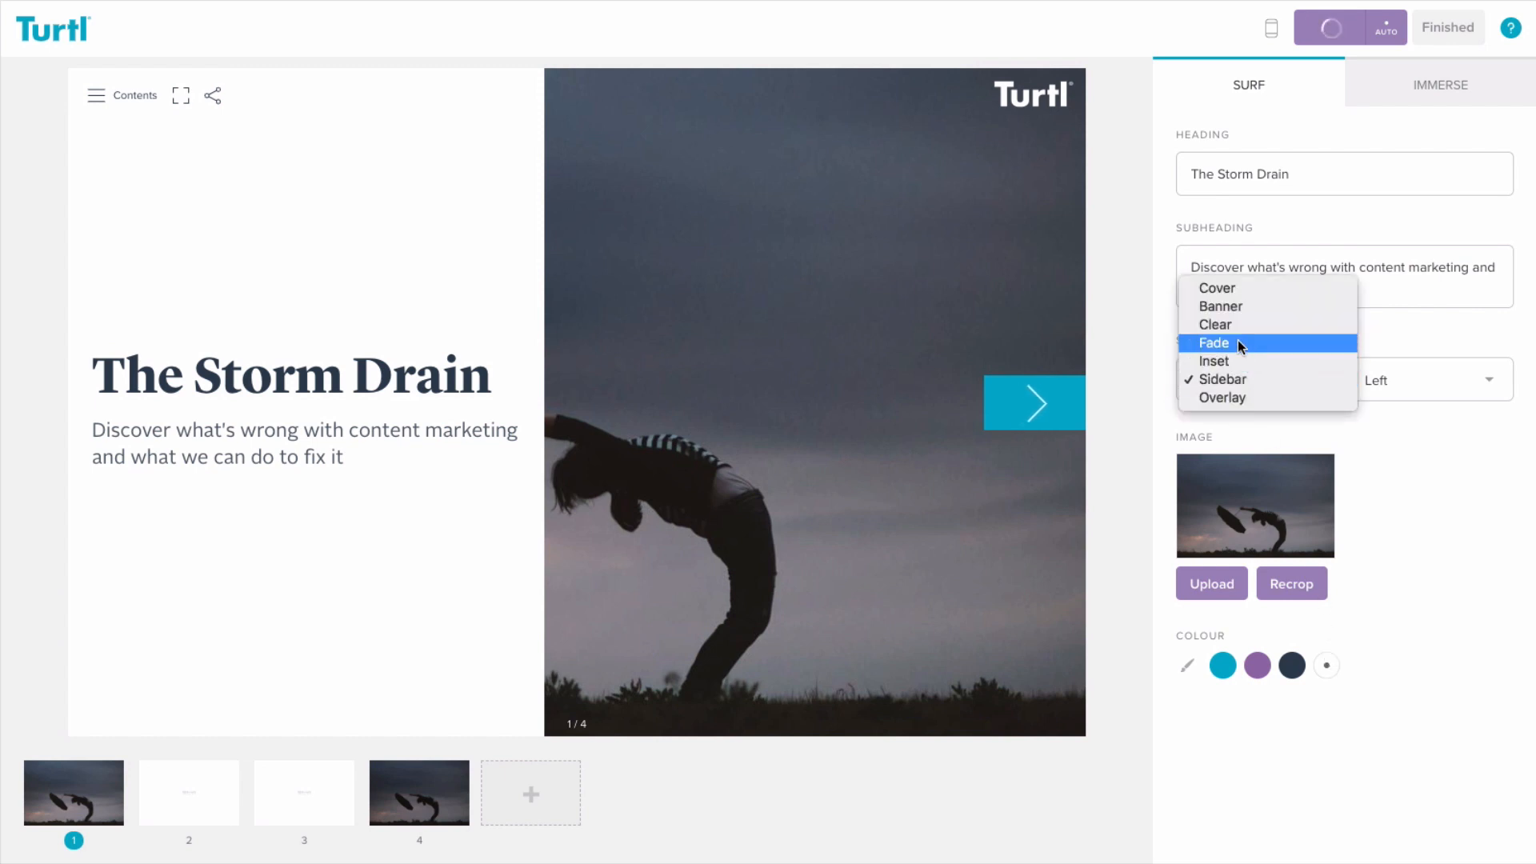
{"action": "left_click", "coordinate": [1213, 343]}
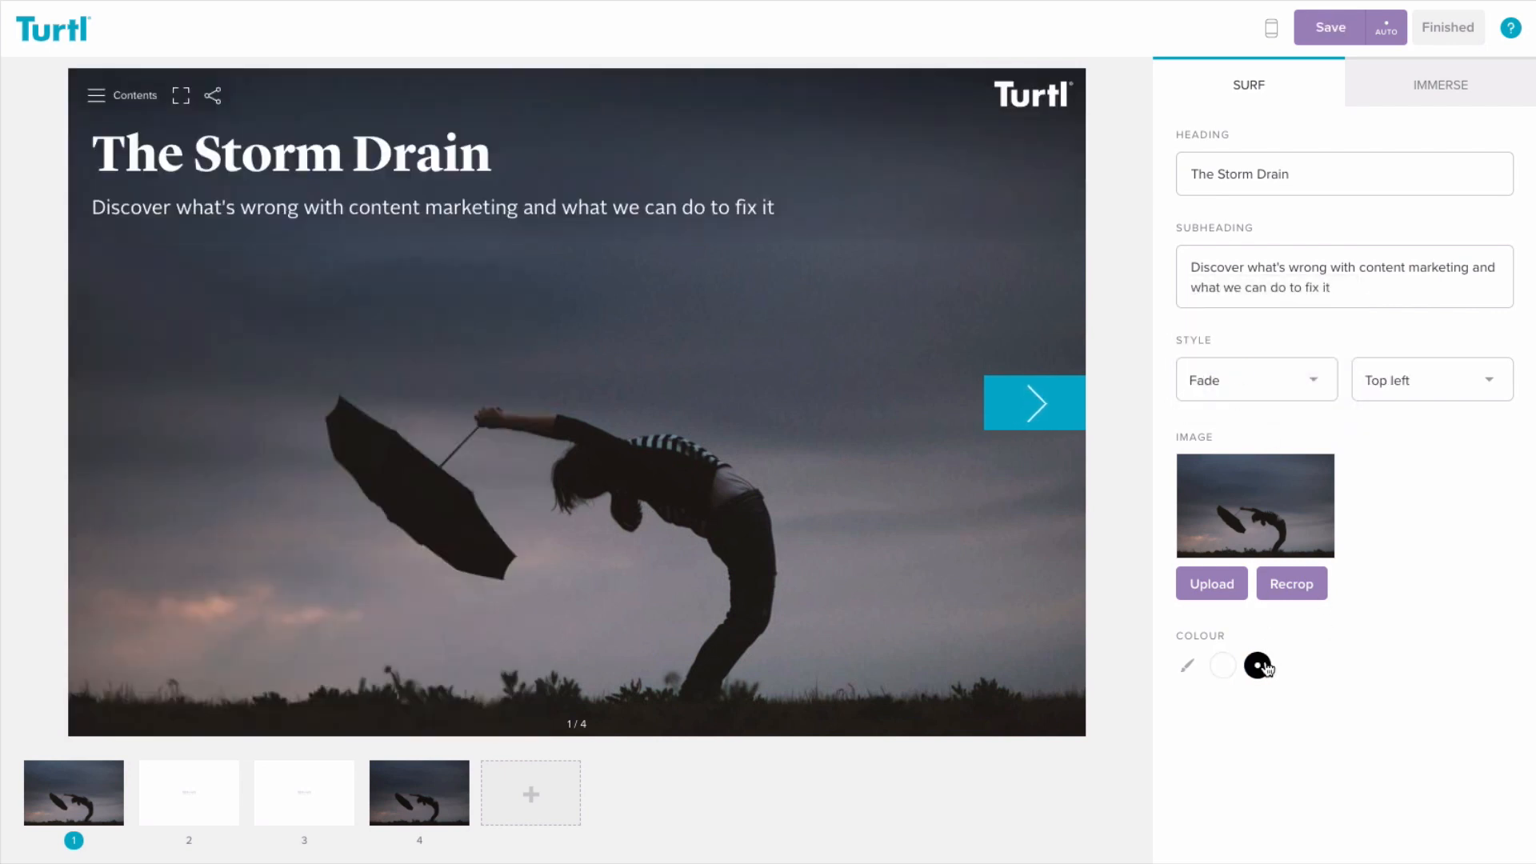
- Recrop the cover photo so the umbrella figure appears larger
{"action": "left_click", "coordinate": [1290, 583]}
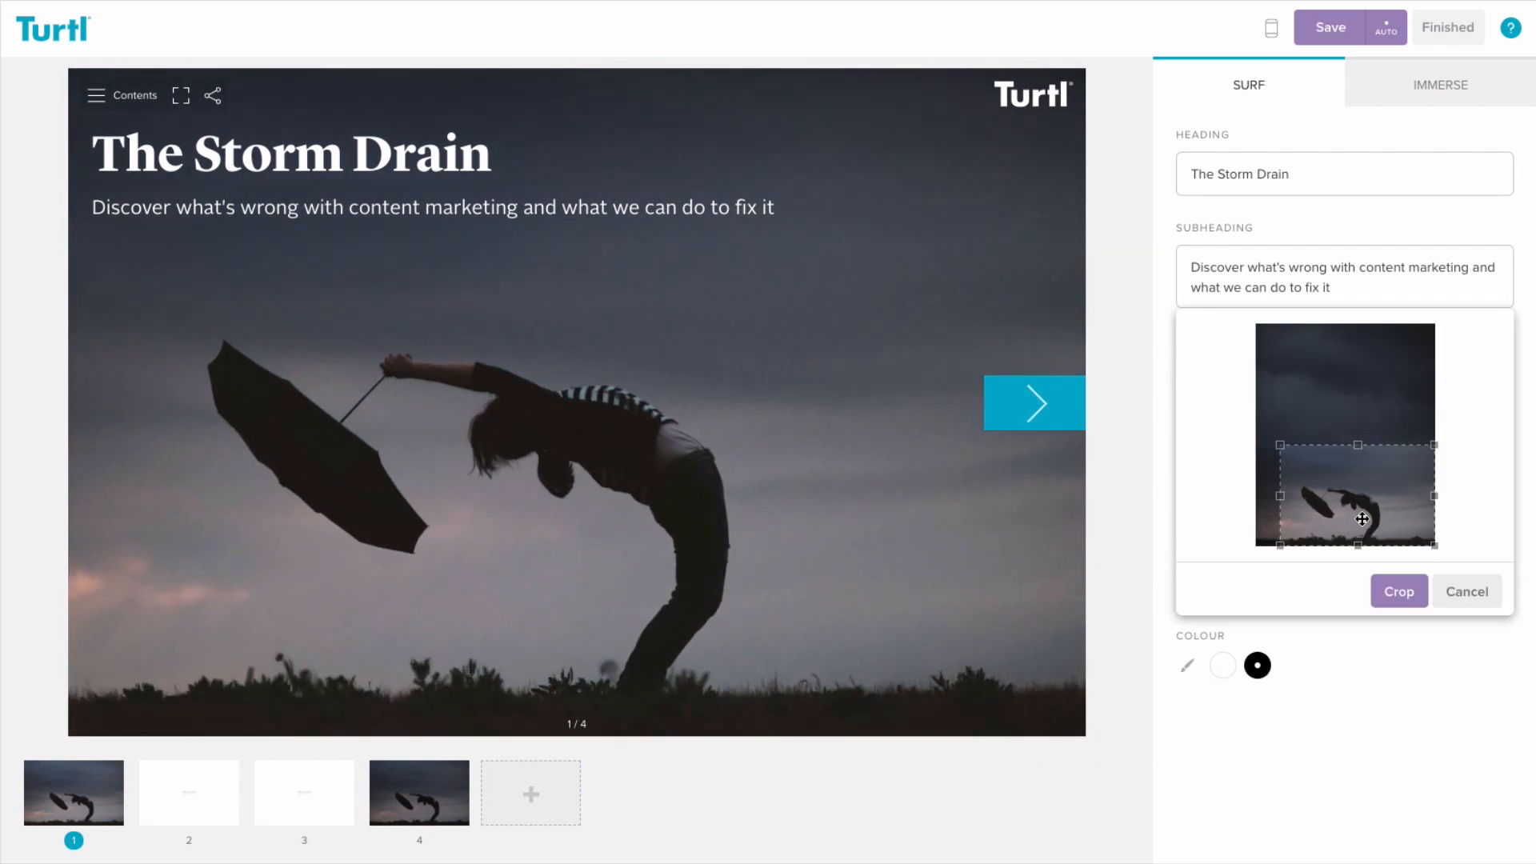
{"action": "left_click", "coordinate": [1398, 590]}
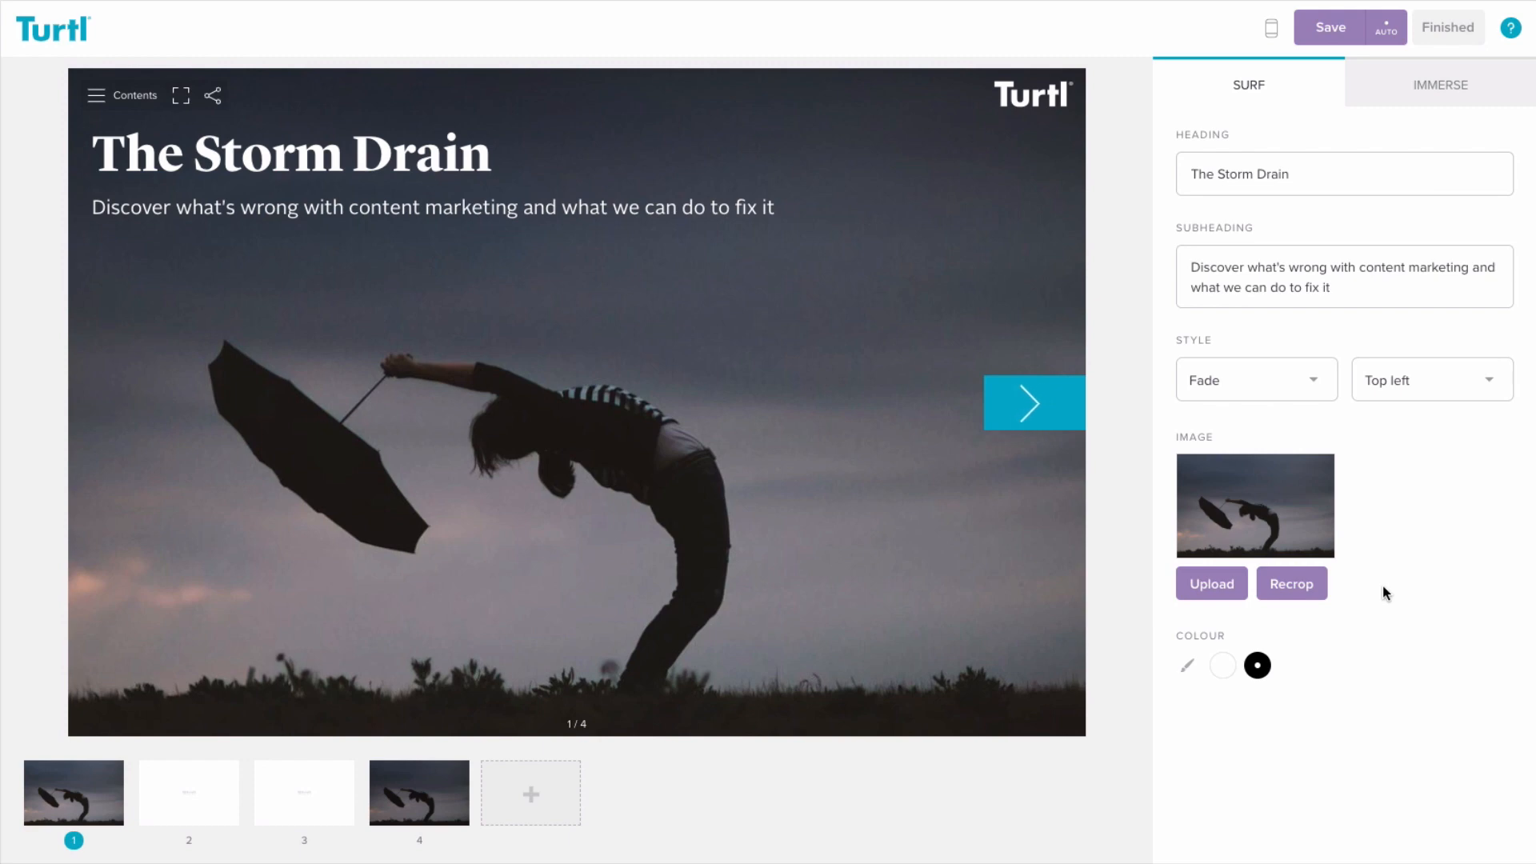
{"action": "left_click", "coordinate": [1270, 27]}
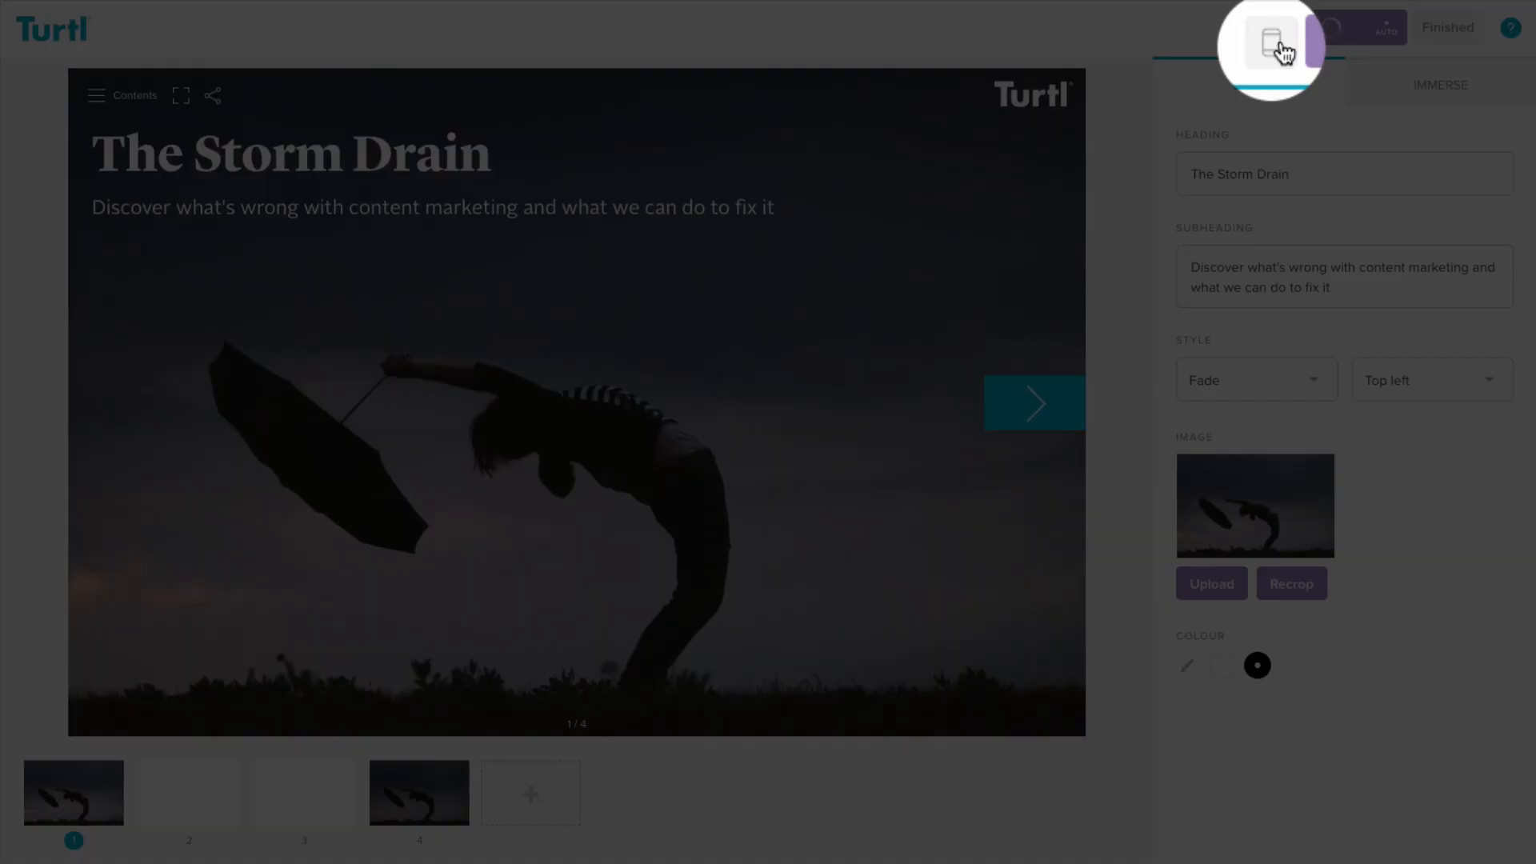
- Apply a mobile crop of the umbrella photo and preview the desktop layout
{"action": "left_click", "coordinate": [1270, 27]}
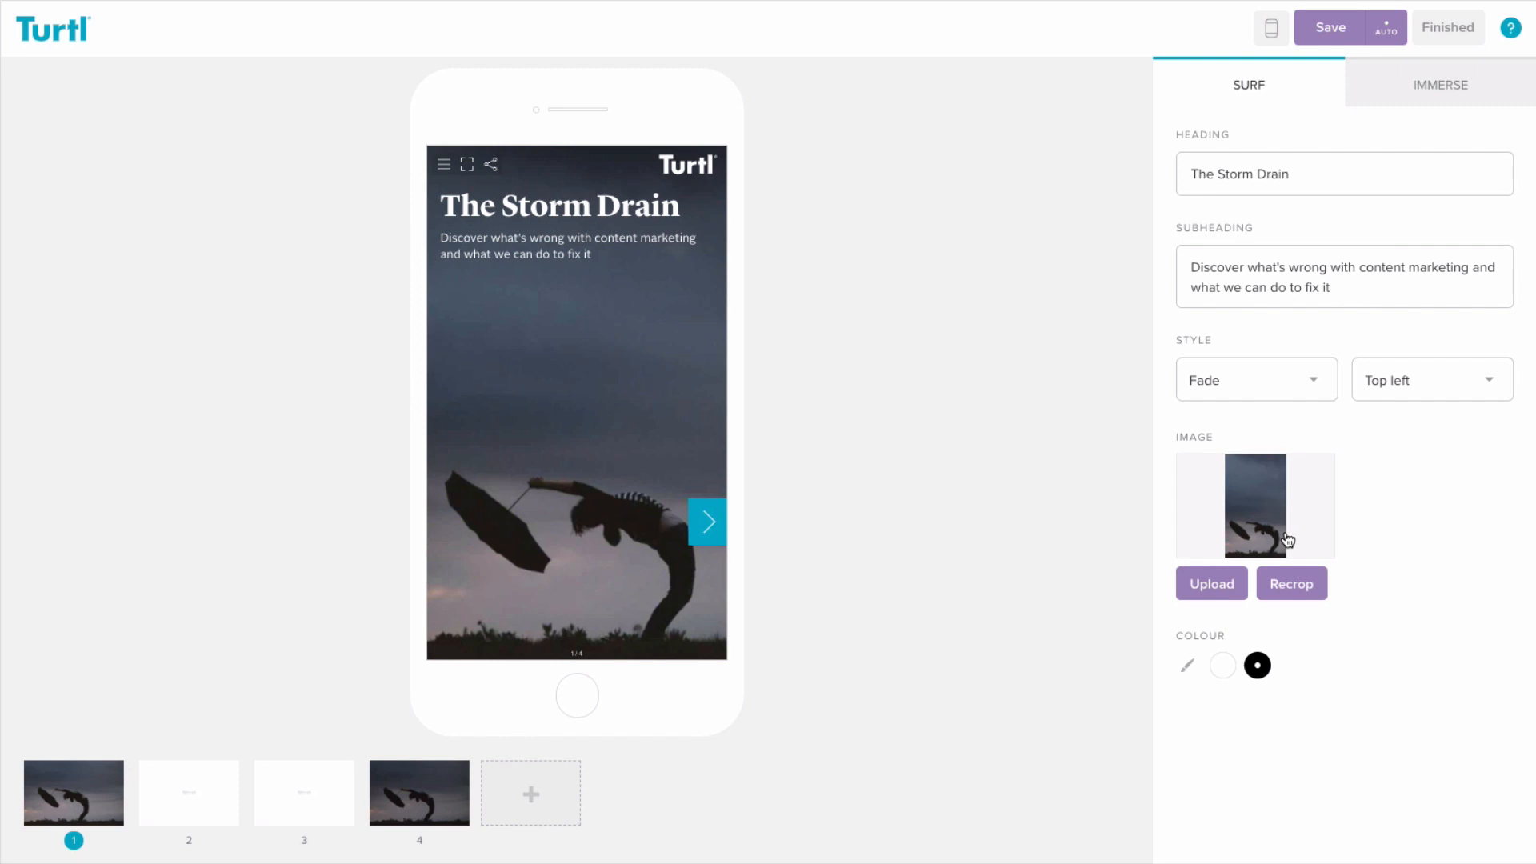
{"action": "left_click", "coordinate": [1290, 583]}
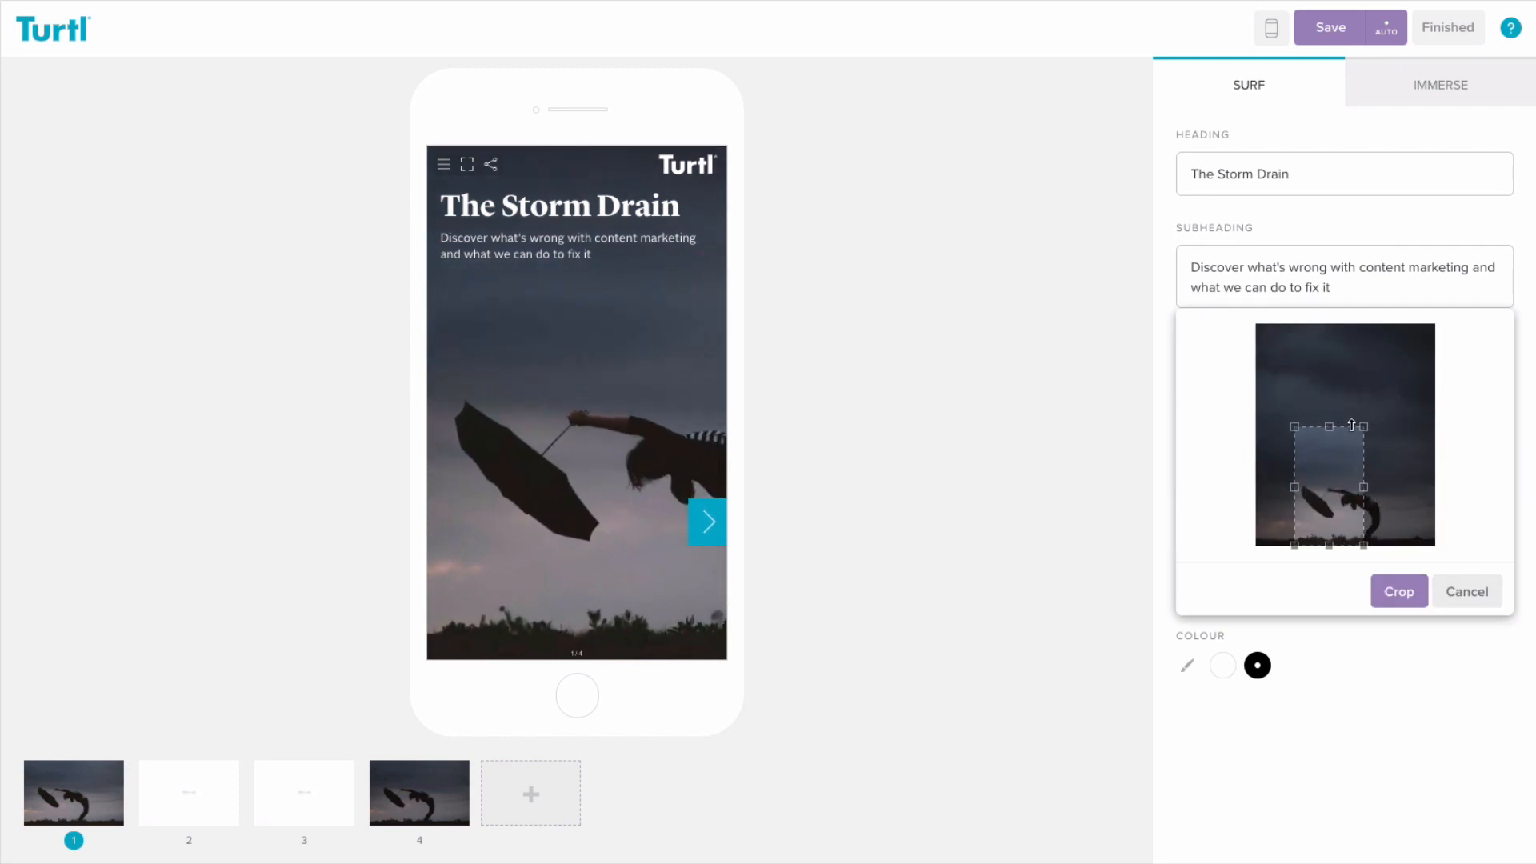
{"action": "left_click", "coordinate": [1397, 590]}
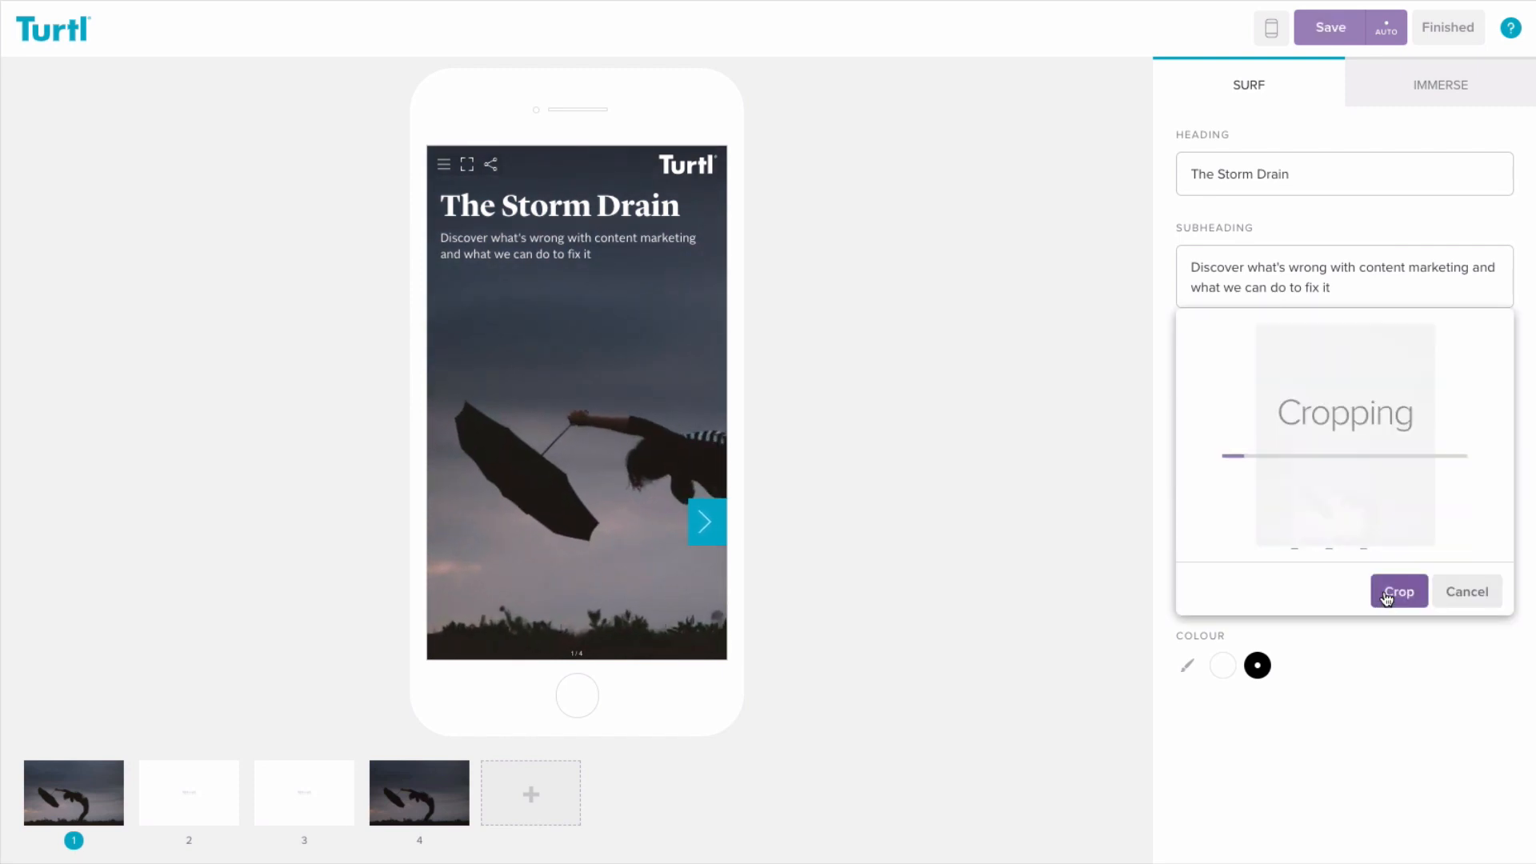
{"action": "left_click", "coordinate": [1398, 591]}
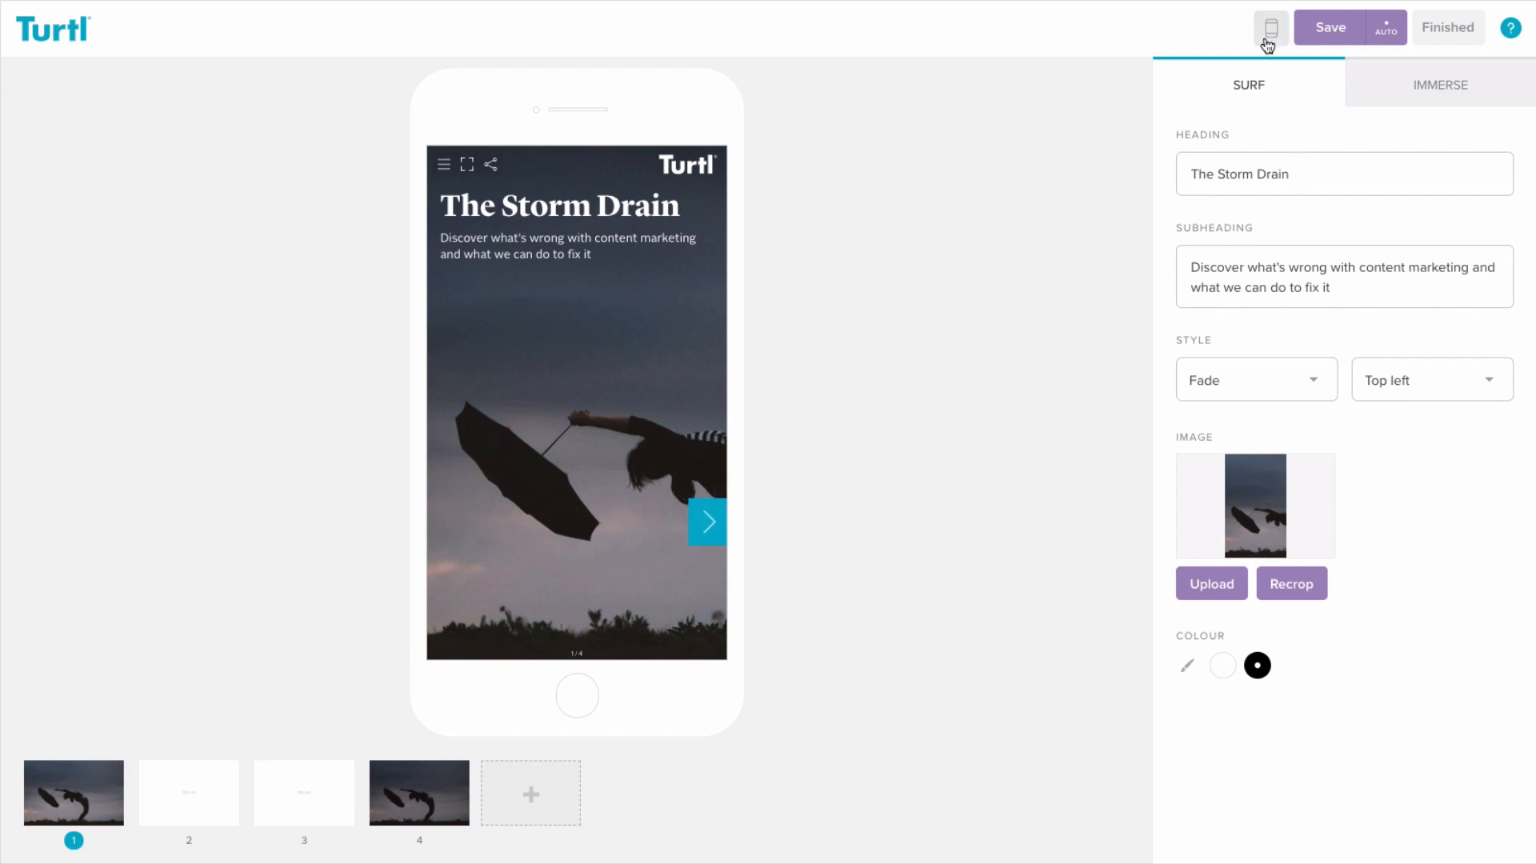
{"action": "left_click", "coordinate": [1270, 27]}
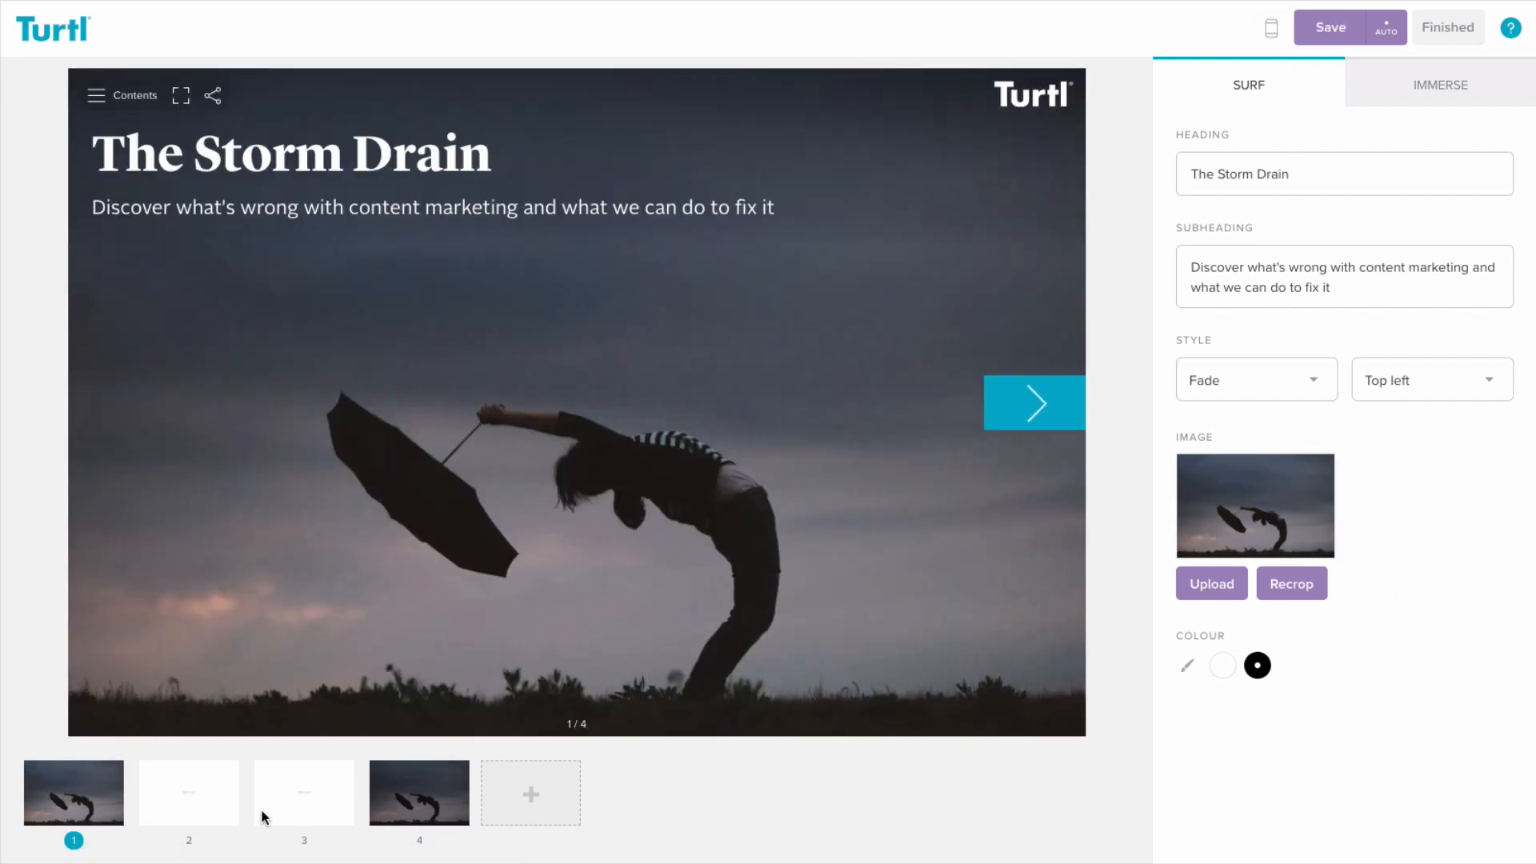
- Enable a three-column immerse section on the Editors Note page
{"action": "left_click", "coordinate": [188, 791]}
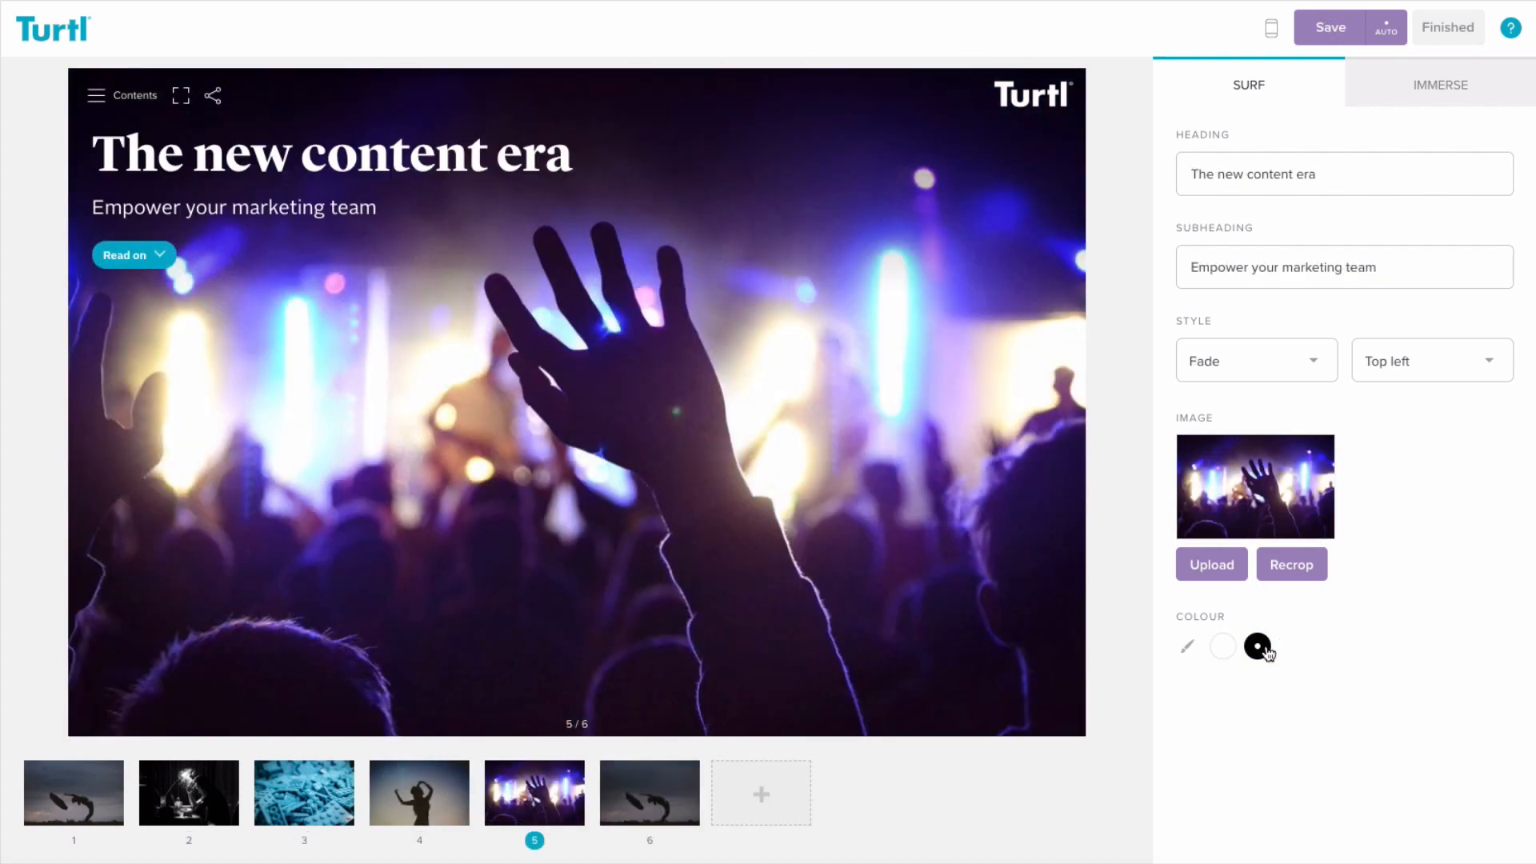
{"action": "left_click", "coordinate": [72, 791]}
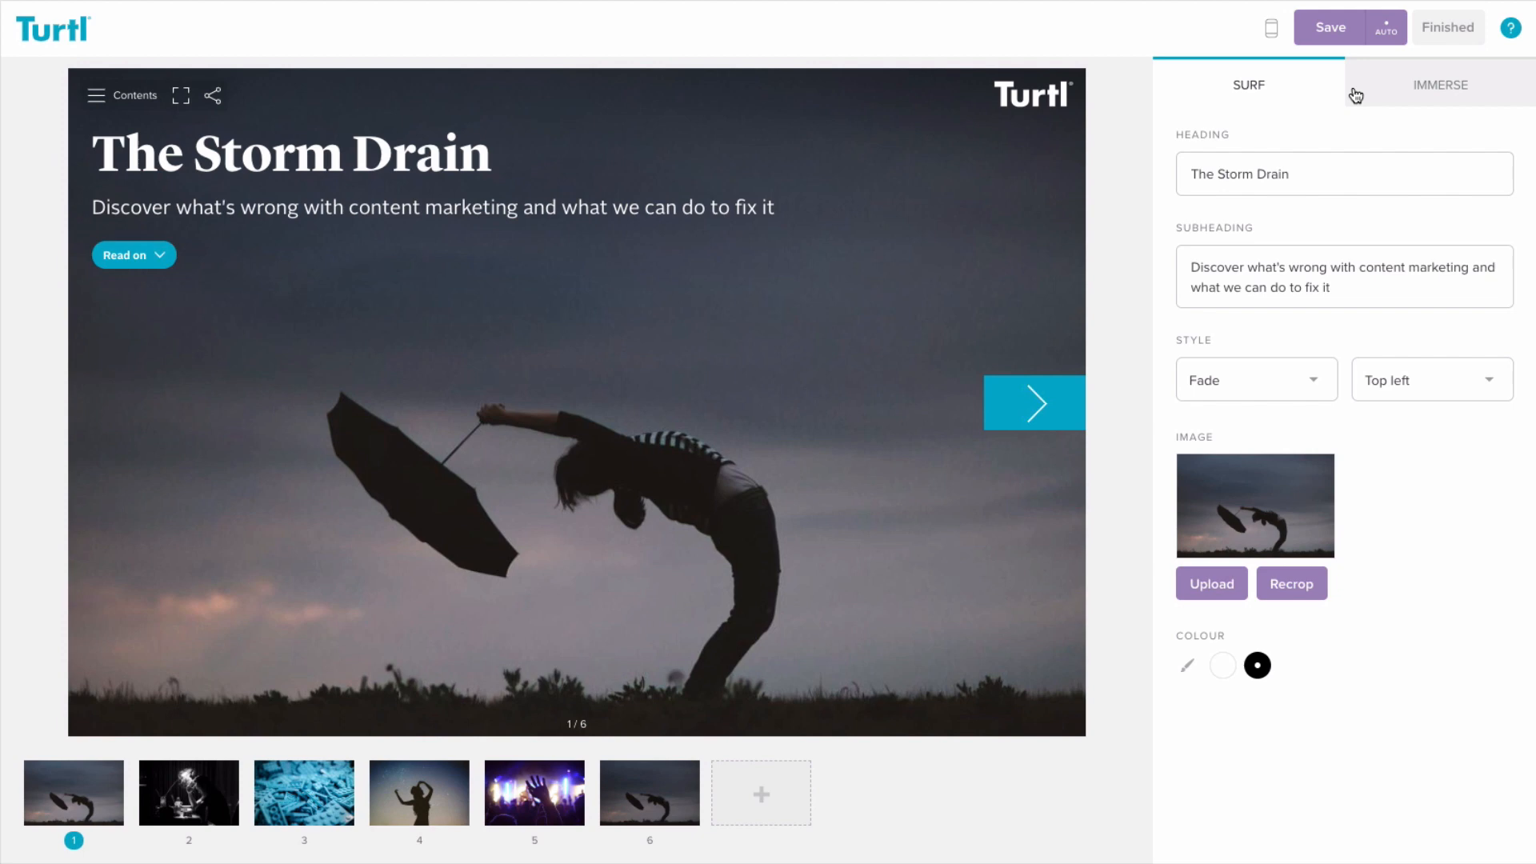
{"action": "left_click", "coordinate": [1439, 84]}
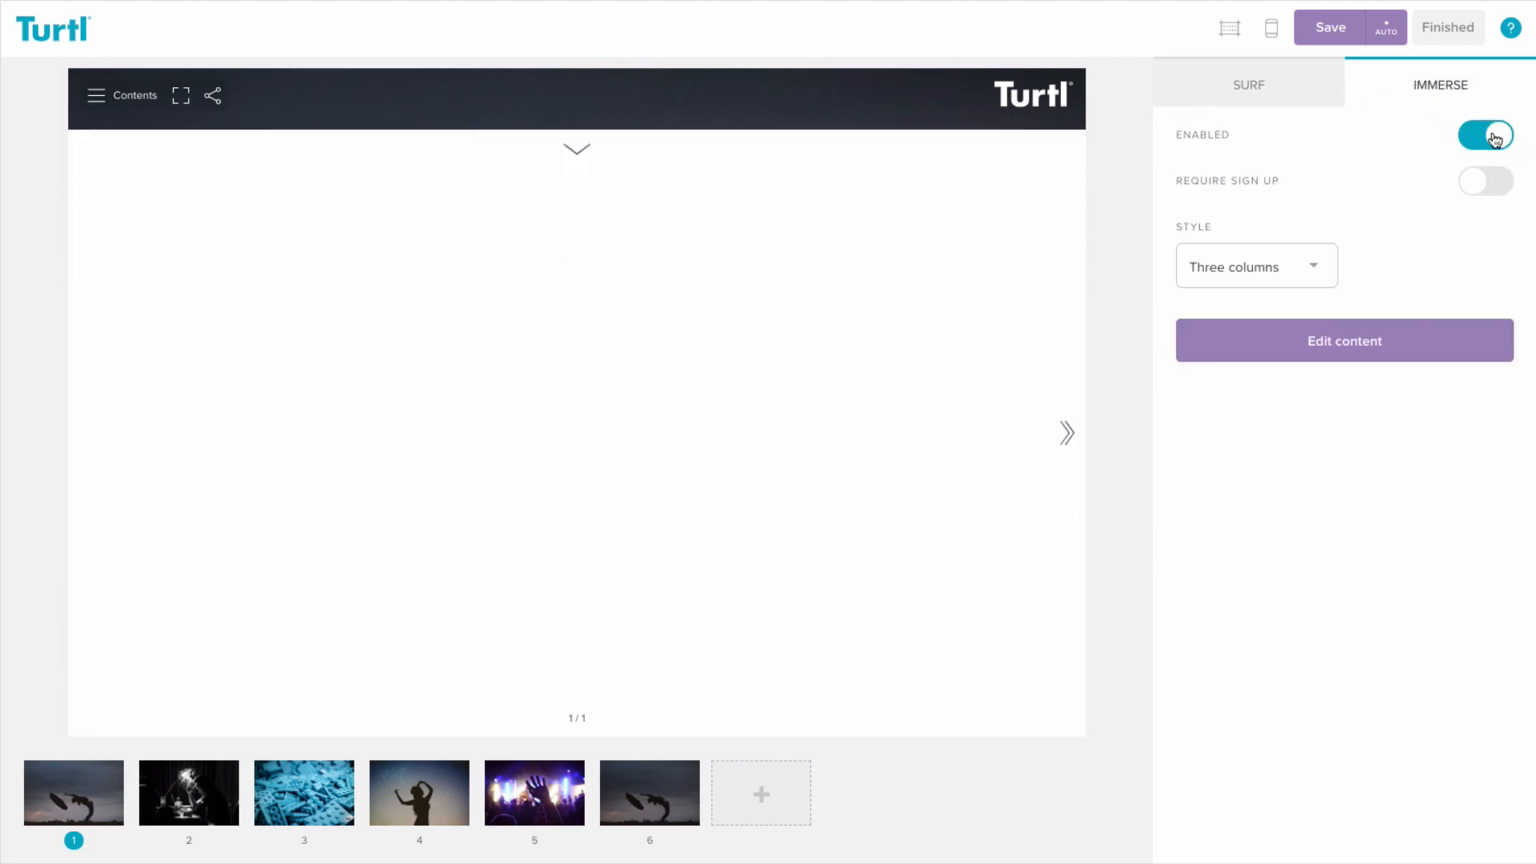
{"action": "left_click", "coordinate": [1485, 134]}
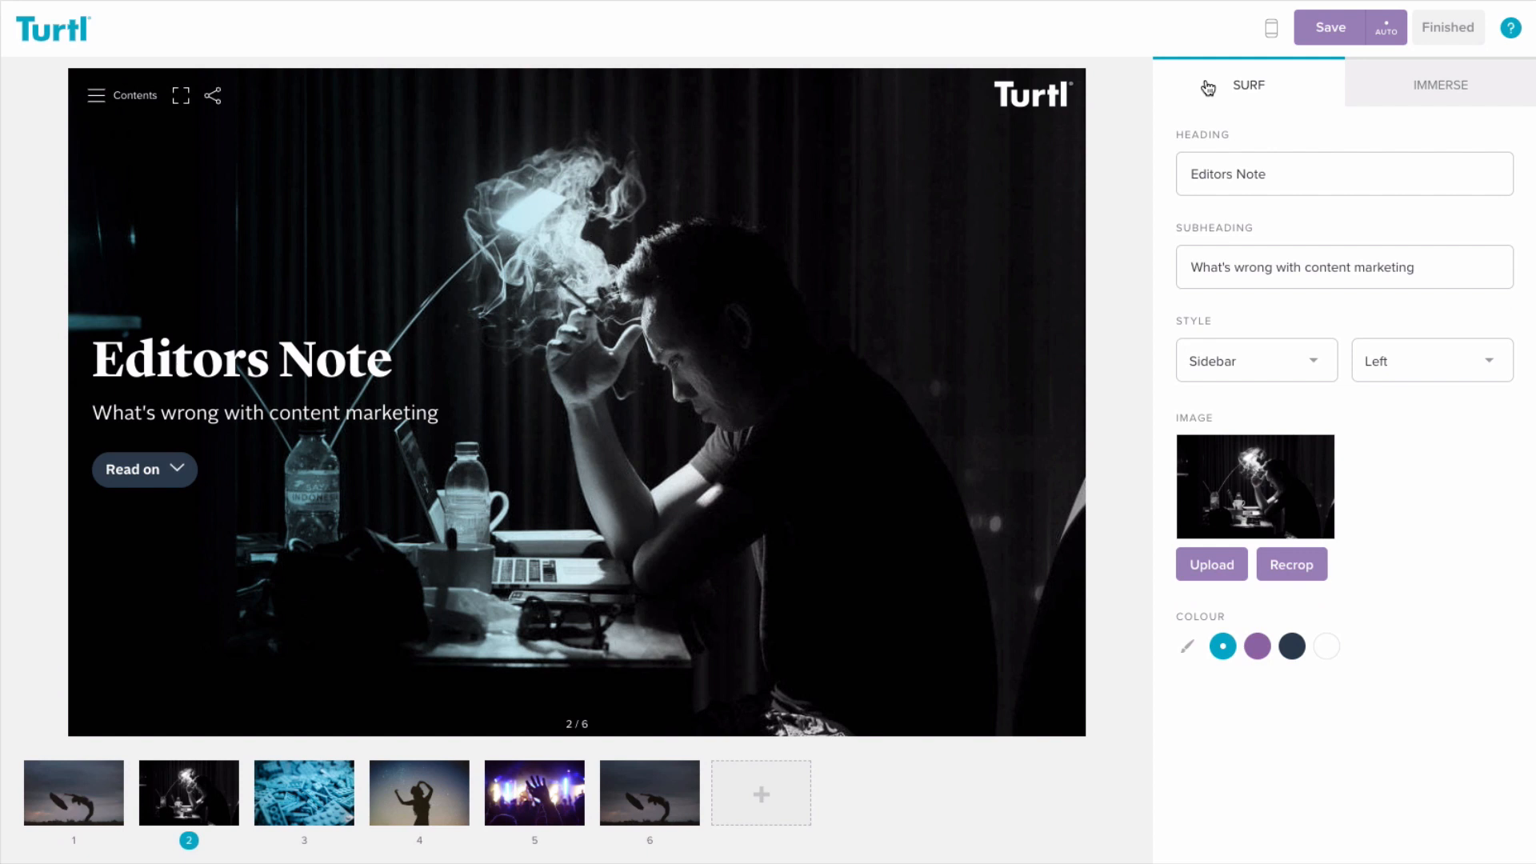
{"action": "left_click", "coordinate": [1440, 84]}
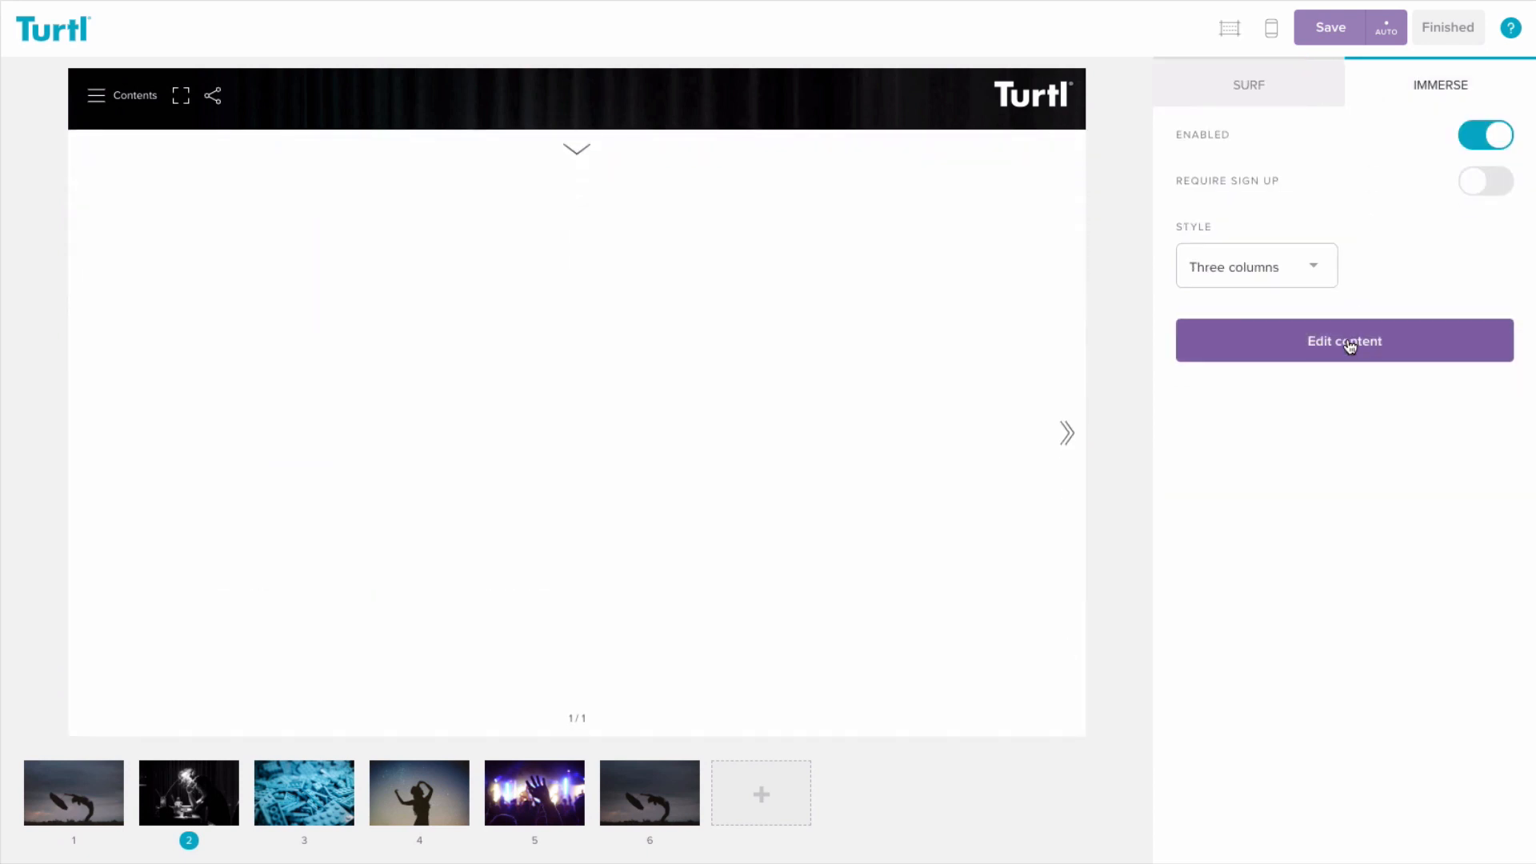
- Write the article 'The trouble with content marketing is...' with its Elon Musk opening
{"action": "left_click", "coordinate": [1343, 341]}
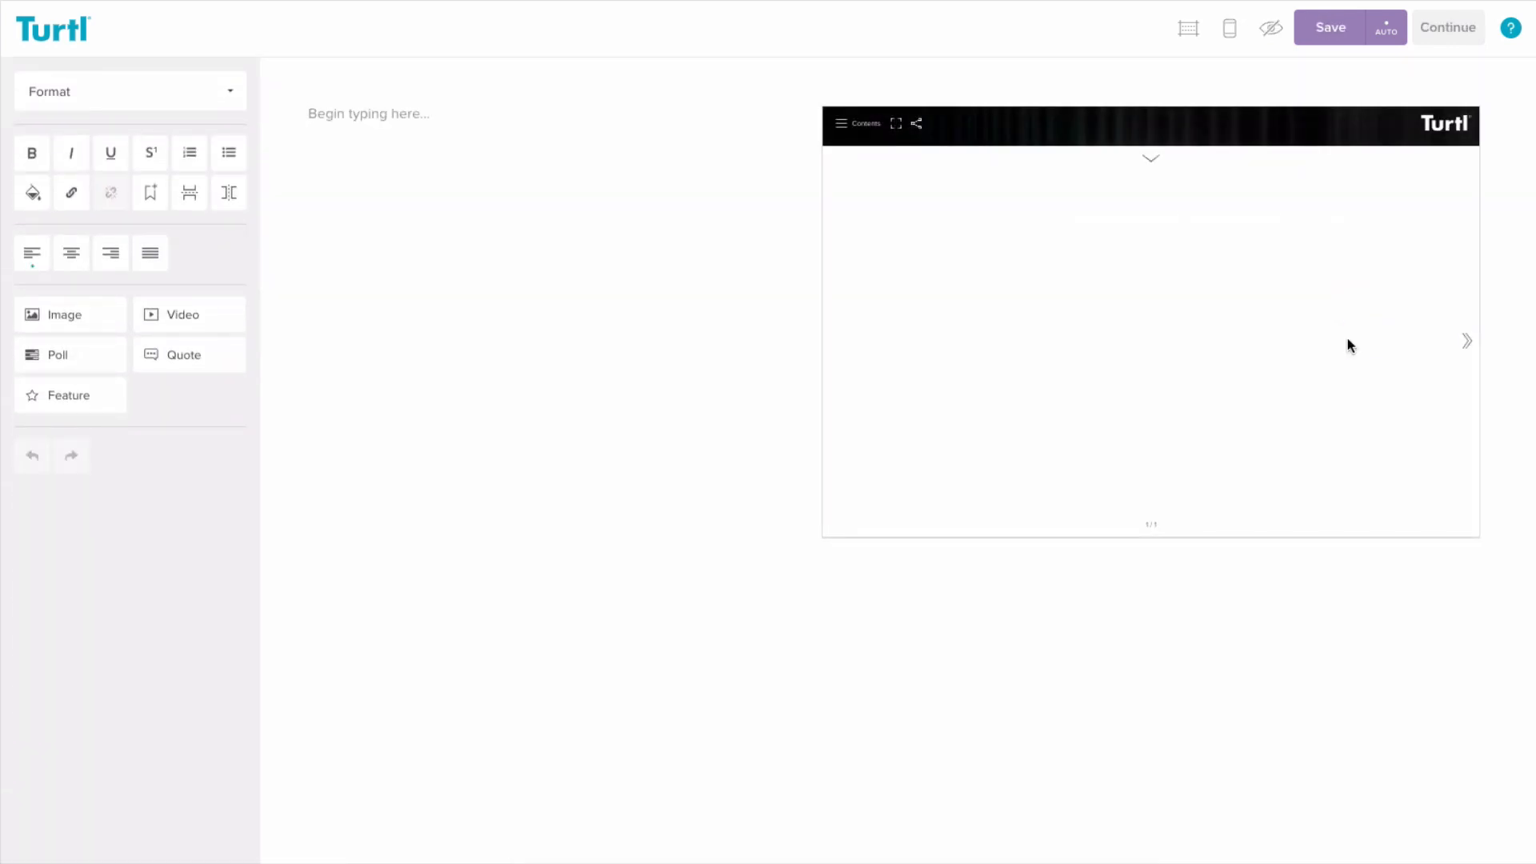
{"action": "type", "text": "The trouble"}
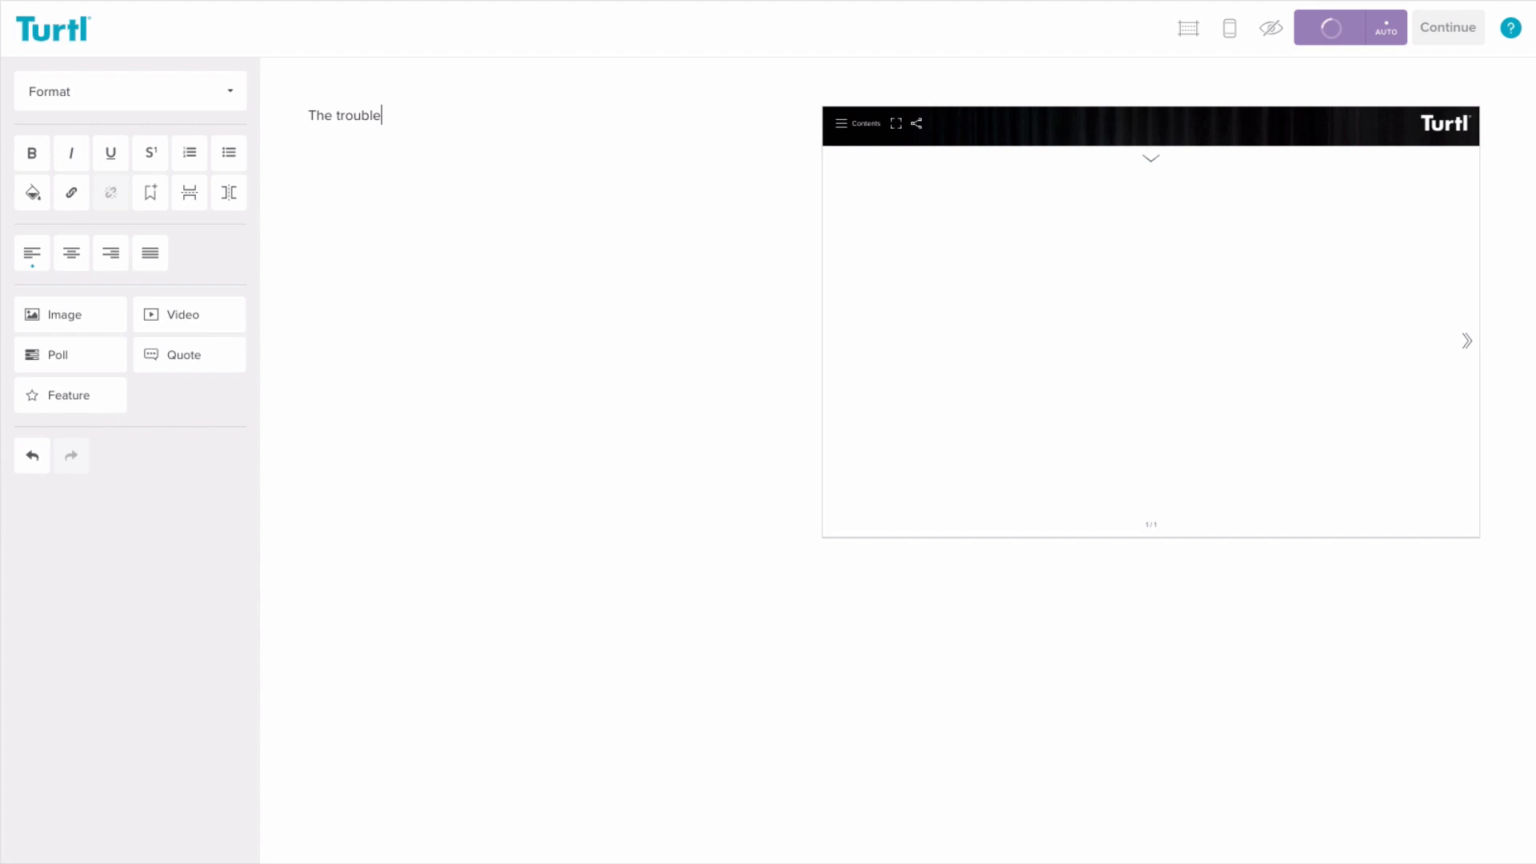
{"action": "type", "text": "with content marketing is..."}
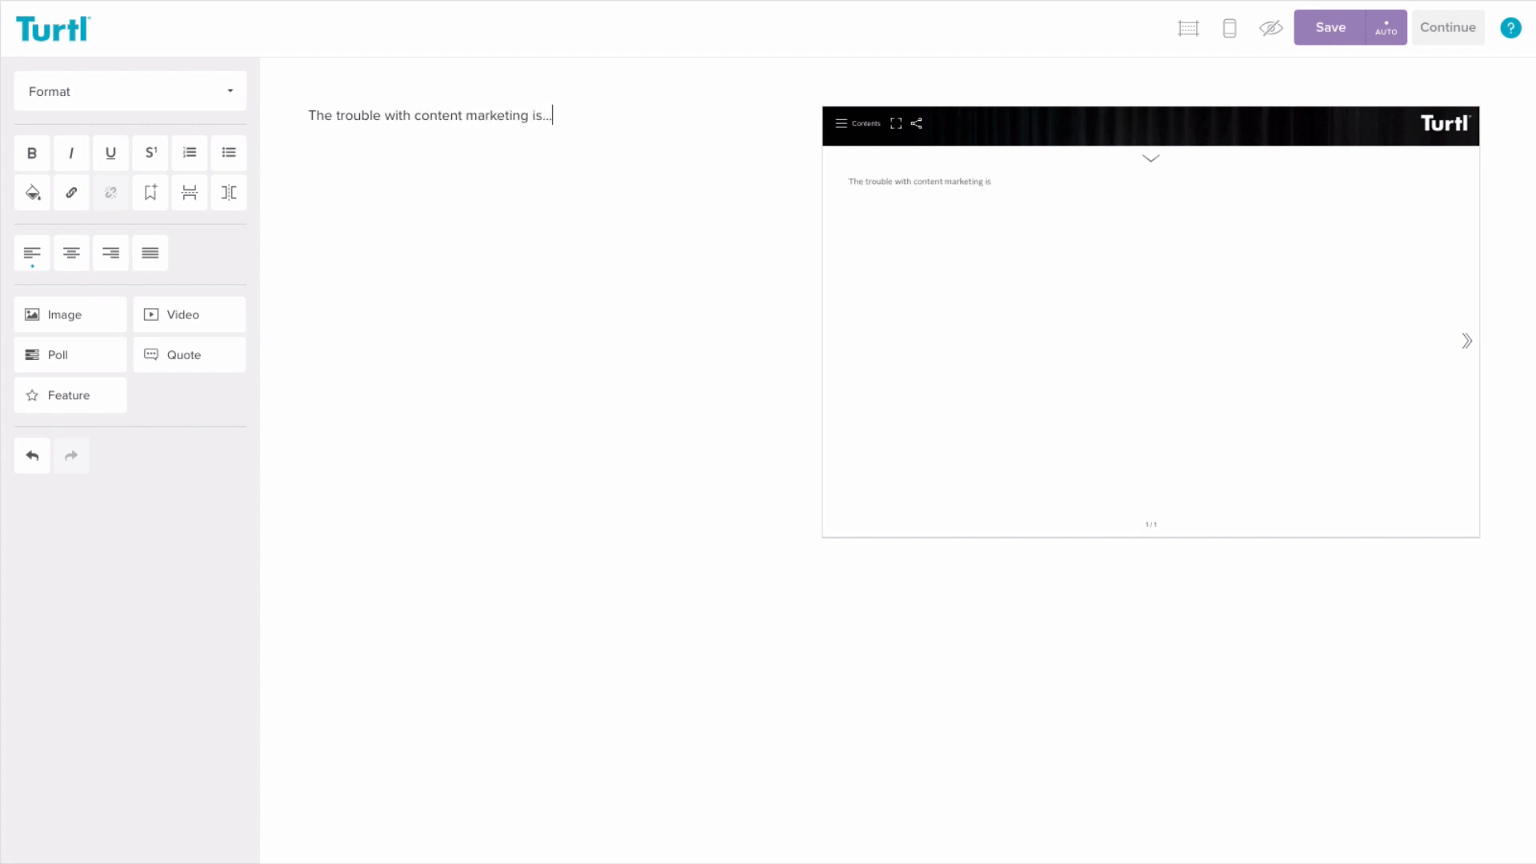
{"action": "type", "text": "When Elon Musk recently sent his Tesla"}
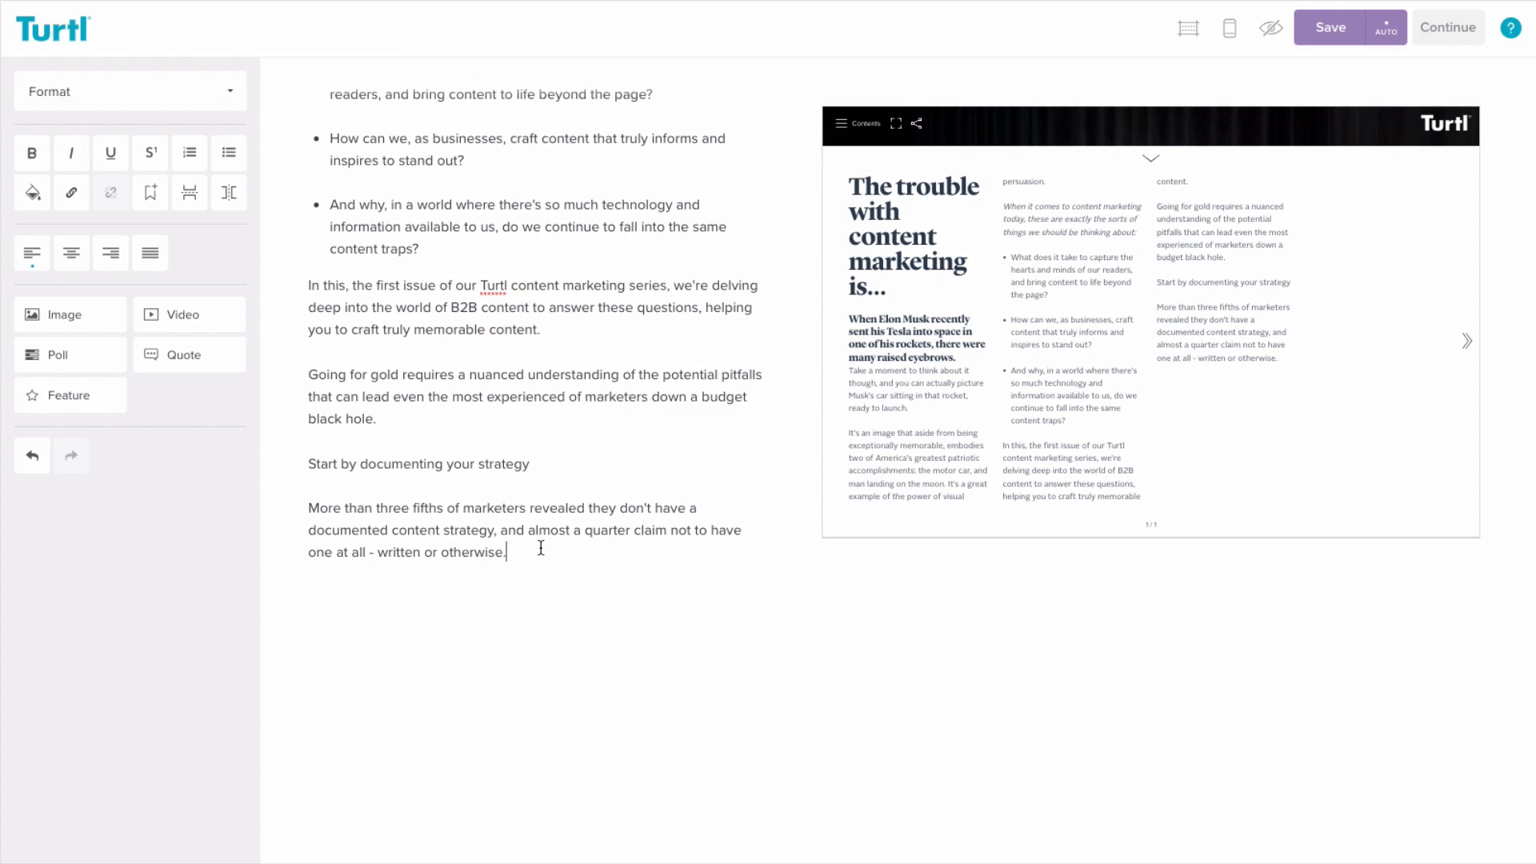
{"action": "left_click", "coordinate": [1329, 26]}
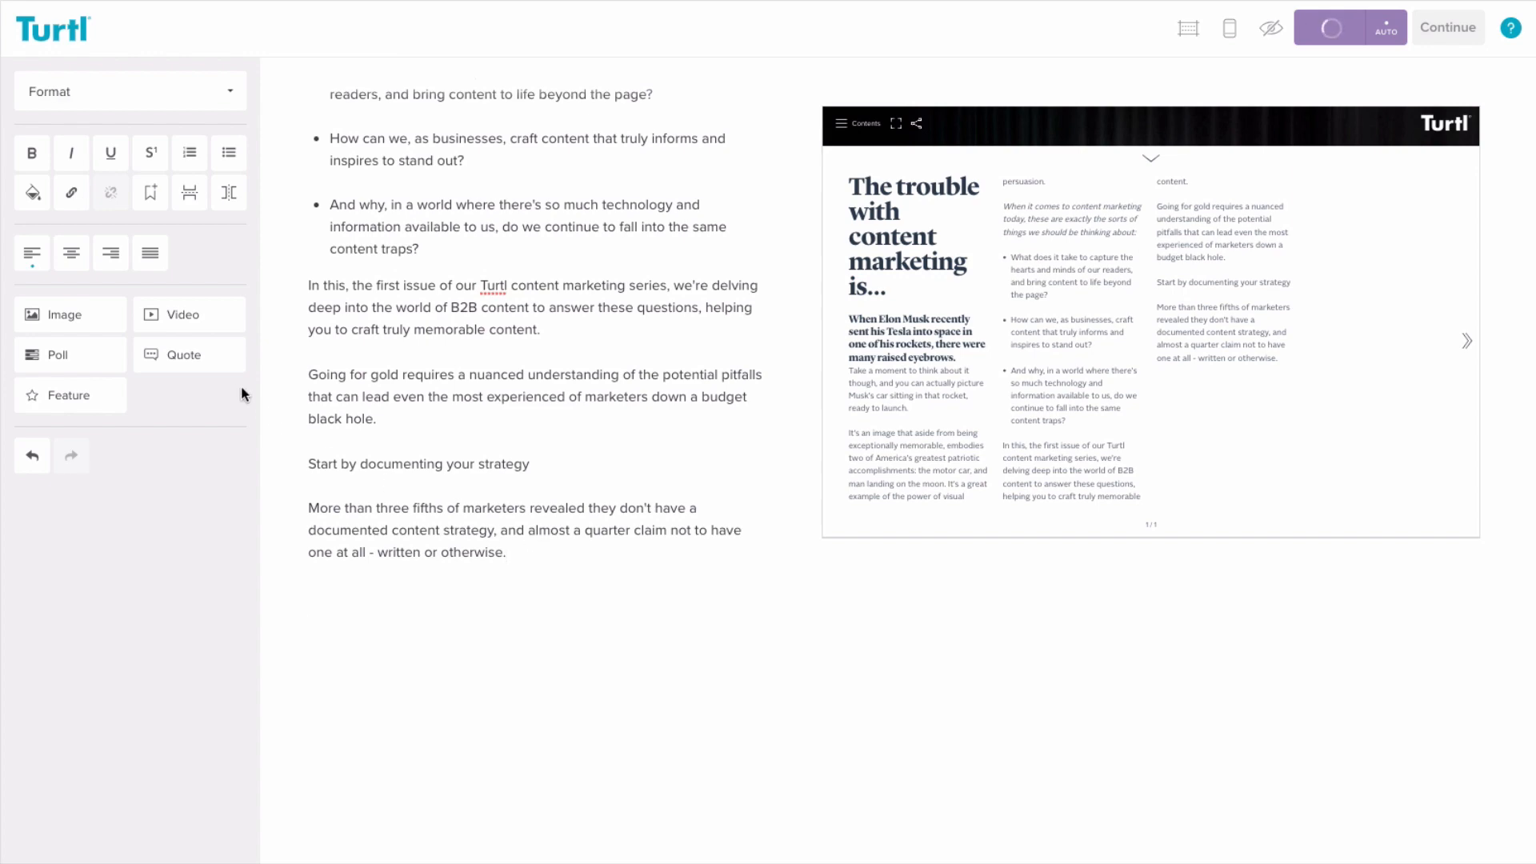
- Add a Musk's car quote, red car photo and 'Is your content interactive?' Yes/No poll
{"action": "left_click", "coordinate": [183, 354]}
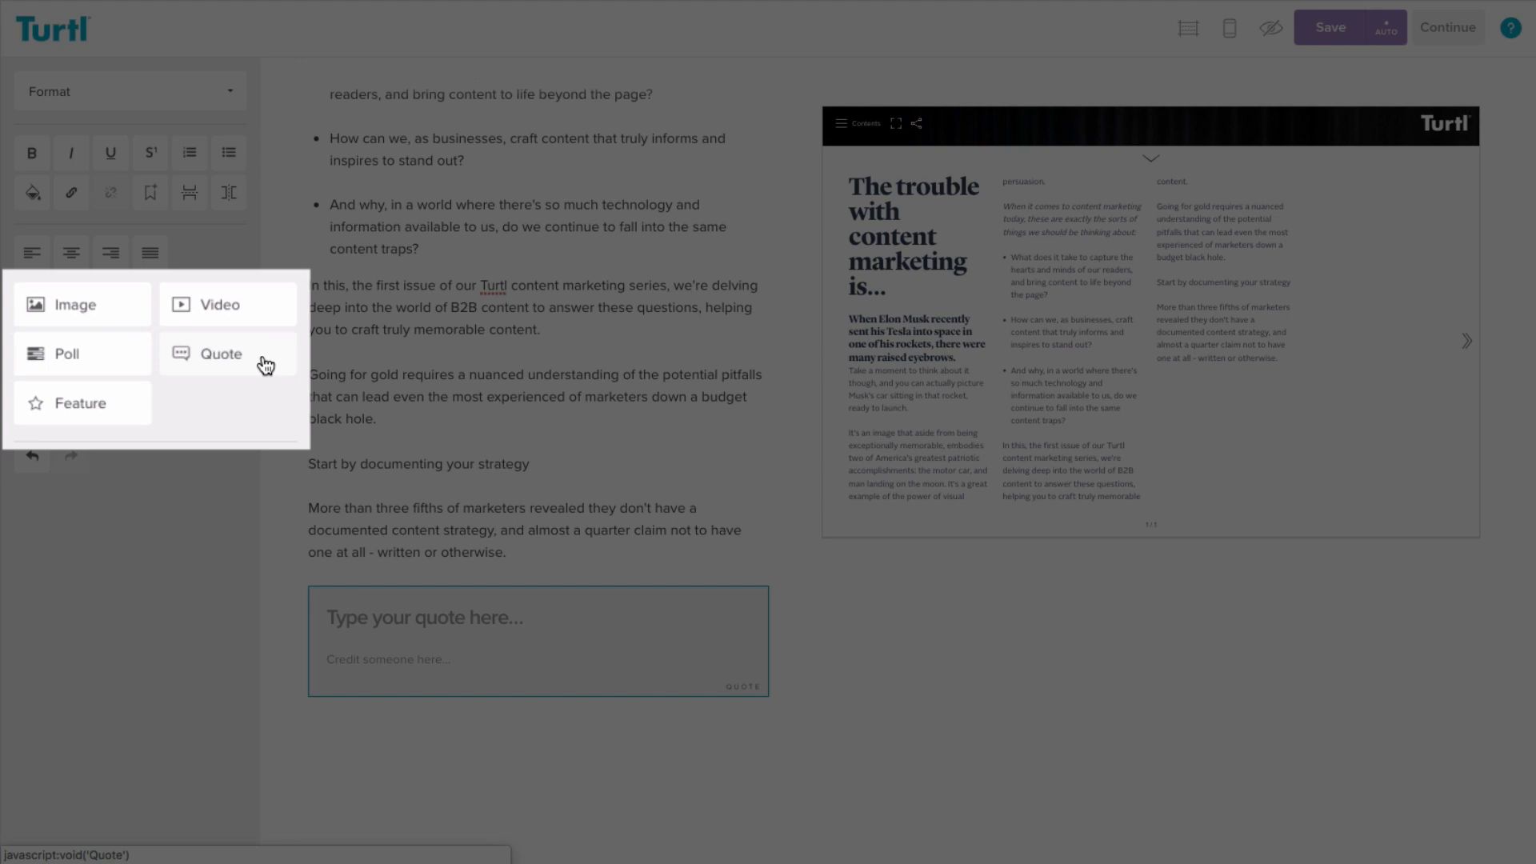
{"action": "type", "text": "You can actually picture Musk's car sitting in that rocket, ready to launch."}
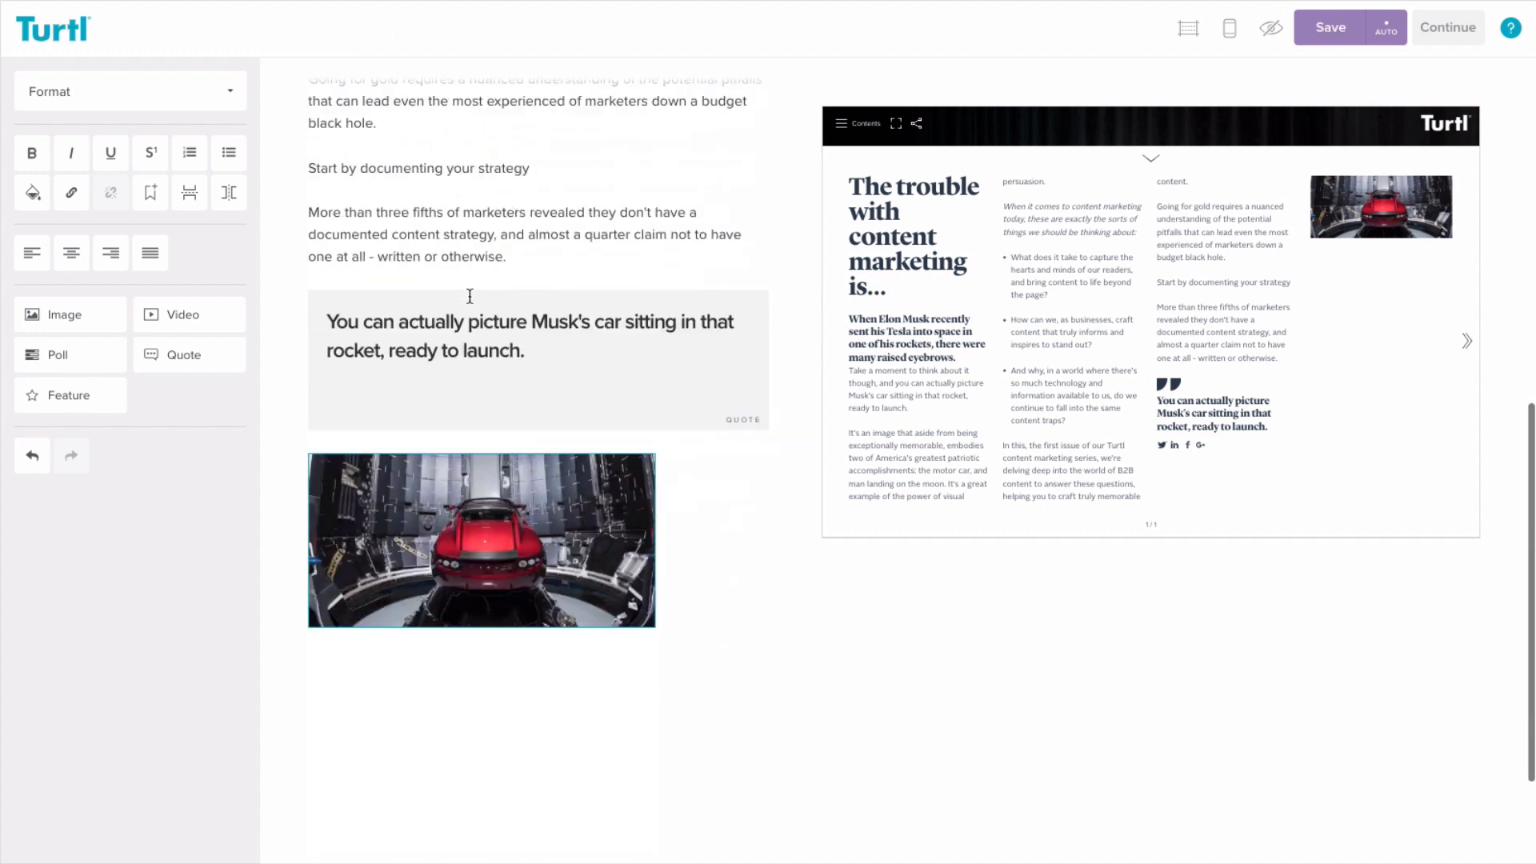
{"action": "scroll", "scroll_direction": "down", "scroll_amount": 3}
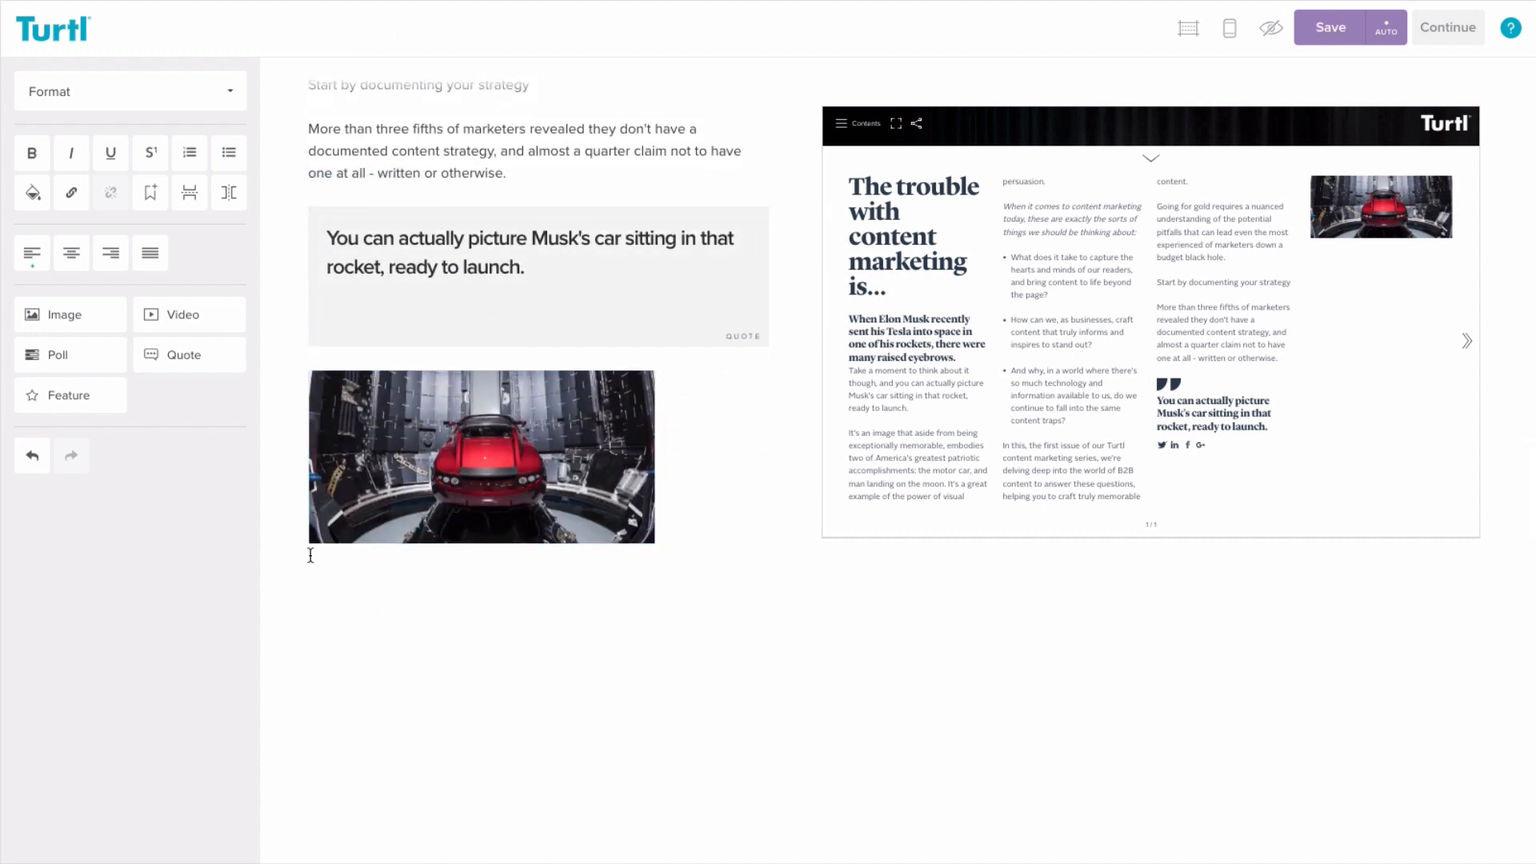
{"action": "type", "text": "Is your content interactive?"}
{"action": "type", "text": "No"}
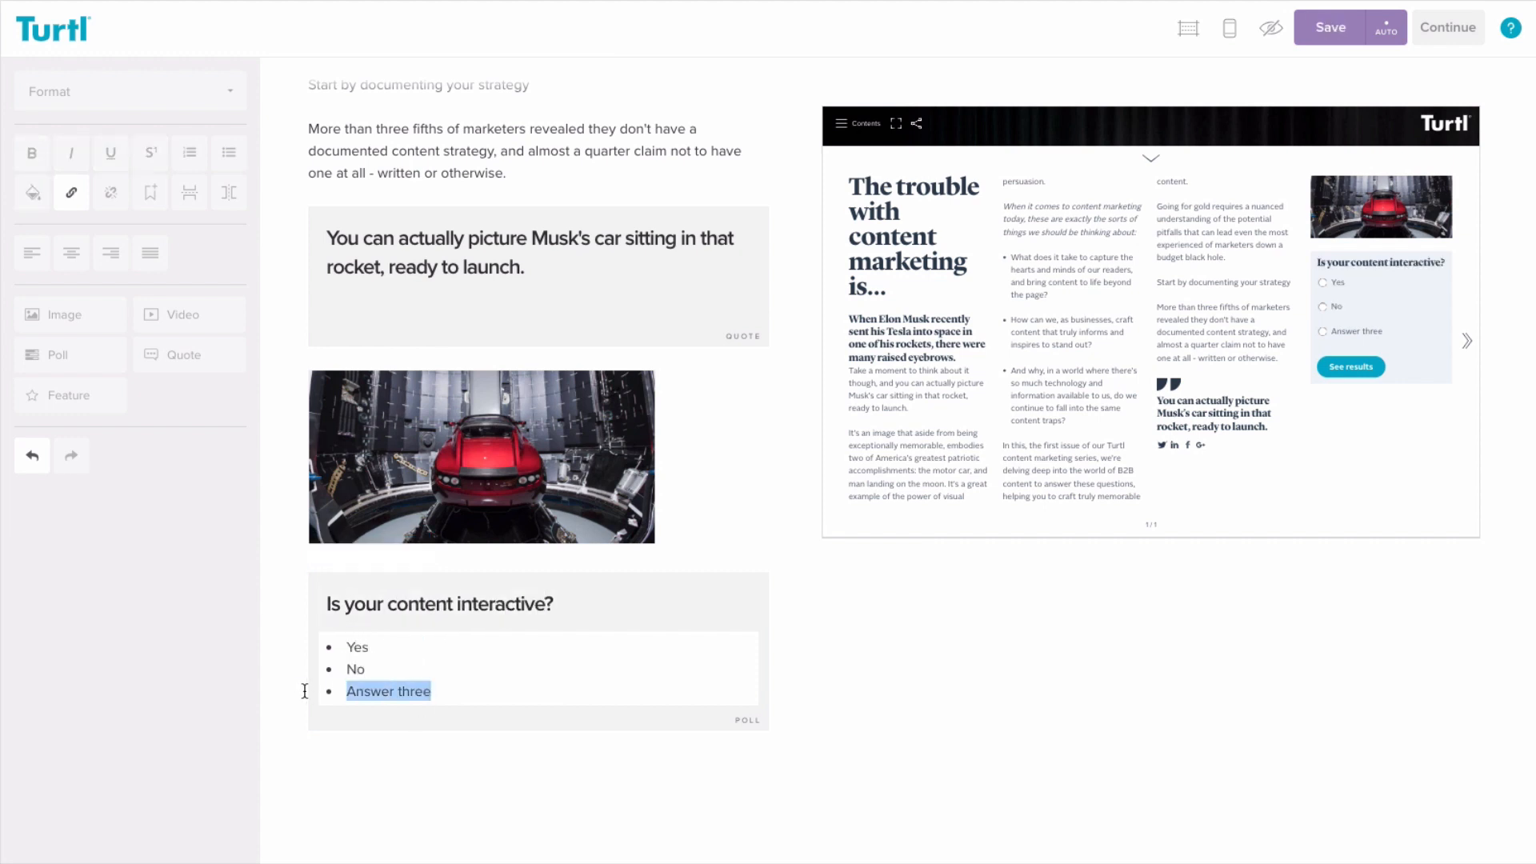
{"action": "key", "text": "Backspace"}
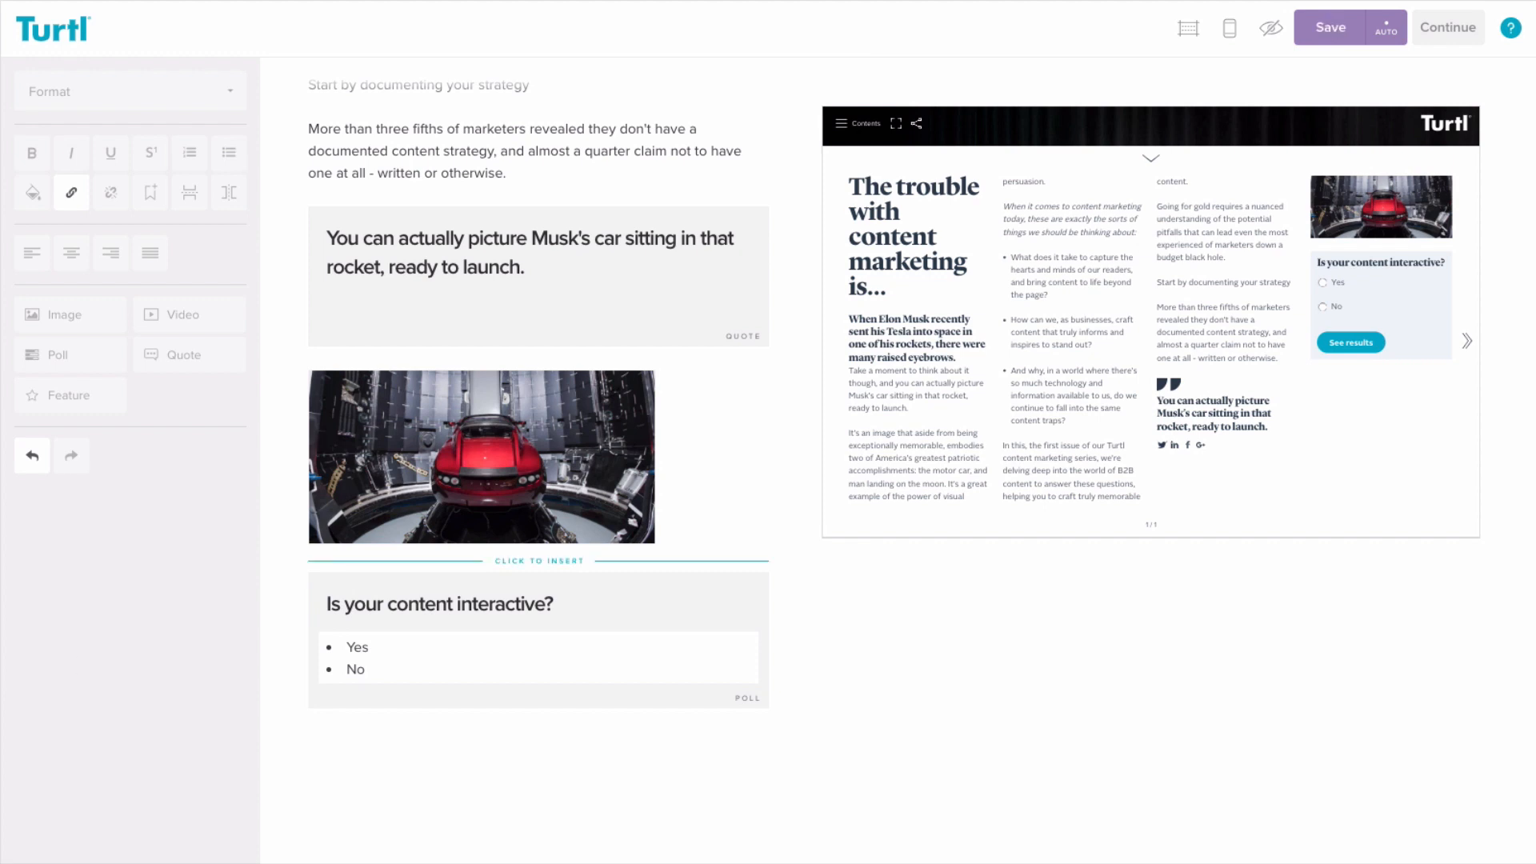
{"action": "left_click", "coordinate": [1328, 27]}
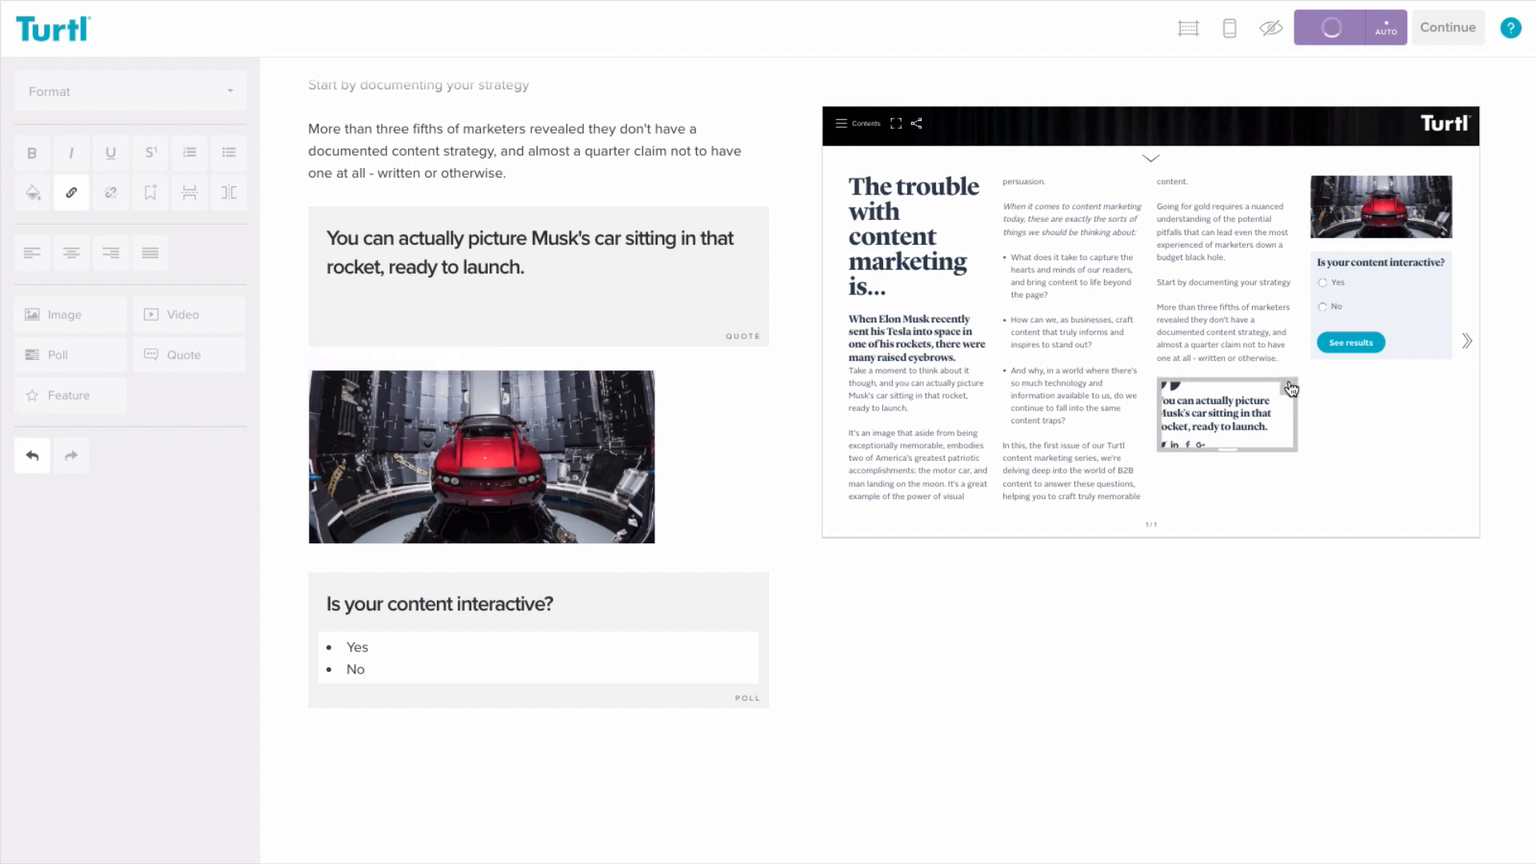
- Wrap the headline and Elon Musk sentence in a feature box and open its settings
{"action": "left_click", "coordinate": [1226, 414]}
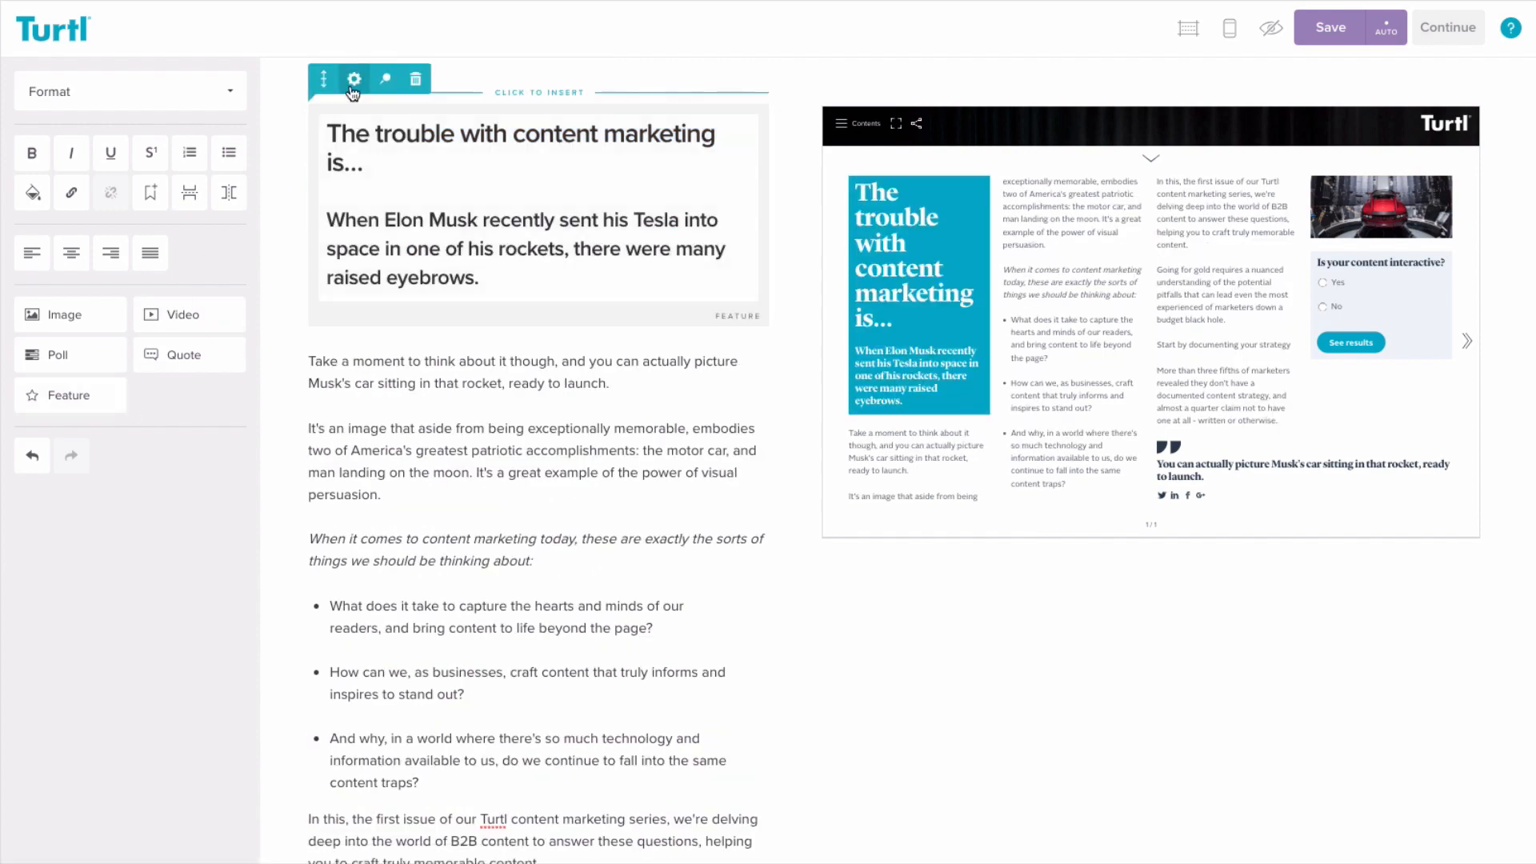
{"action": "left_click", "coordinate": [354, 79]}
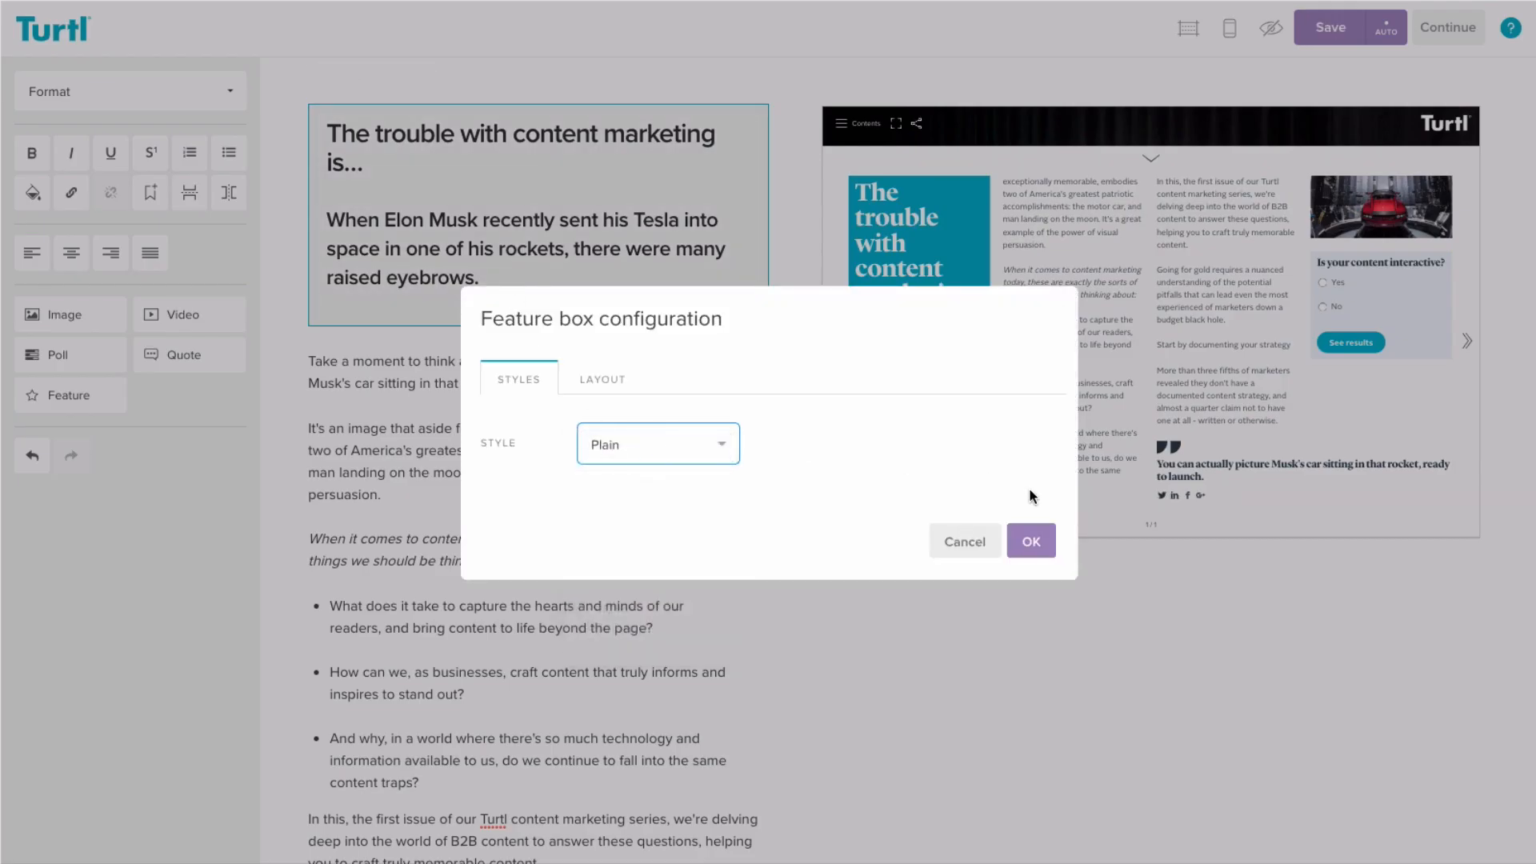
- Apply the Plain feature style so the headline spans the top, and reposition the car photo
{"action": "left_click", "coordinate": [1029, 539]}
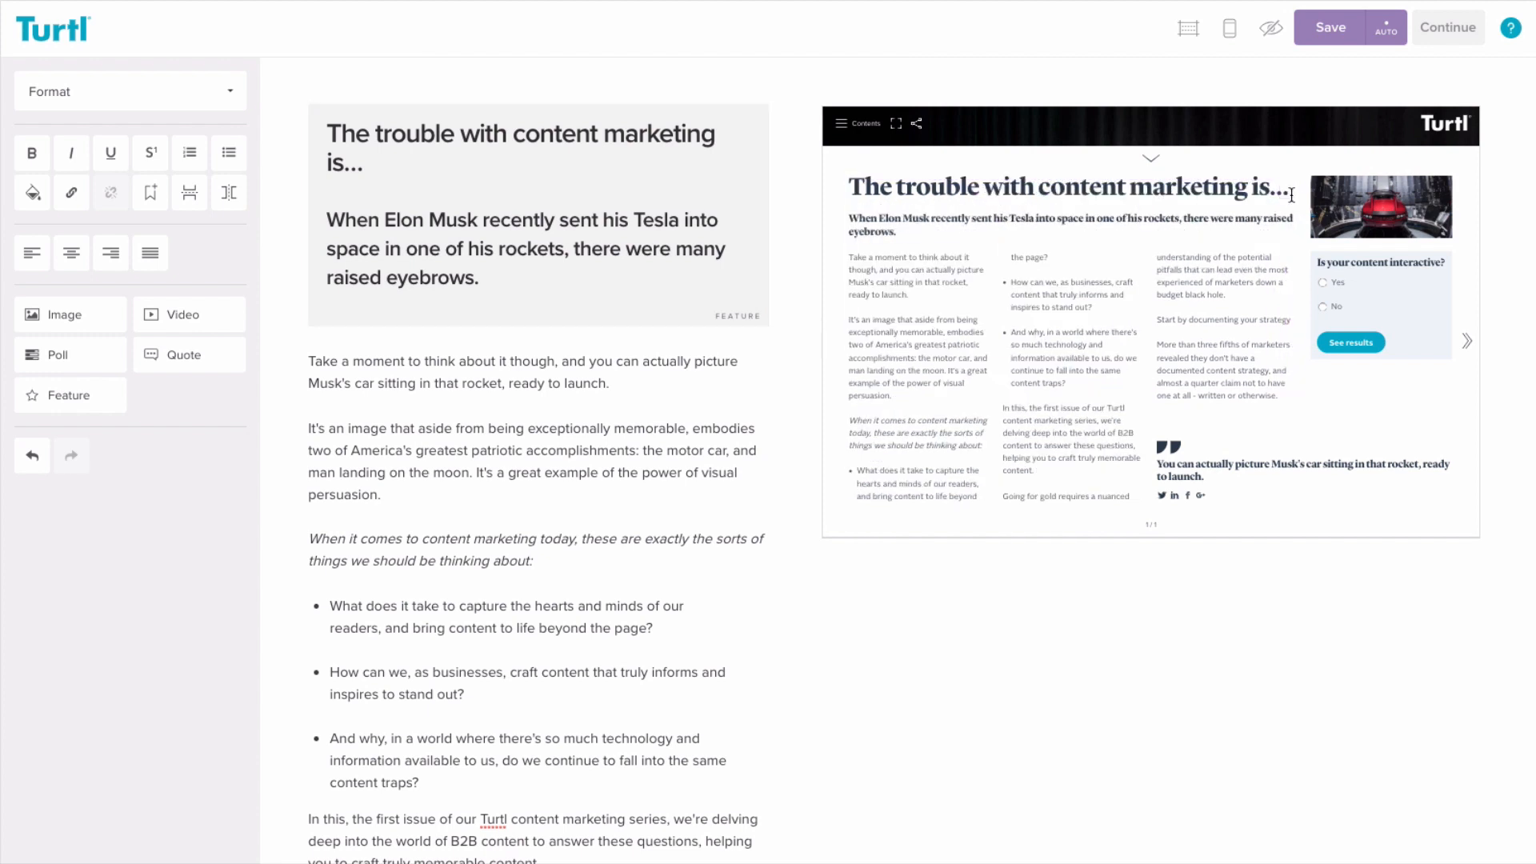
{"action": "mouse_move", "coordinate": [1305, 242]}
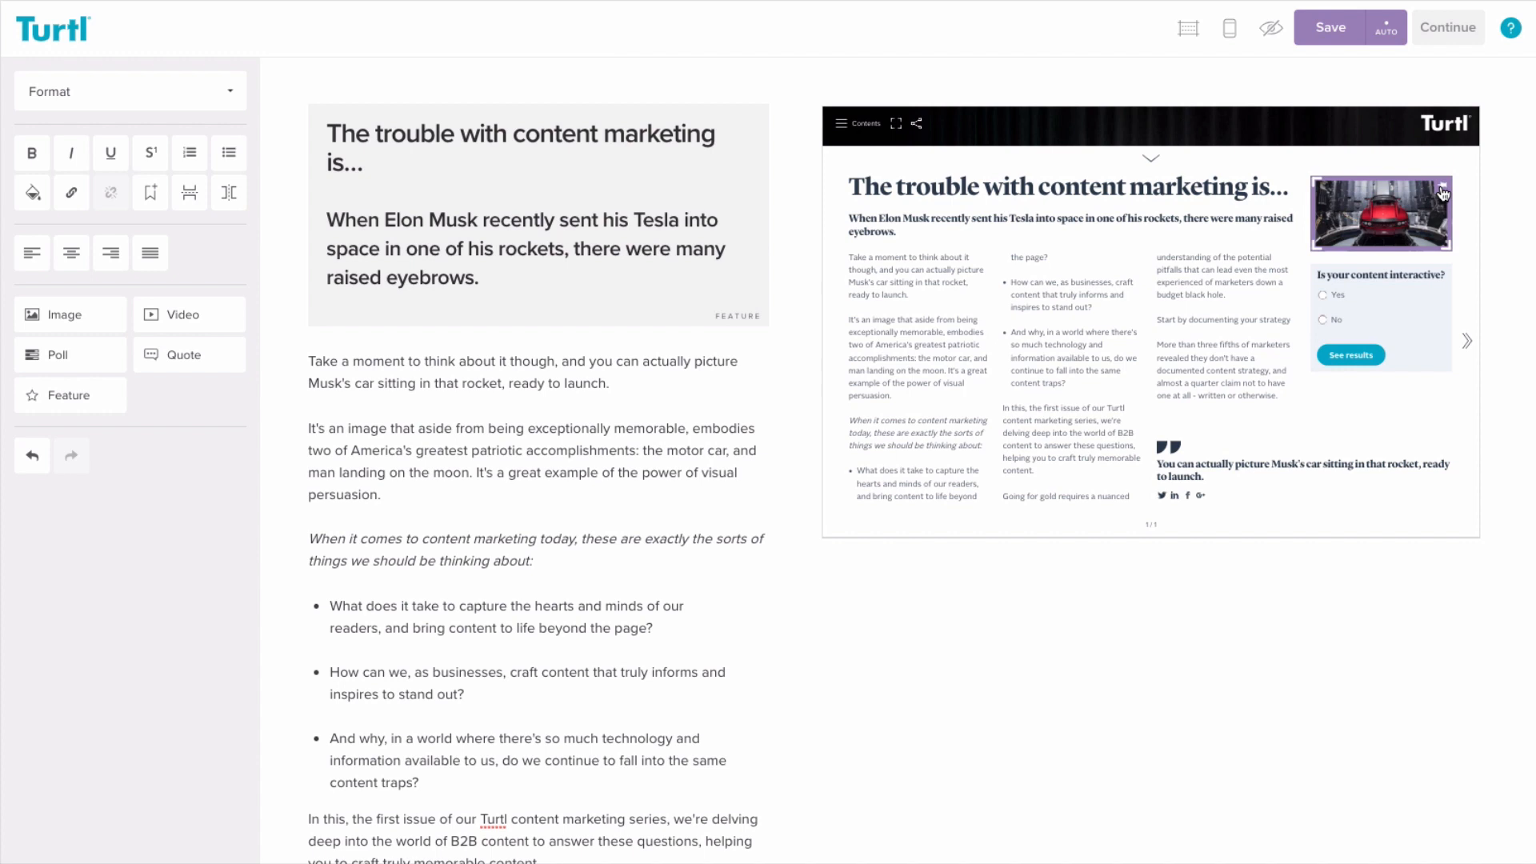
{"action": "left_click", "coordinate": [1330, 26]}
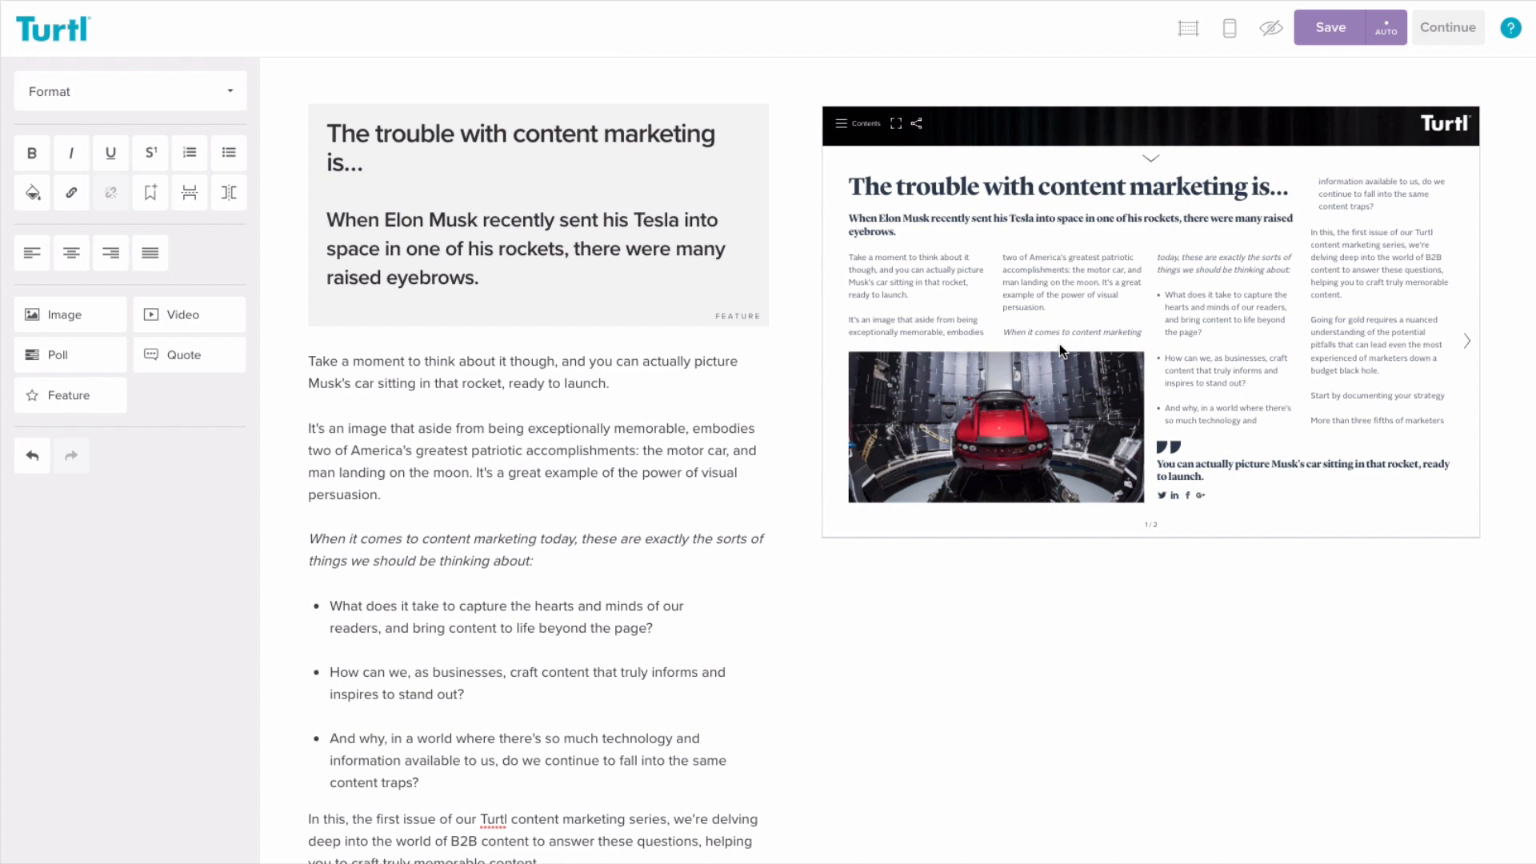
{"action": "scroll", "scroll_direction": "down", "scroll_amount": 3}
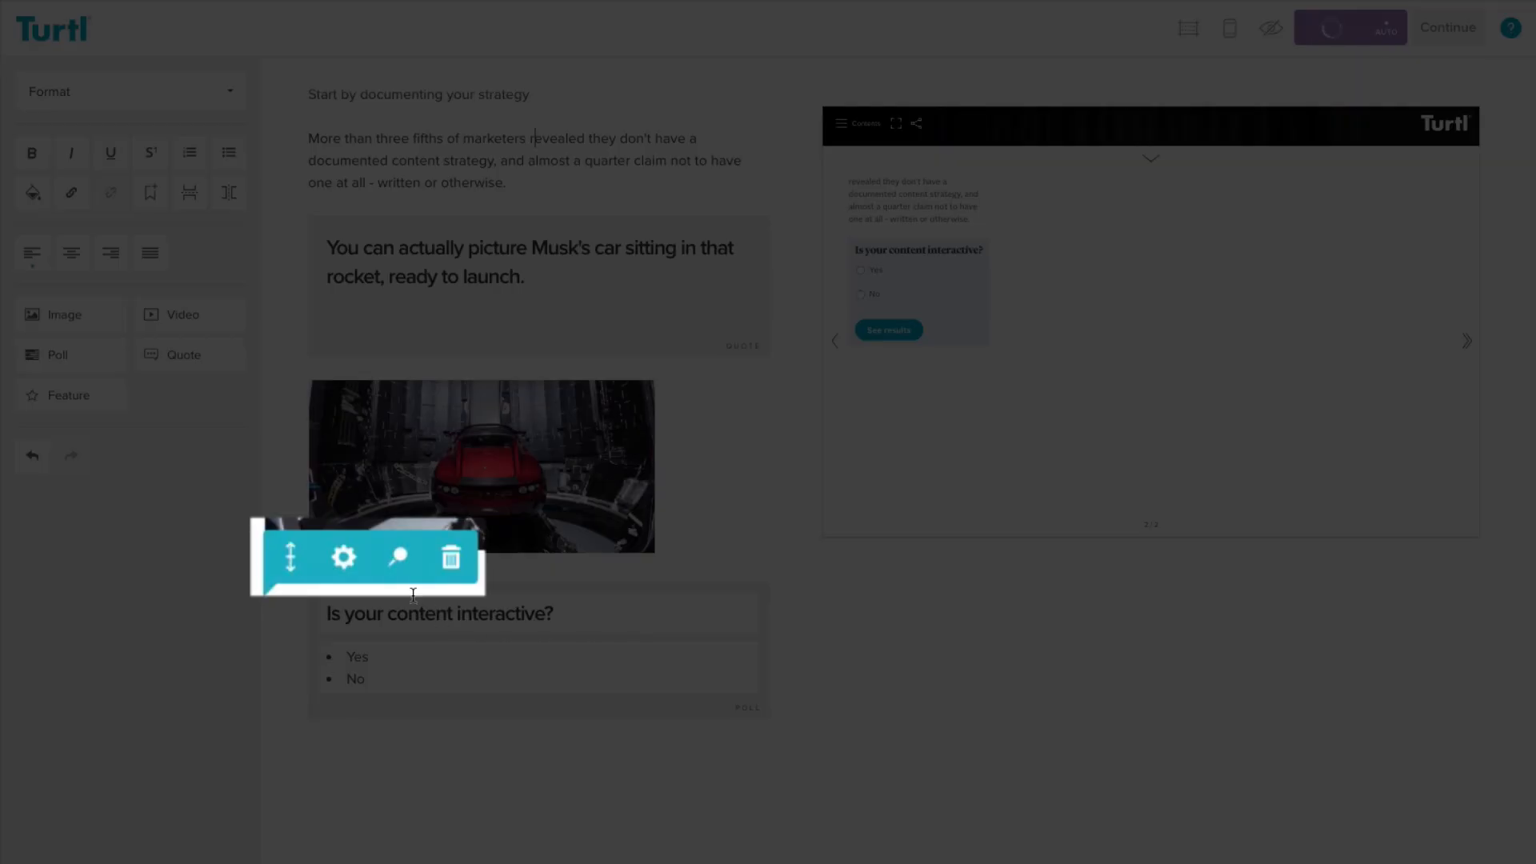
- Pin the Yes/No poll as a one-column widget in the right-hand column
{"action": "left_click", "coordinate": [343, 557]}
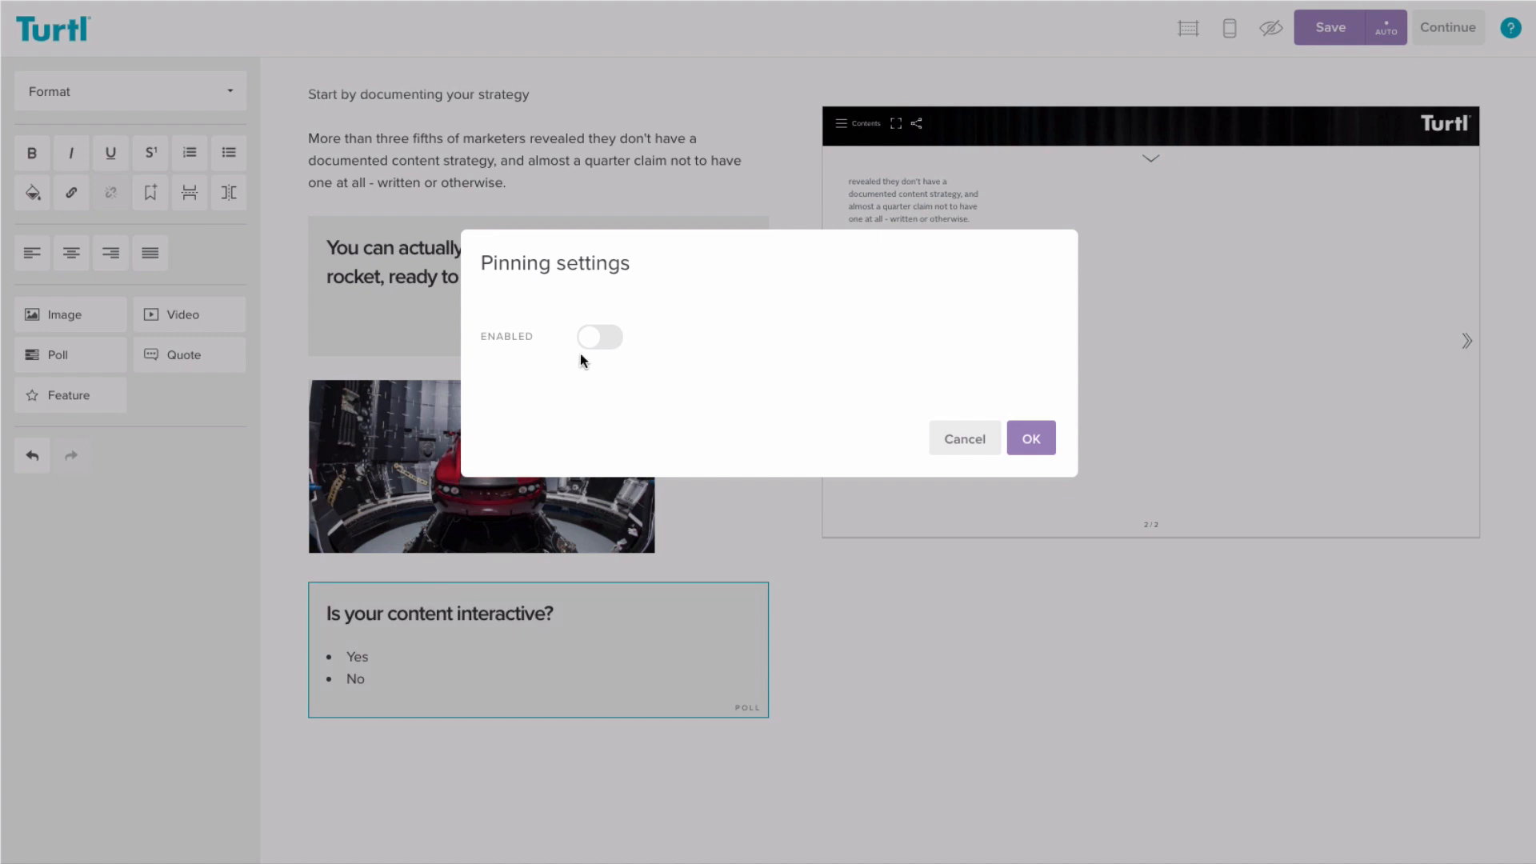
{"action": "left_click", "coordinate": [599, 337]}
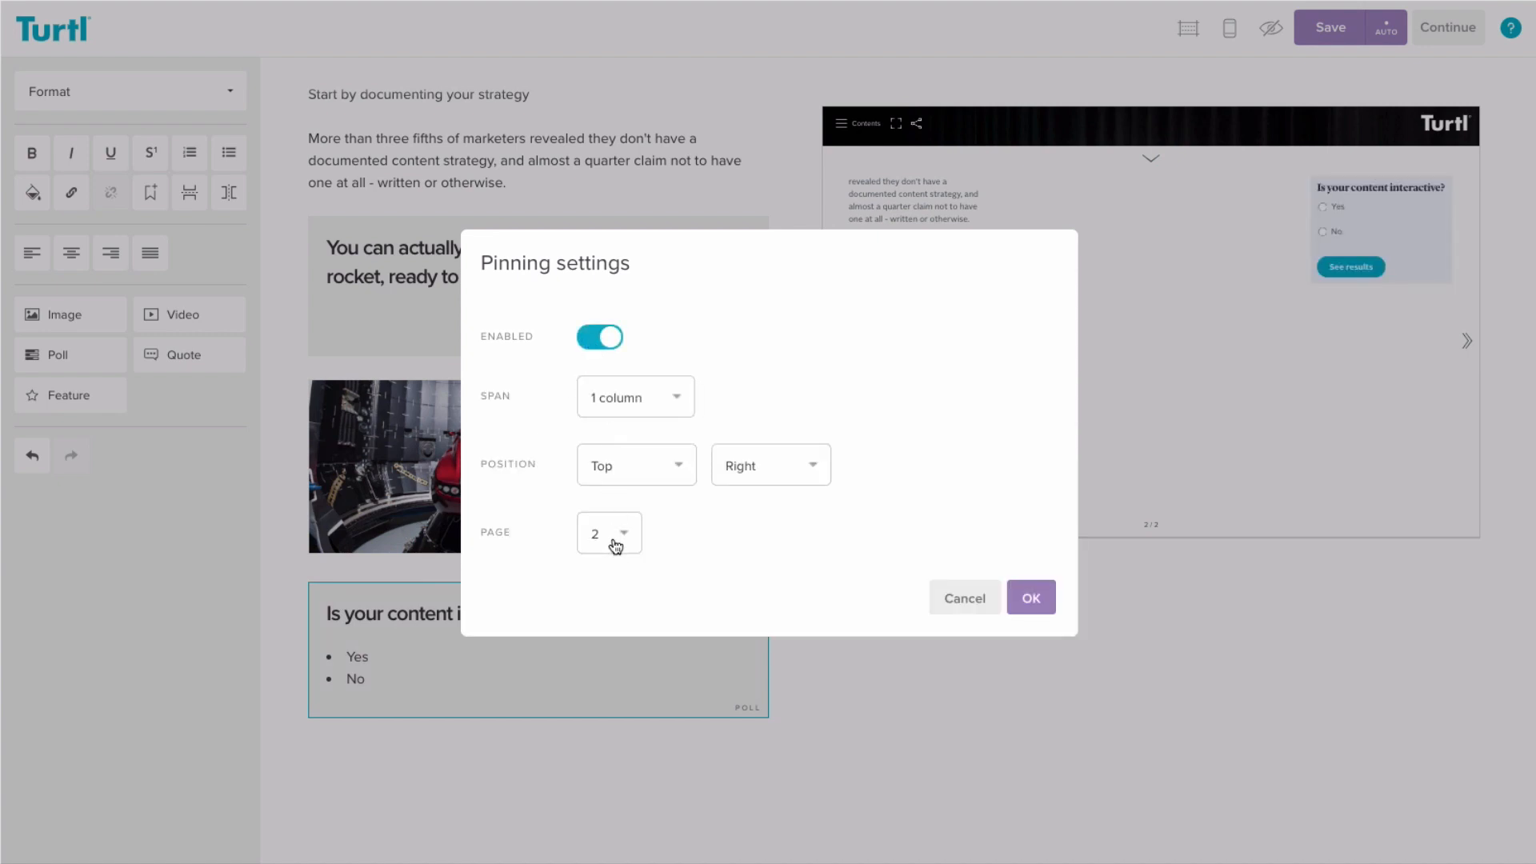
{"action": "left_click", "coordinate": [608, 532]}
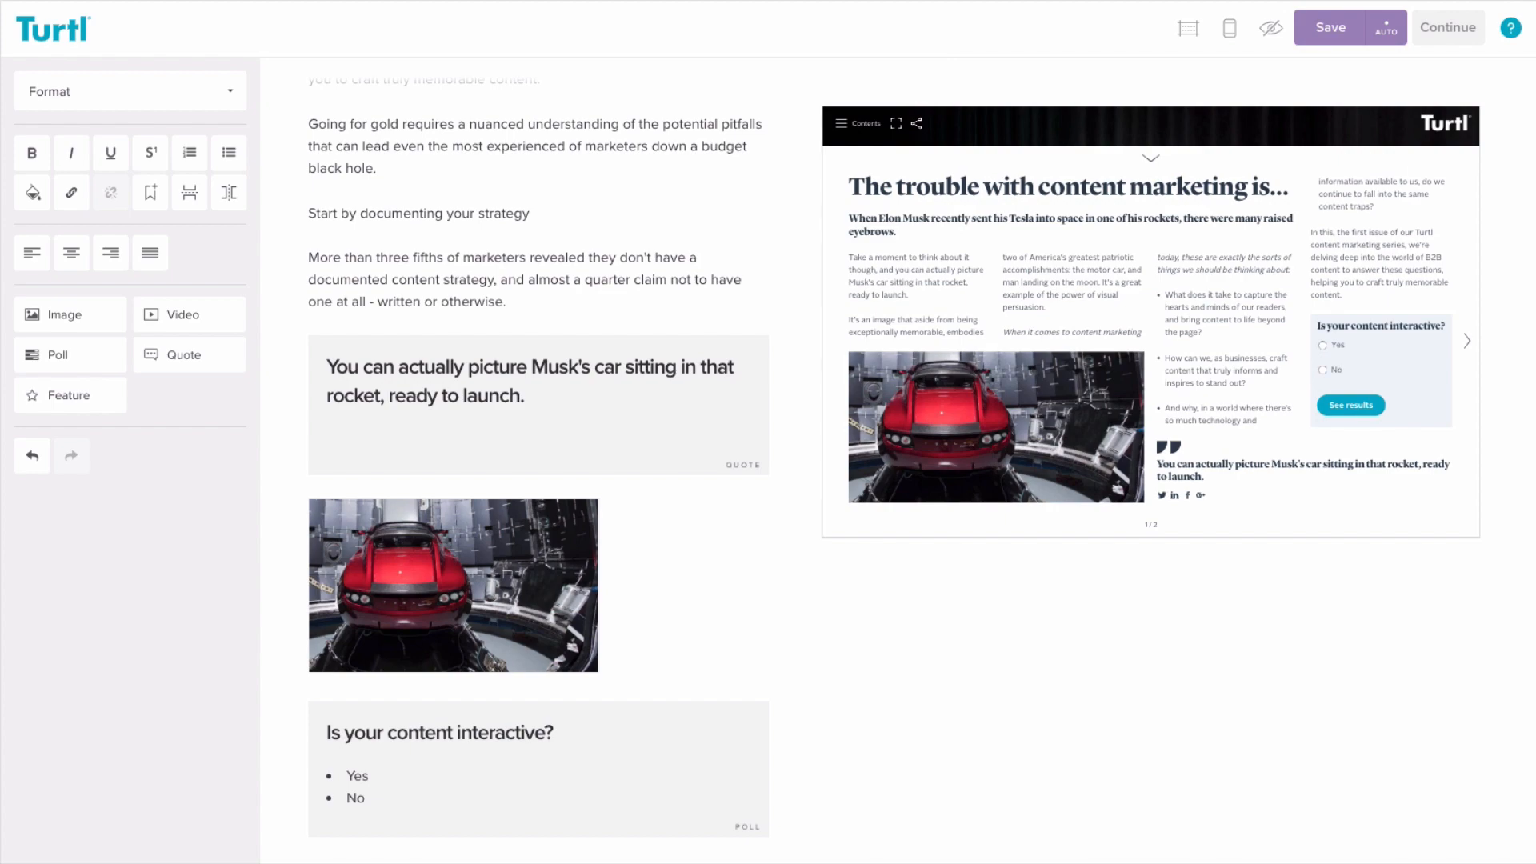
{"action": "left_click", "coordinate": [452, 585]}
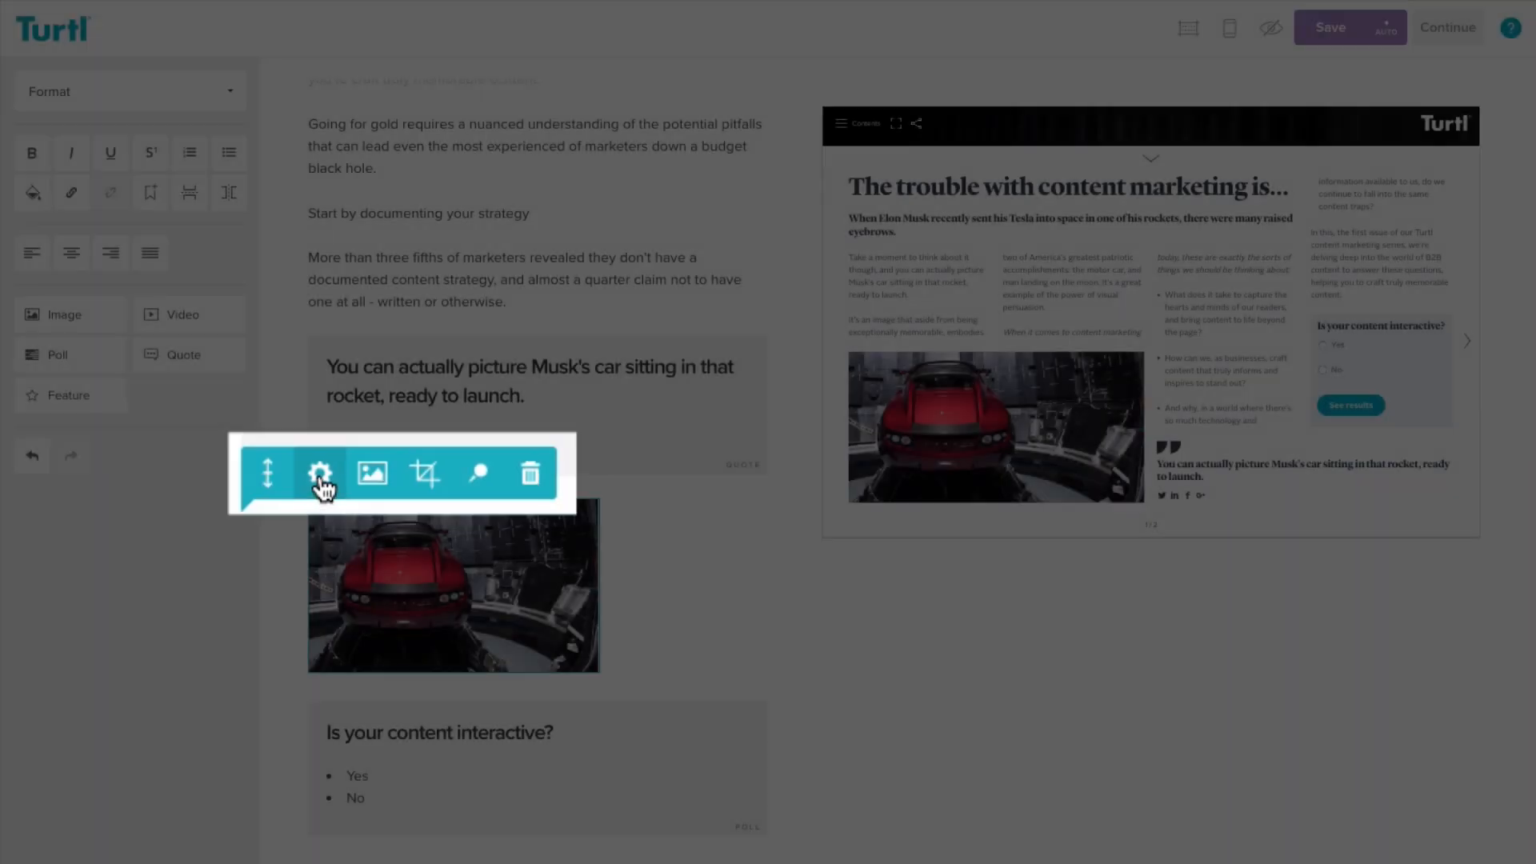
- Caption the red car photo 'Elon Musk's car'
{"action": "left_click", "coordinate": [322, 473]}
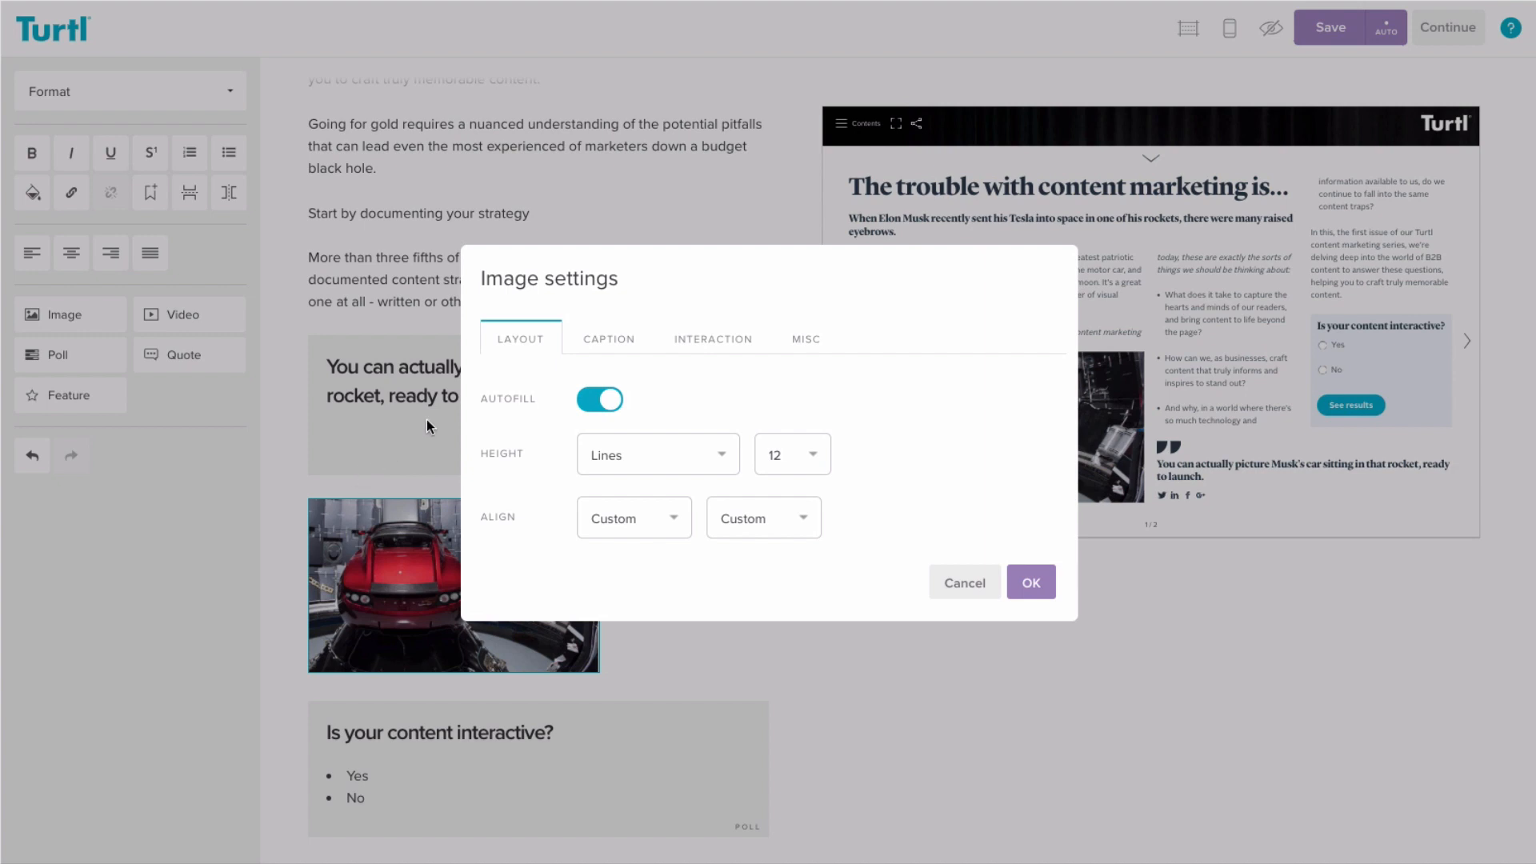
{"action": "left_click", "coordinate": [607, 337]}
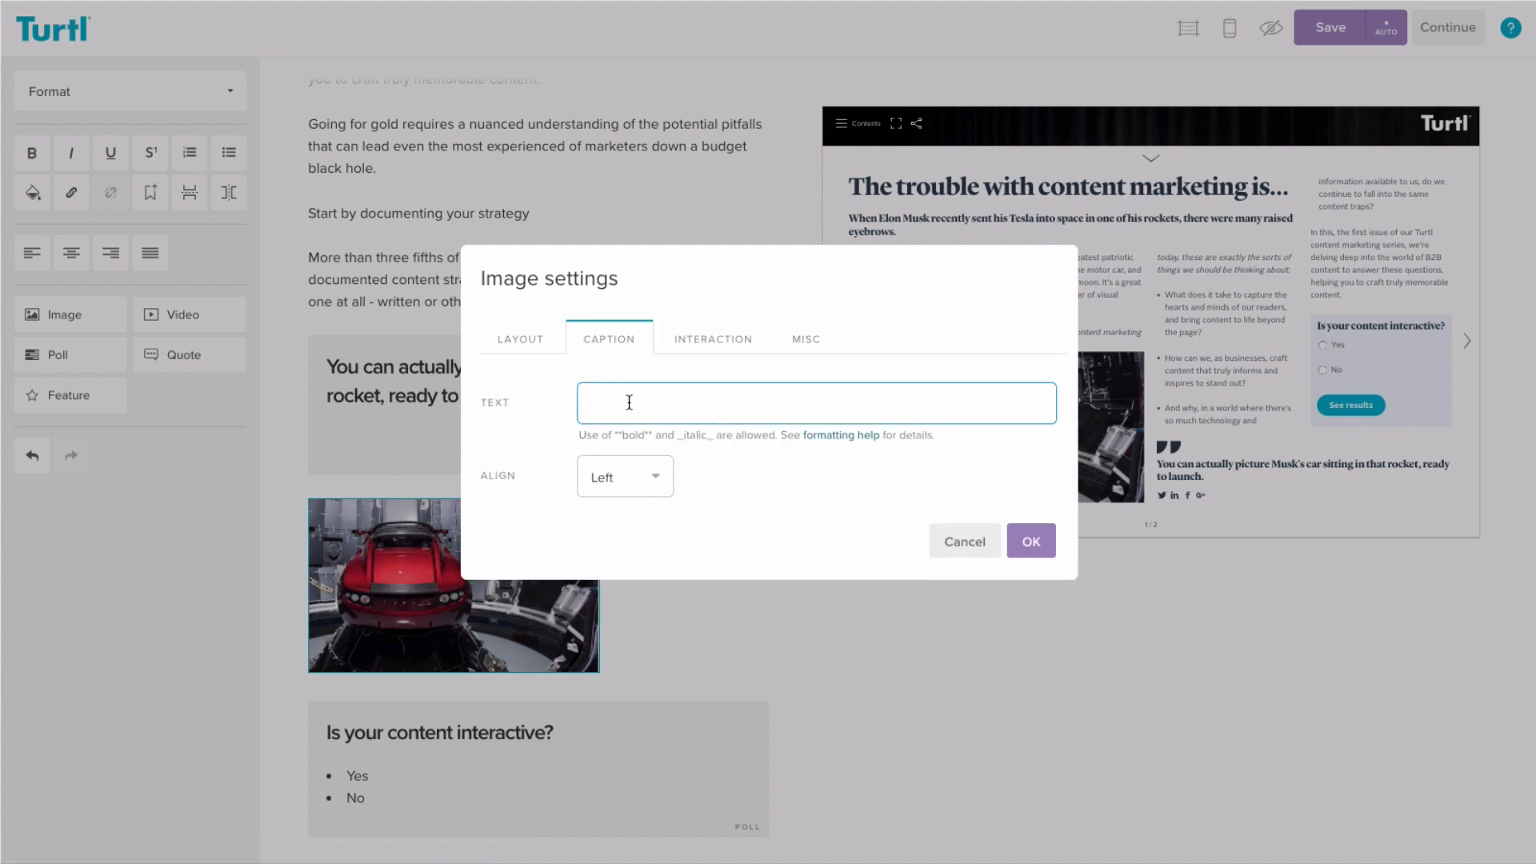
{"action": "type", "text": "Elon Musk's car"}
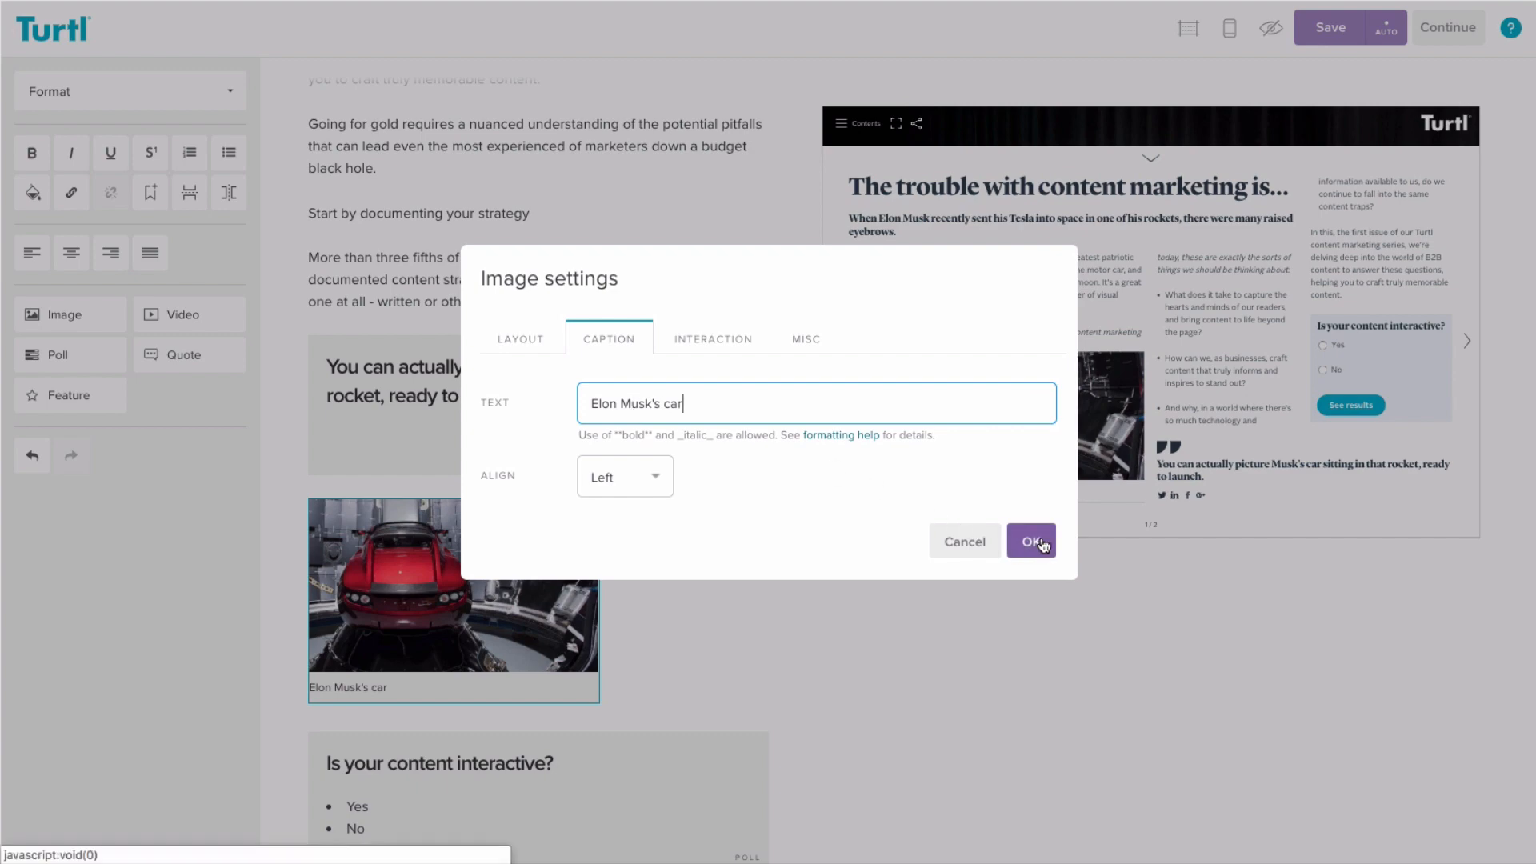
{"action": "left_click", "coordinate": [1029, 541]}
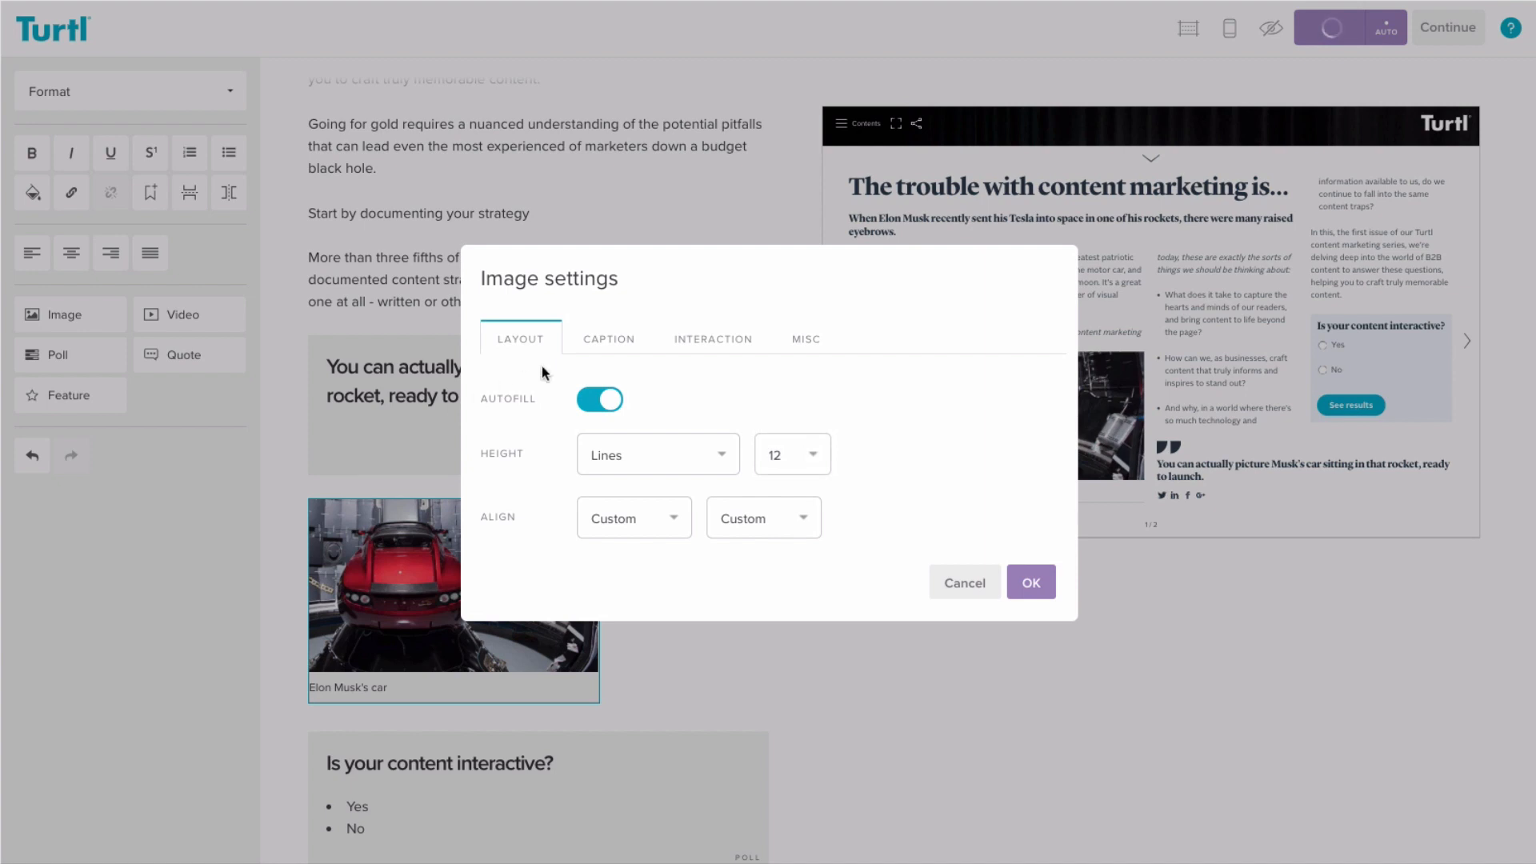
- Label the car photo 'Elon Musk's car image' and enable reader zoom
{"action": "left_click", "coordinate": [805, 337]}
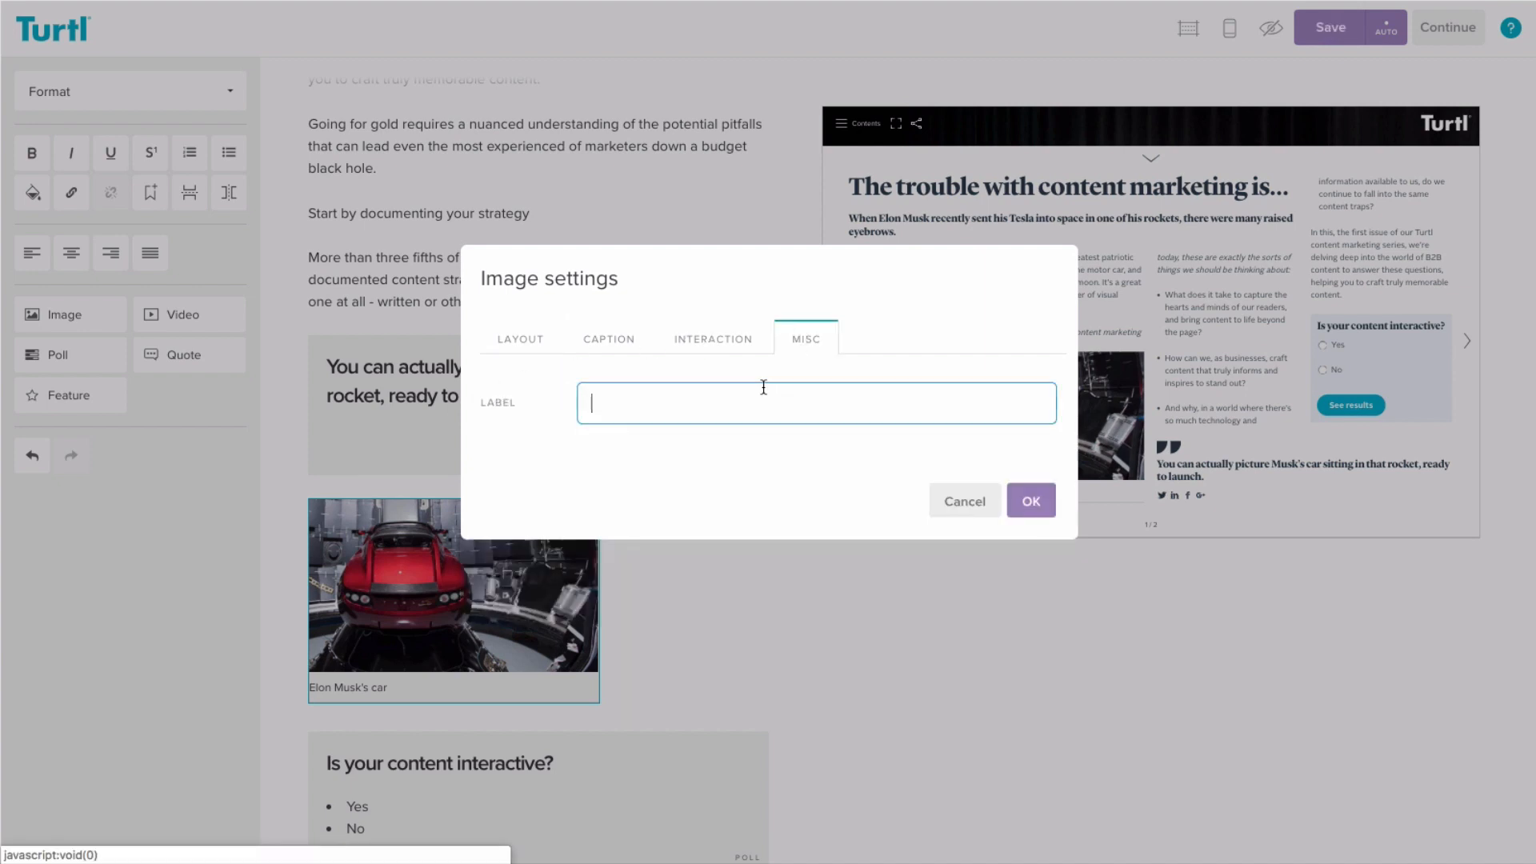
{"action": "type", "text": "Elon Musk's car image"}
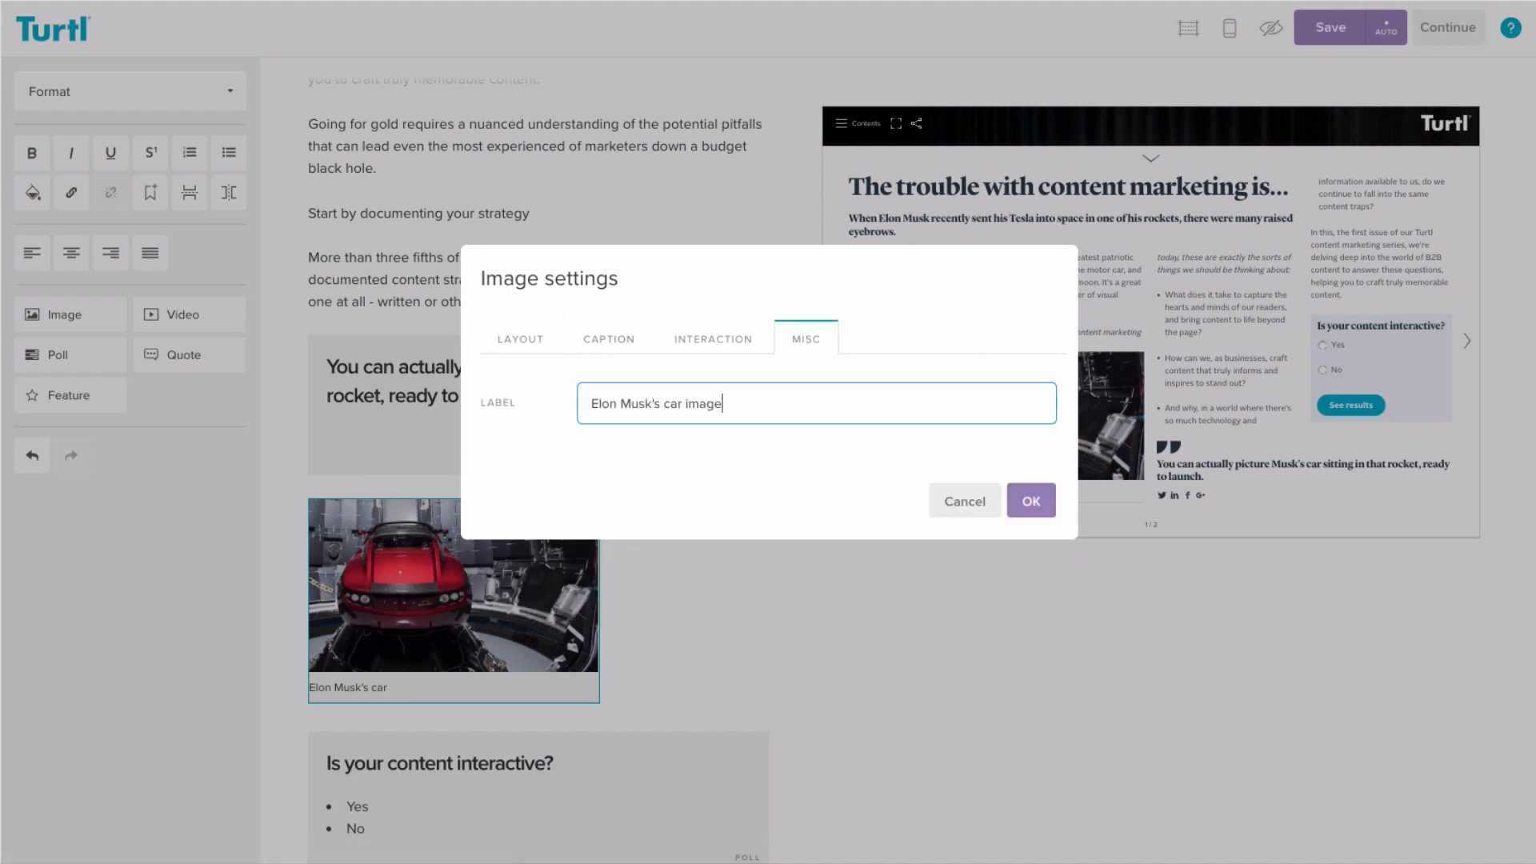
{"action": "mouse_move", "coordinate": [714, 338]}
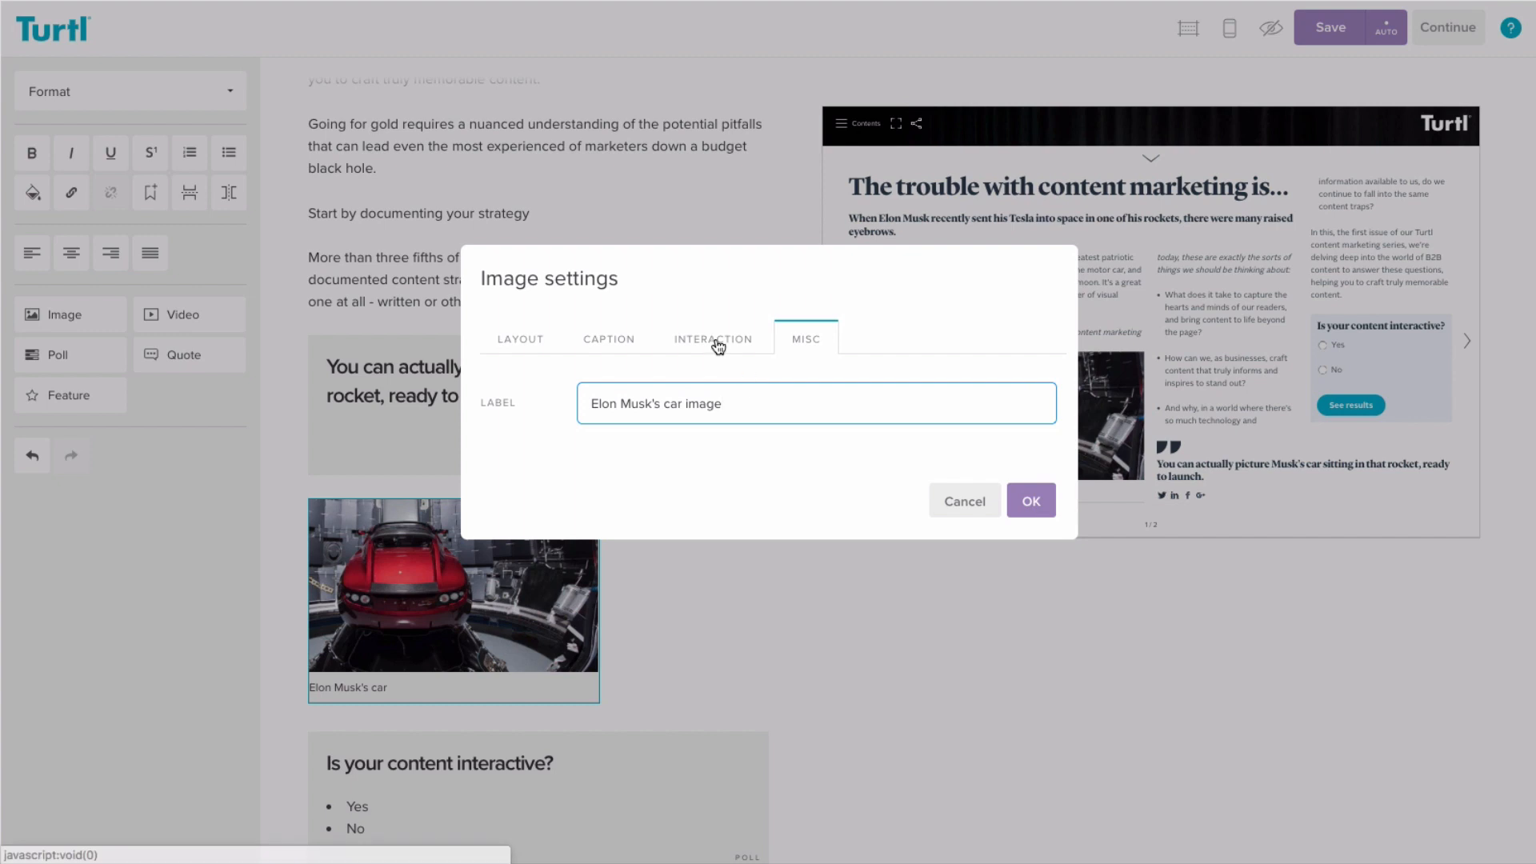
{"action": "left_click", "coordinate": [713, 337]}
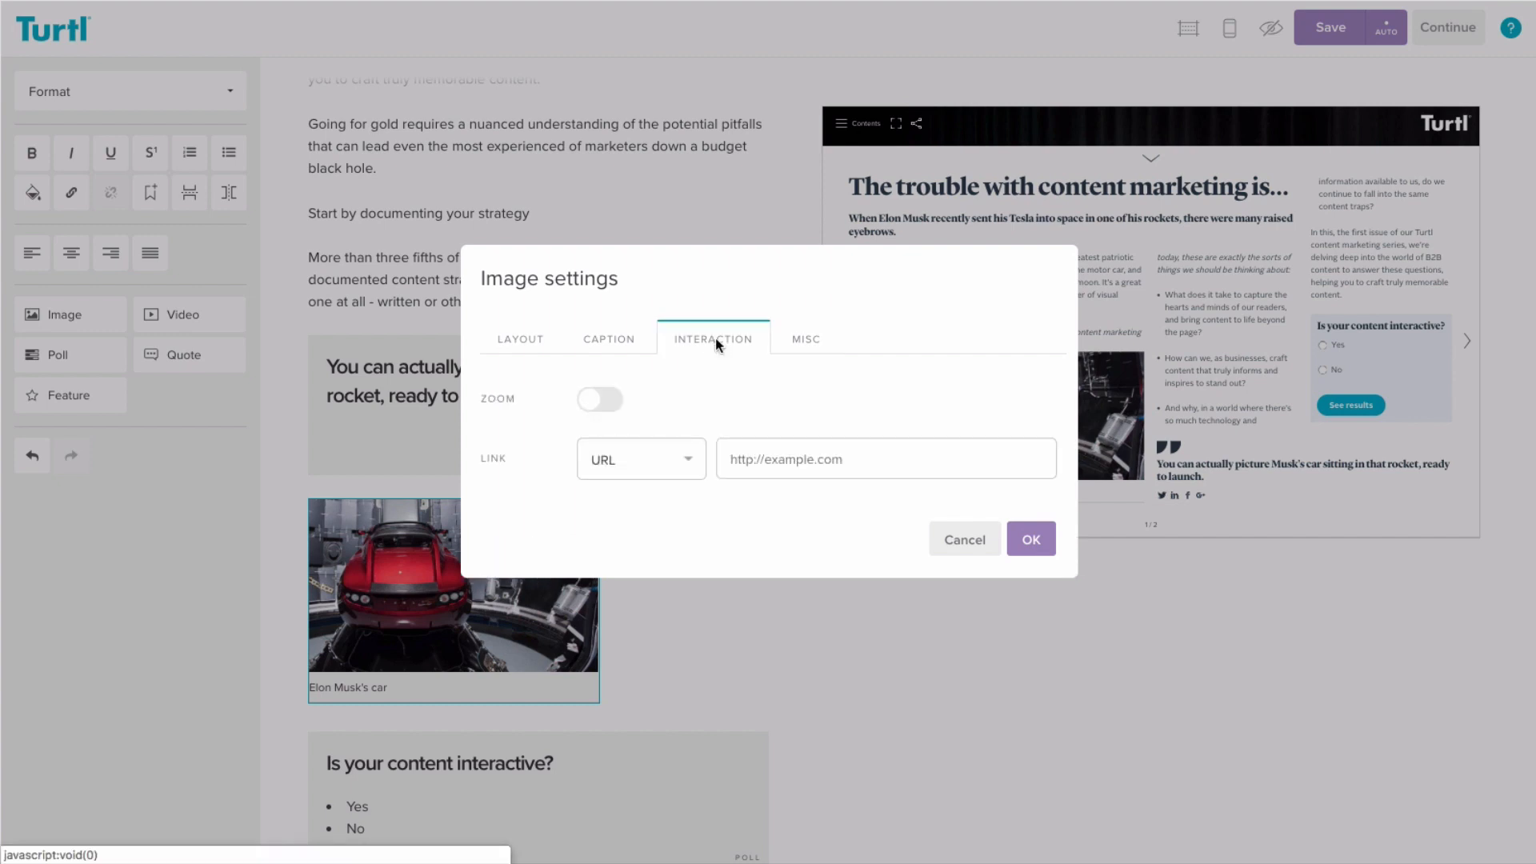
{"action": "mouse_move", "coordinate": [711, 348]}
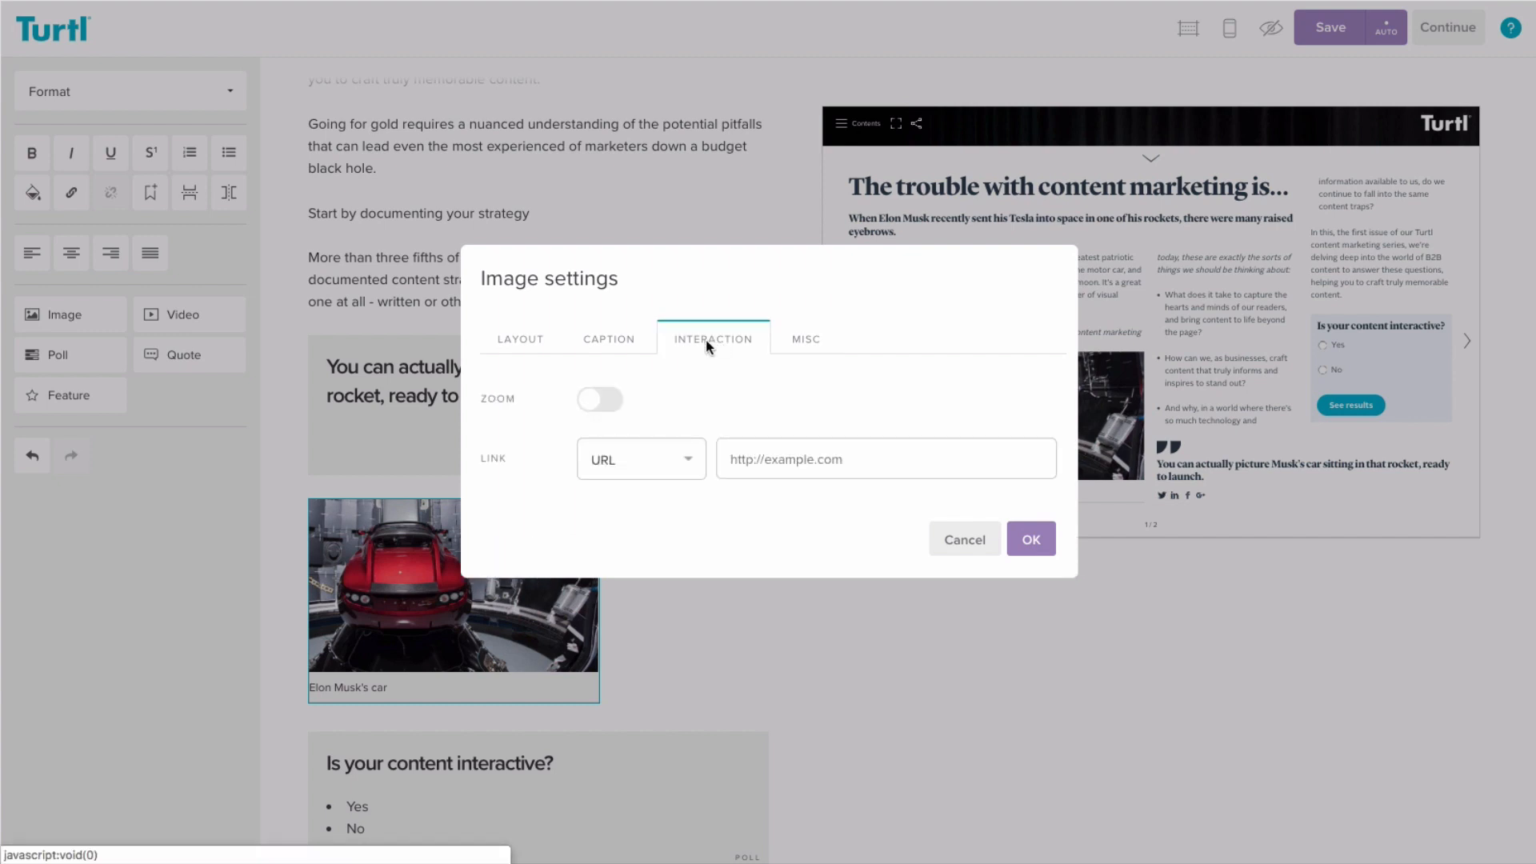
{"action": "left_click", "coordinate": [598, 398]}
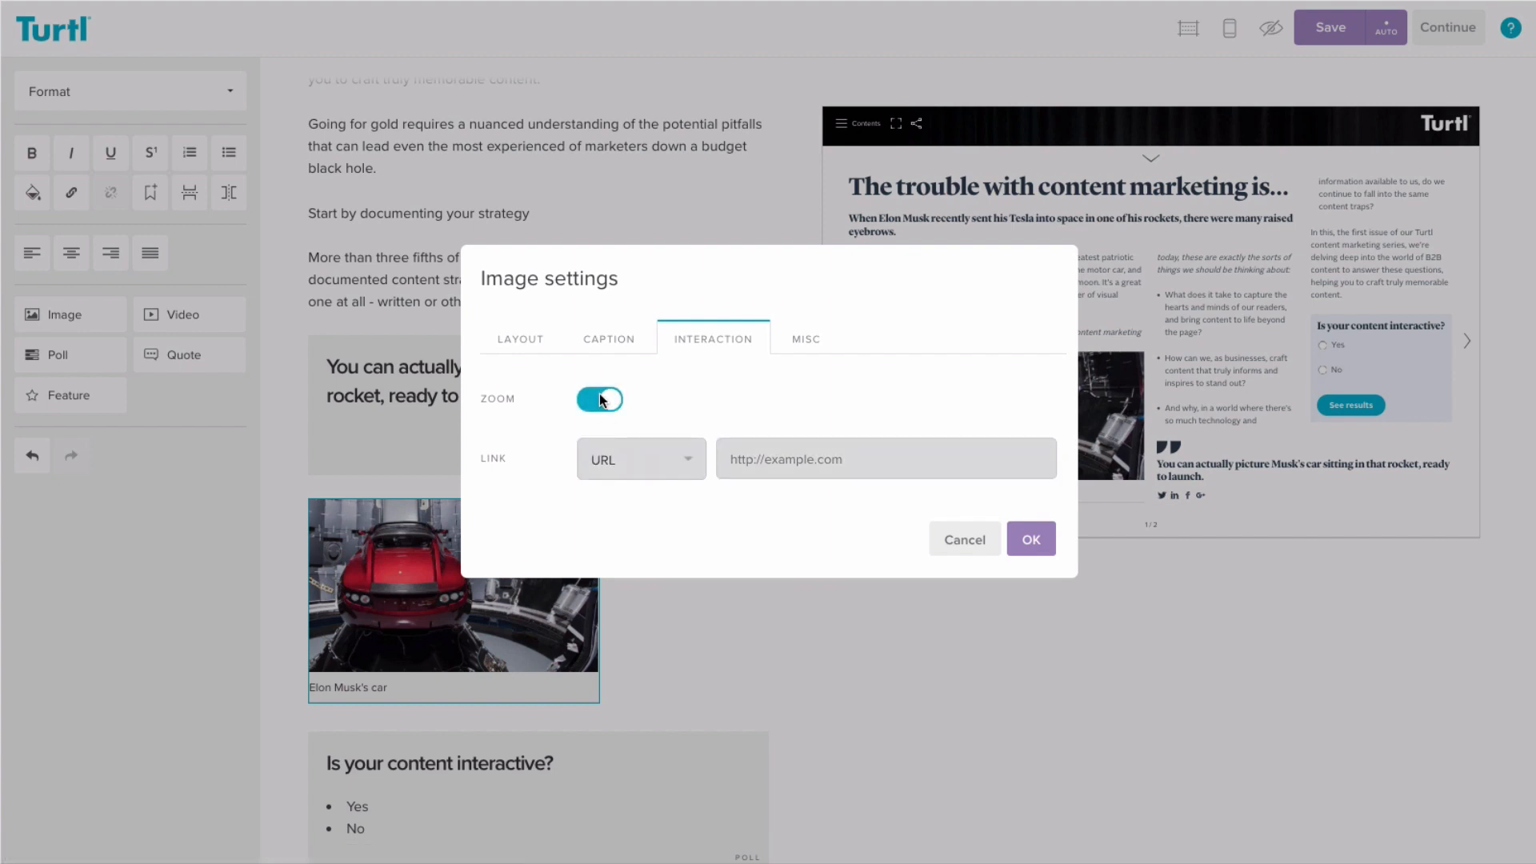
{"action": "left_click", "coordinate": [1029, 540]}
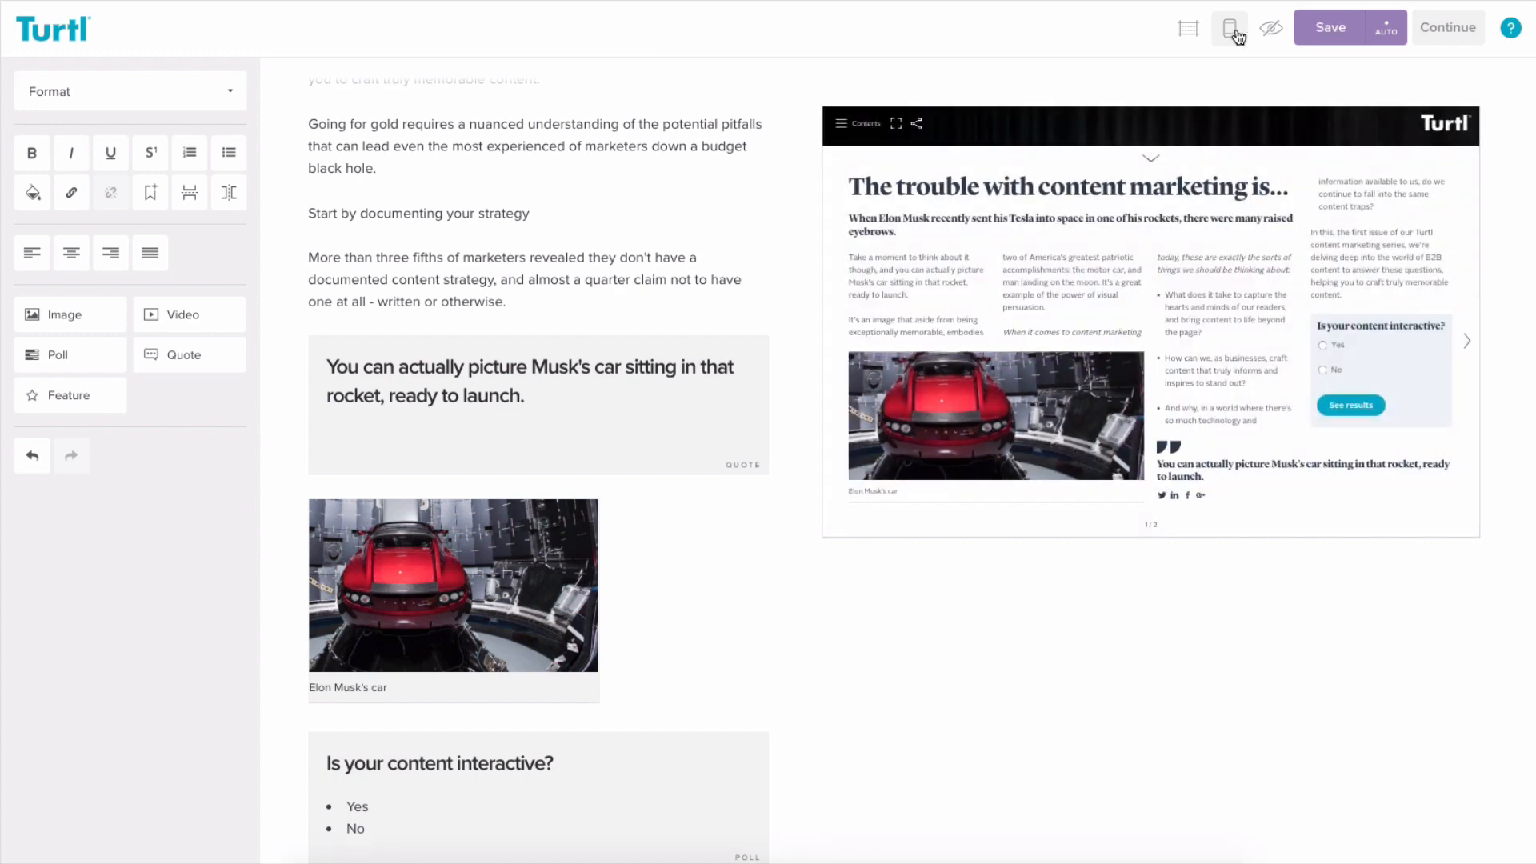
{"action": "left_click", "coordinate": [1228, 27]}
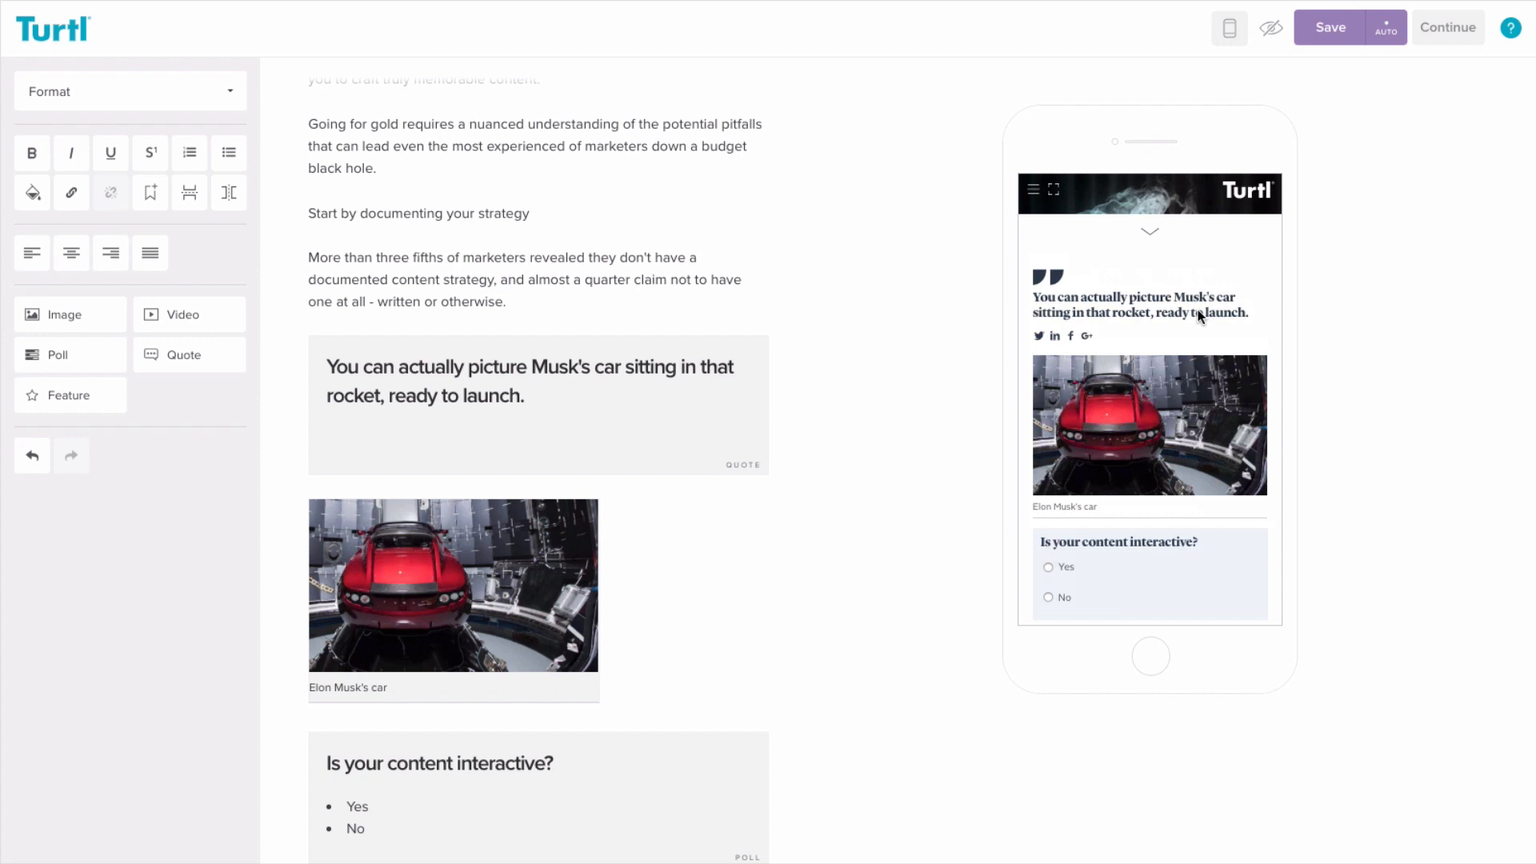
{"action": "left_click", "coordinate": [450, 583]}
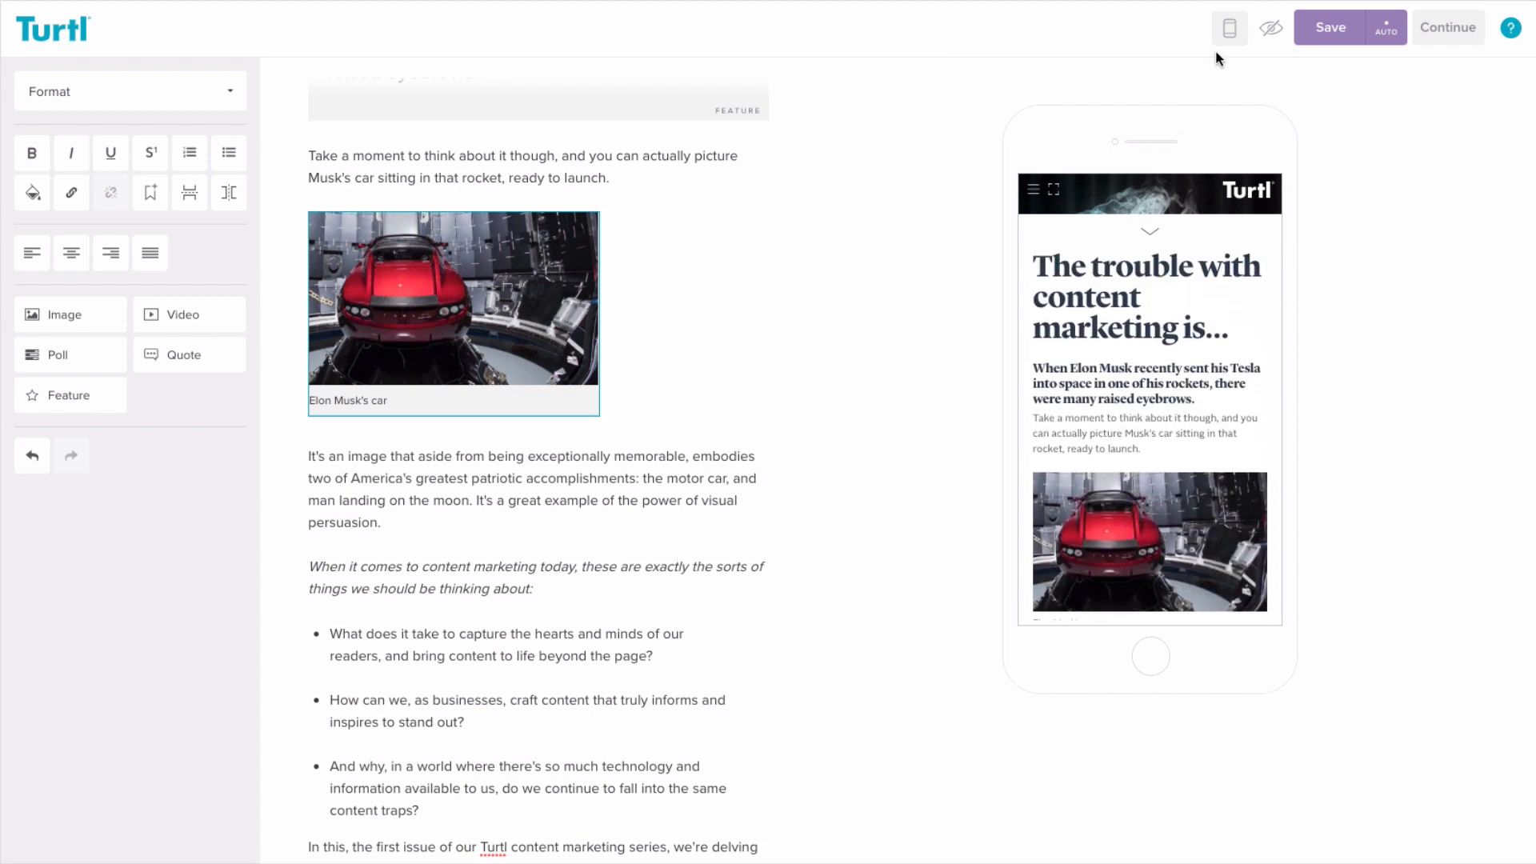
{"action": "left_click", "coordinate": [1229, 27]}
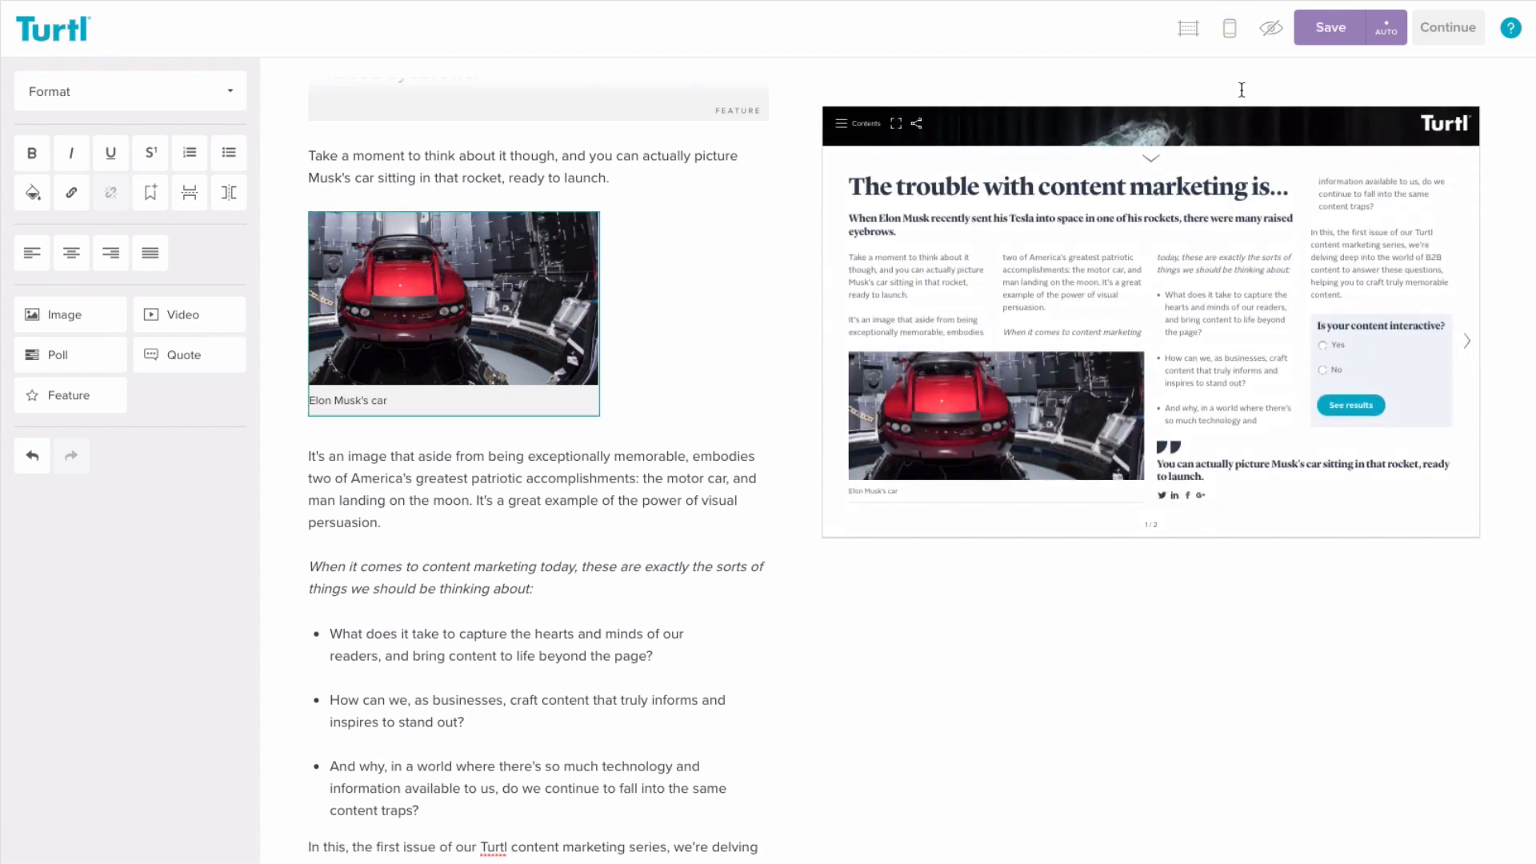
{"action": "left_click", "coordinate": [1448, 26]}
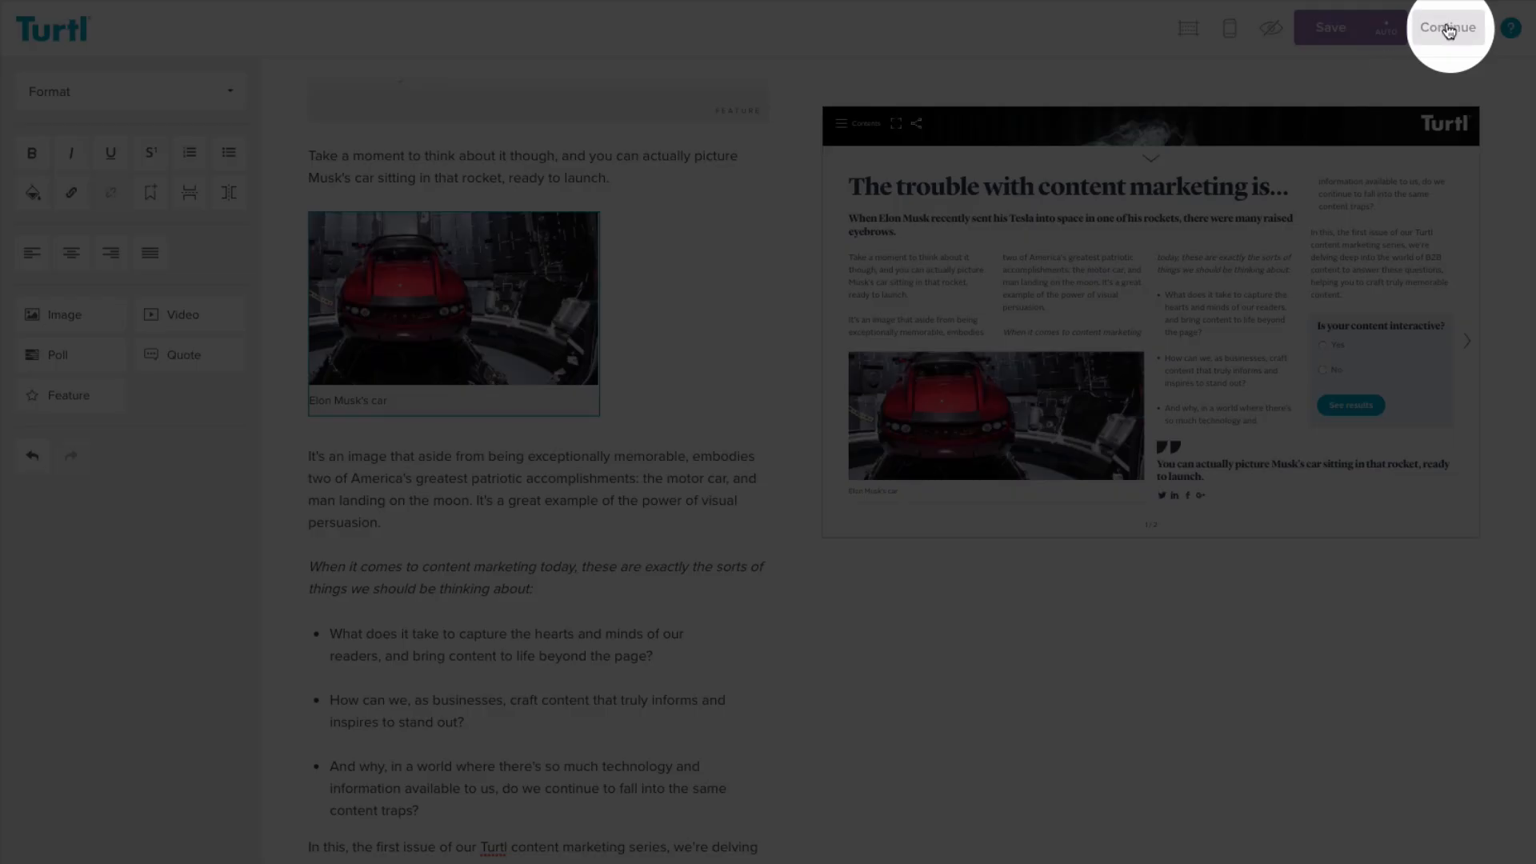
- Leave sign-up requirement off and switch the immerse page to a three-column layout
{"action": "left_click", "coordinate": [1448, 26]}
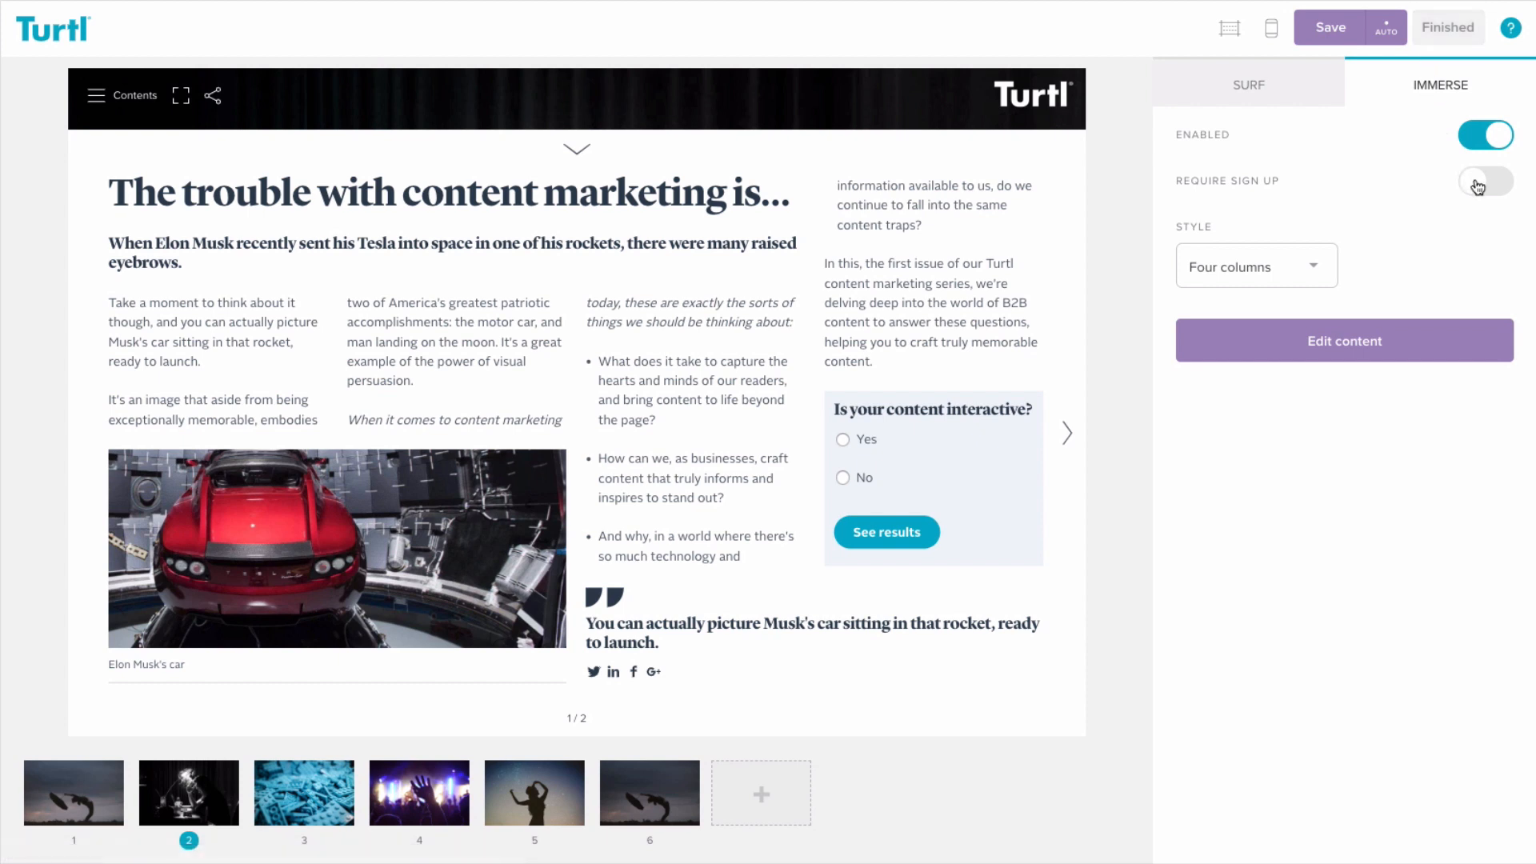
{"action": "left_click", "coordinate": [1484, 183]}
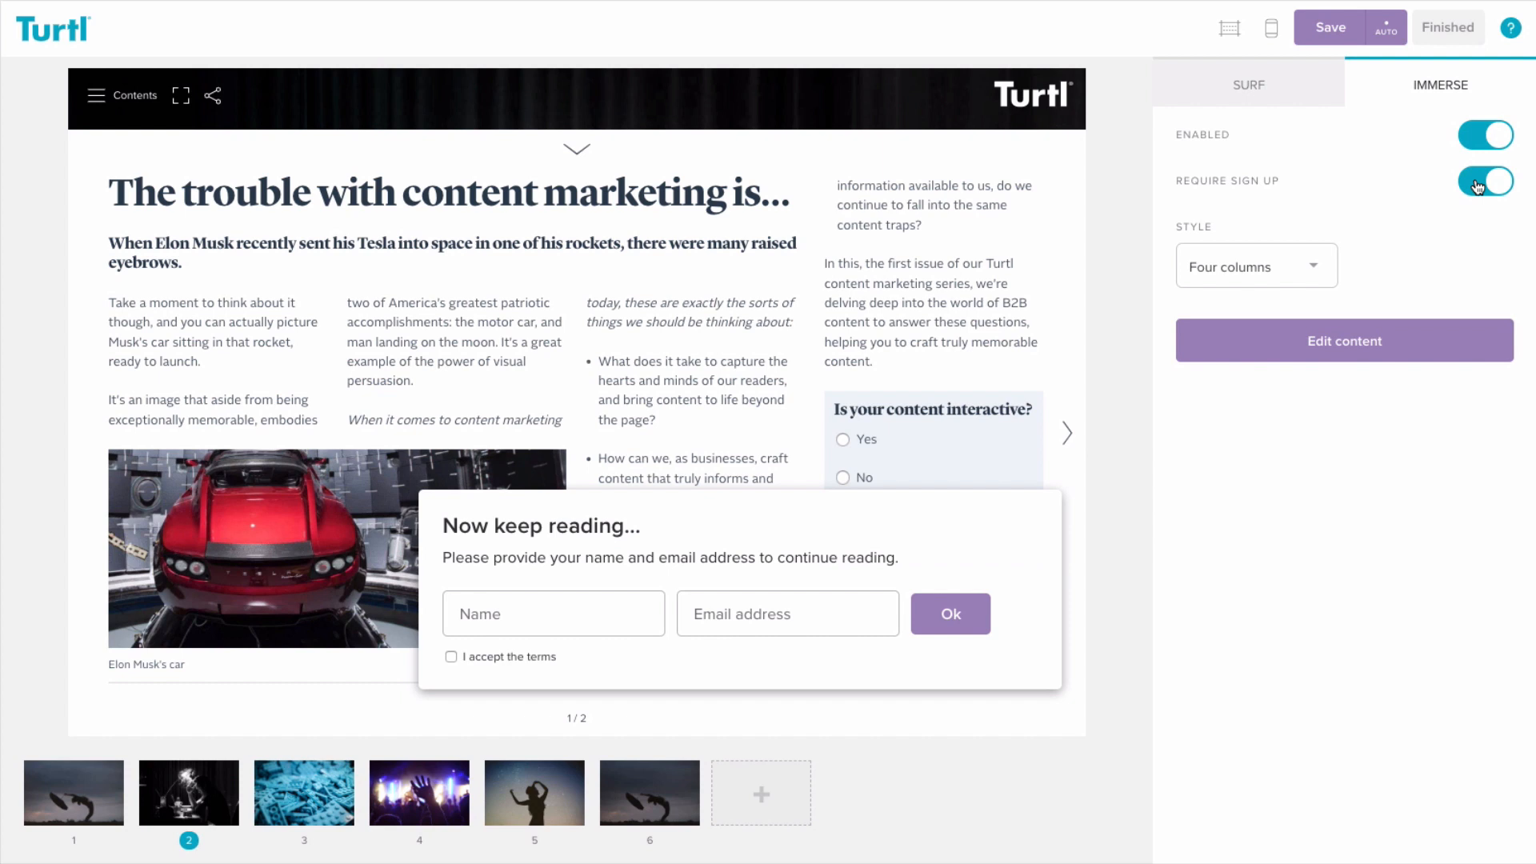
{"action": "left_click", "coordinate": [1483, 182]}
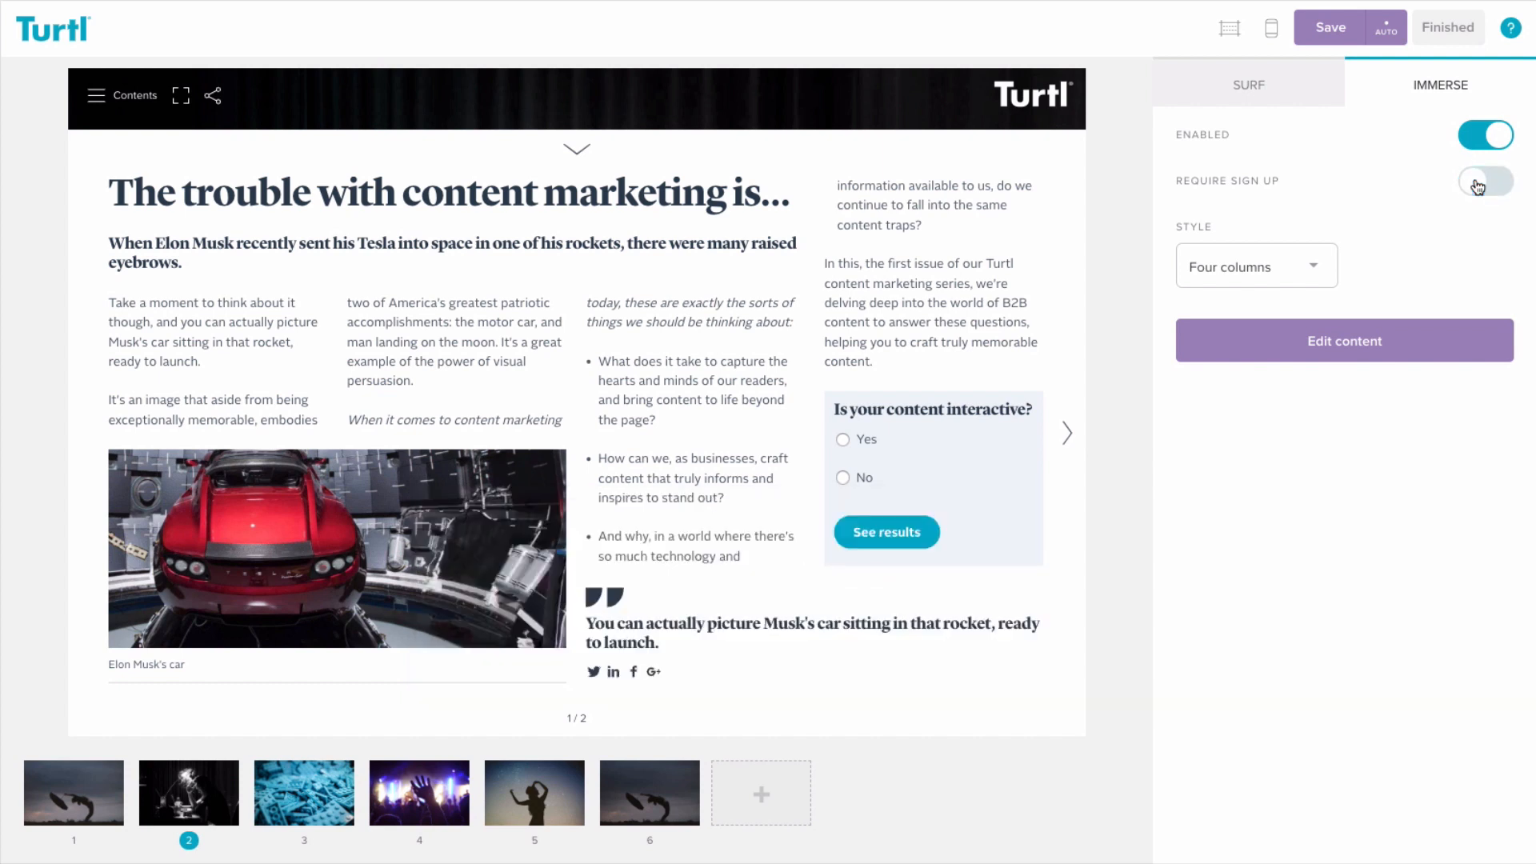
{"action": "left_click", "coordinate": [1255, 265]}
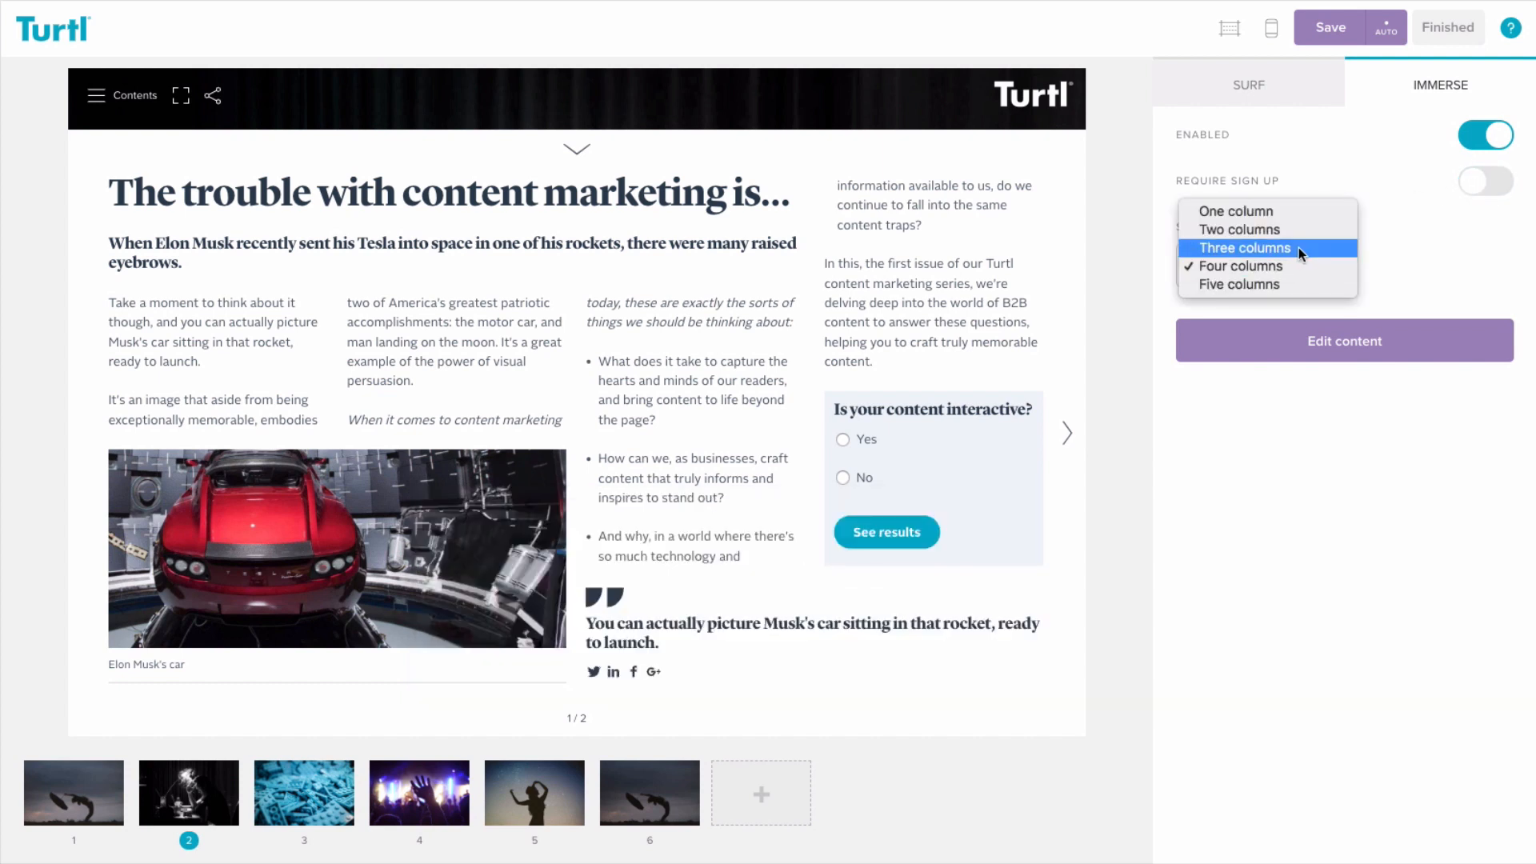
{"action": "left_click", "coordinate": [1241, 247]}
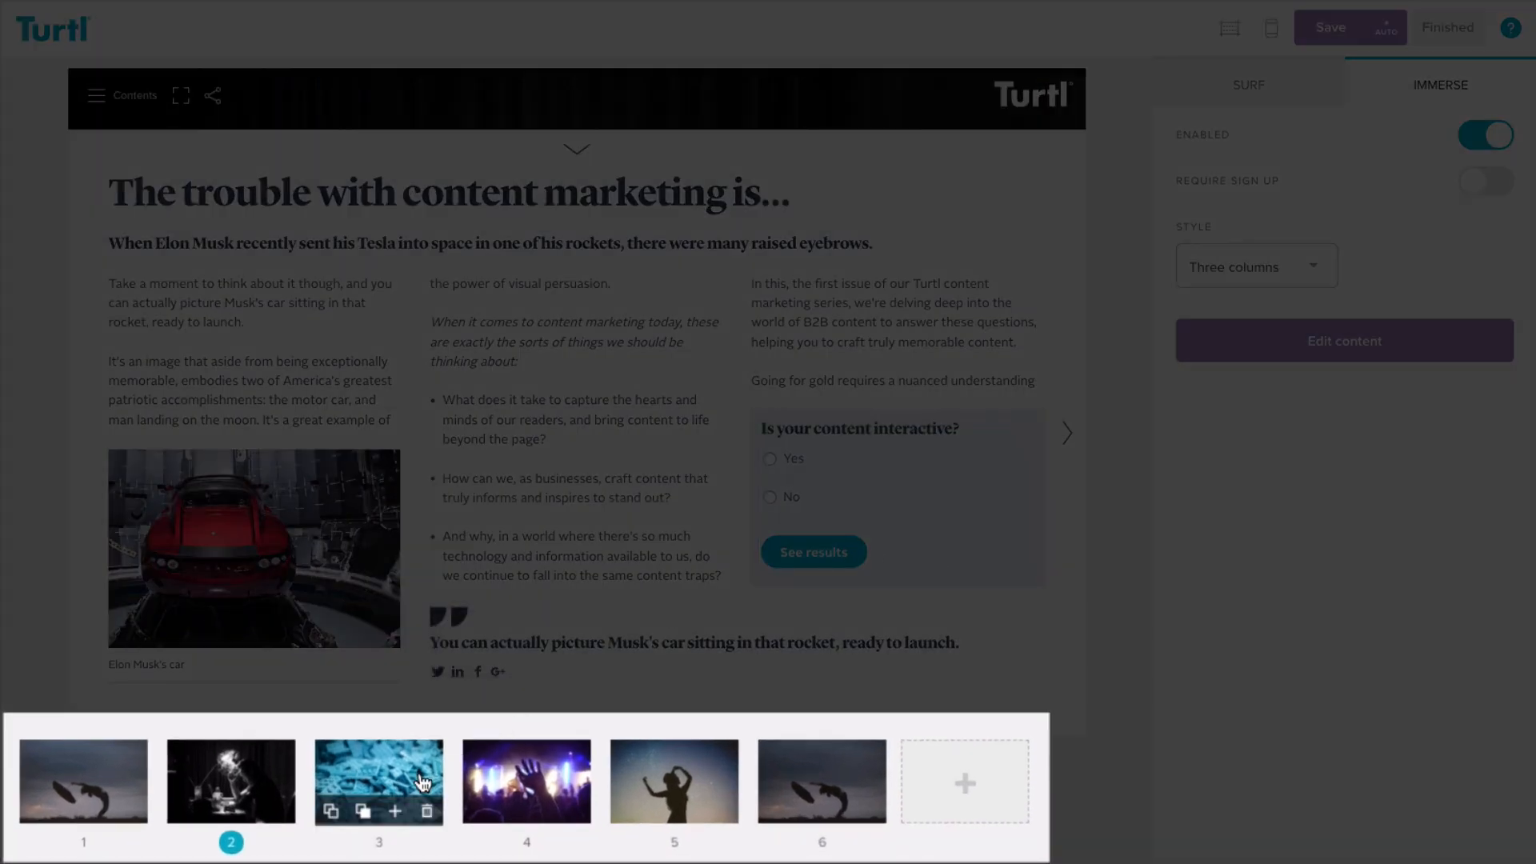
{"action": "mouse_move", "coordinate": [472, 795]}
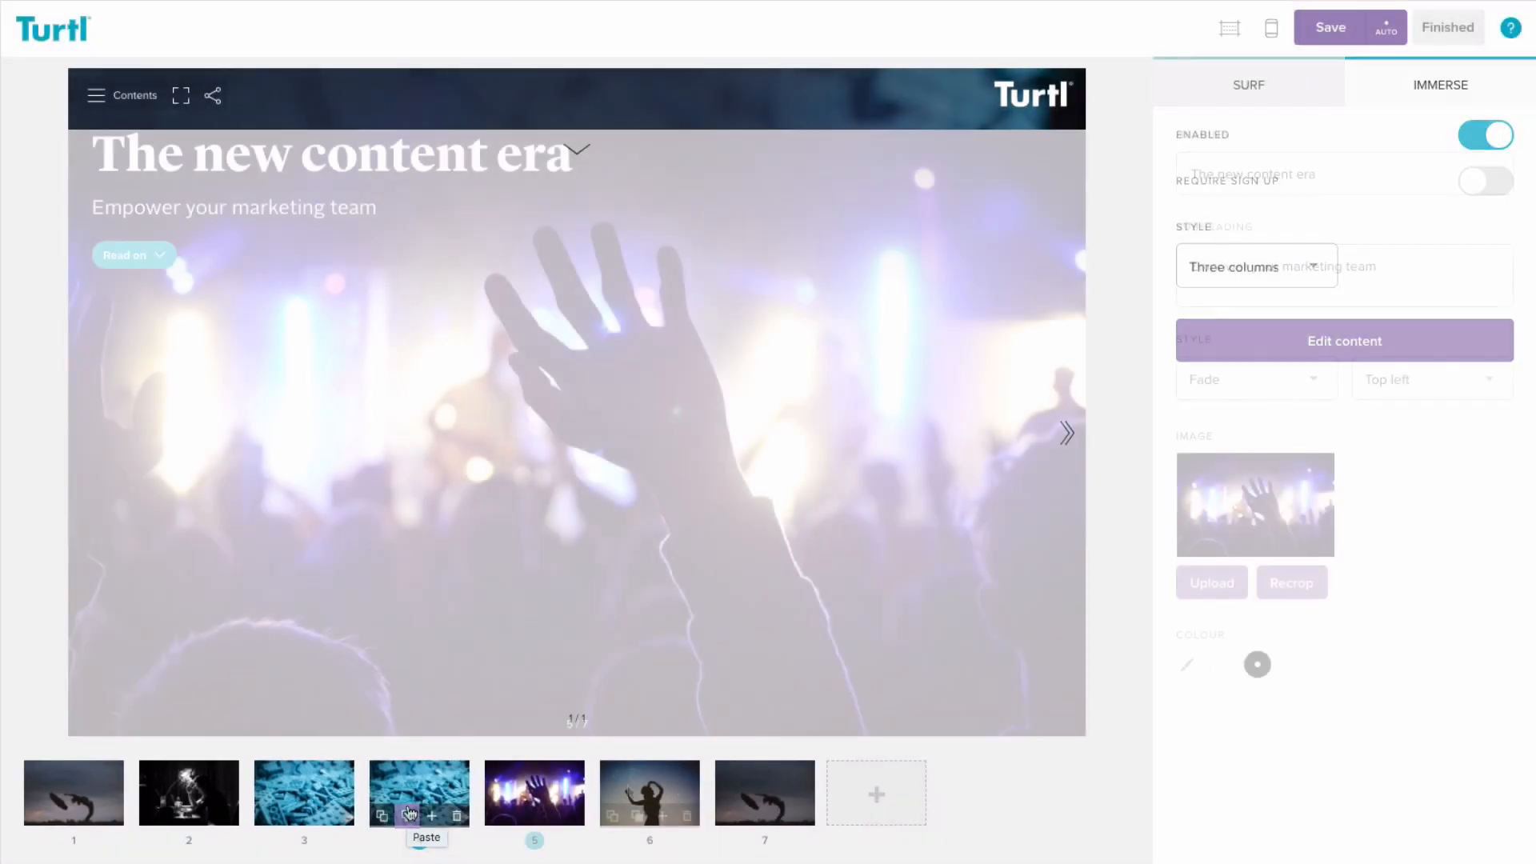
- Paste the copied blue surf page into the story, making seven pages
{"action": "left_click", "coordinate": [303, 791]}
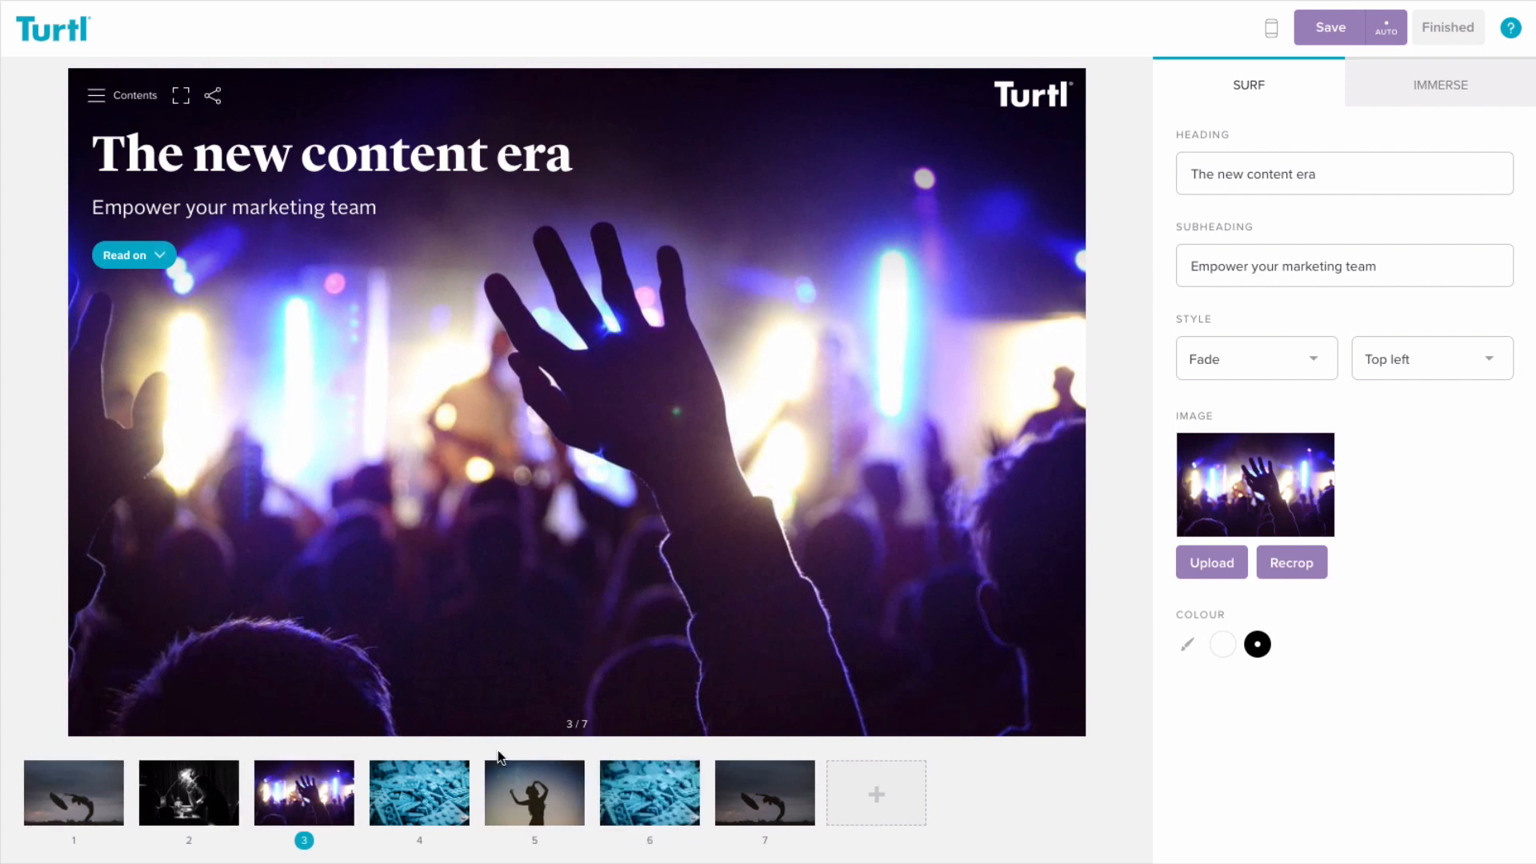
{"action": "mouse_move", "coordinate": [749, 782]}
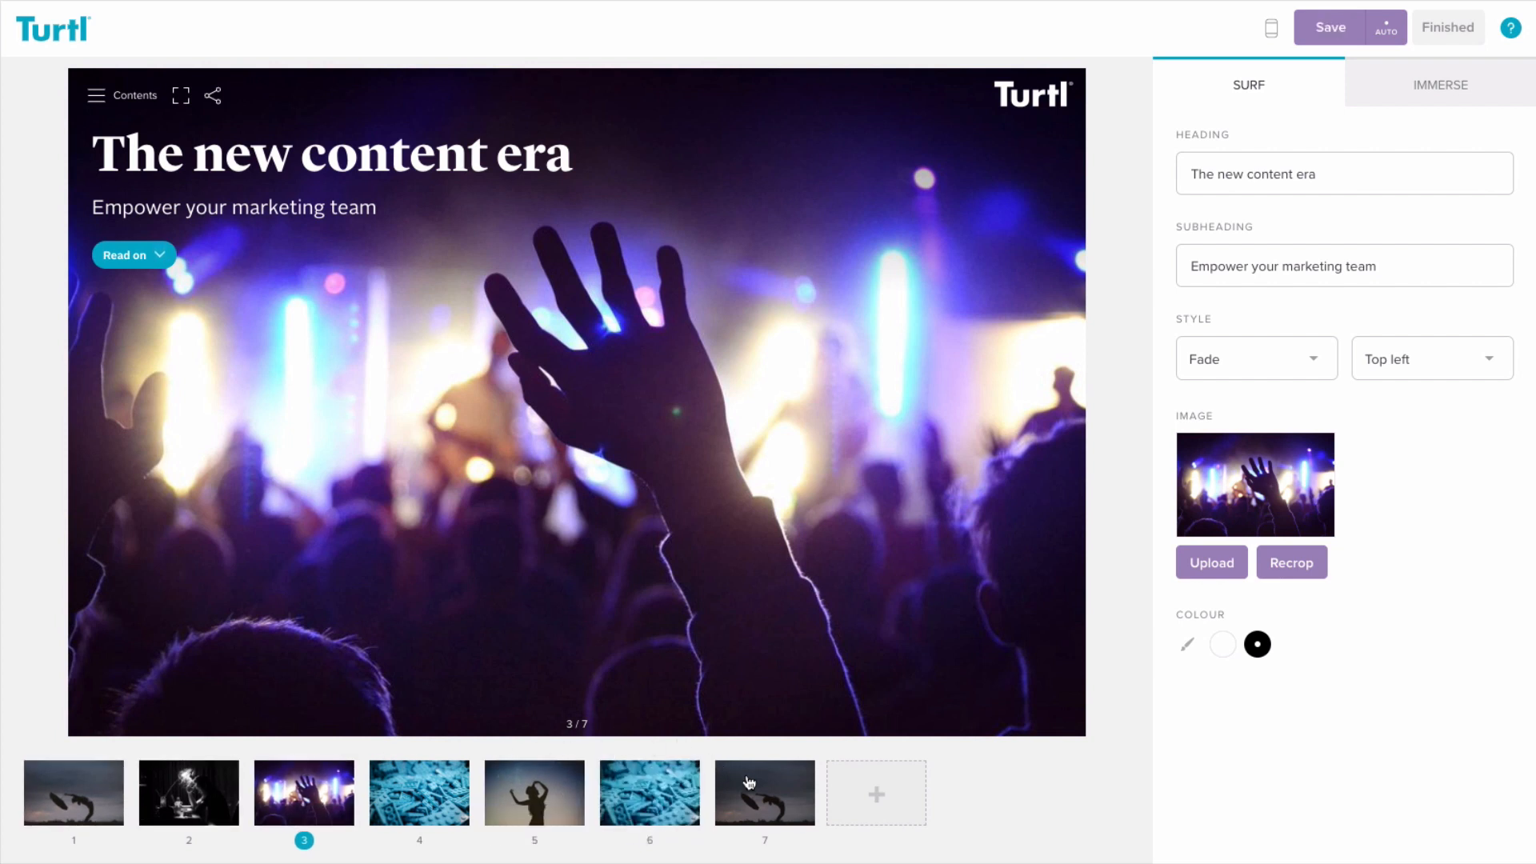
- Title the back cover 'The Storm Drain'
{"action": "left_click", "coordinate": [764, 793]}
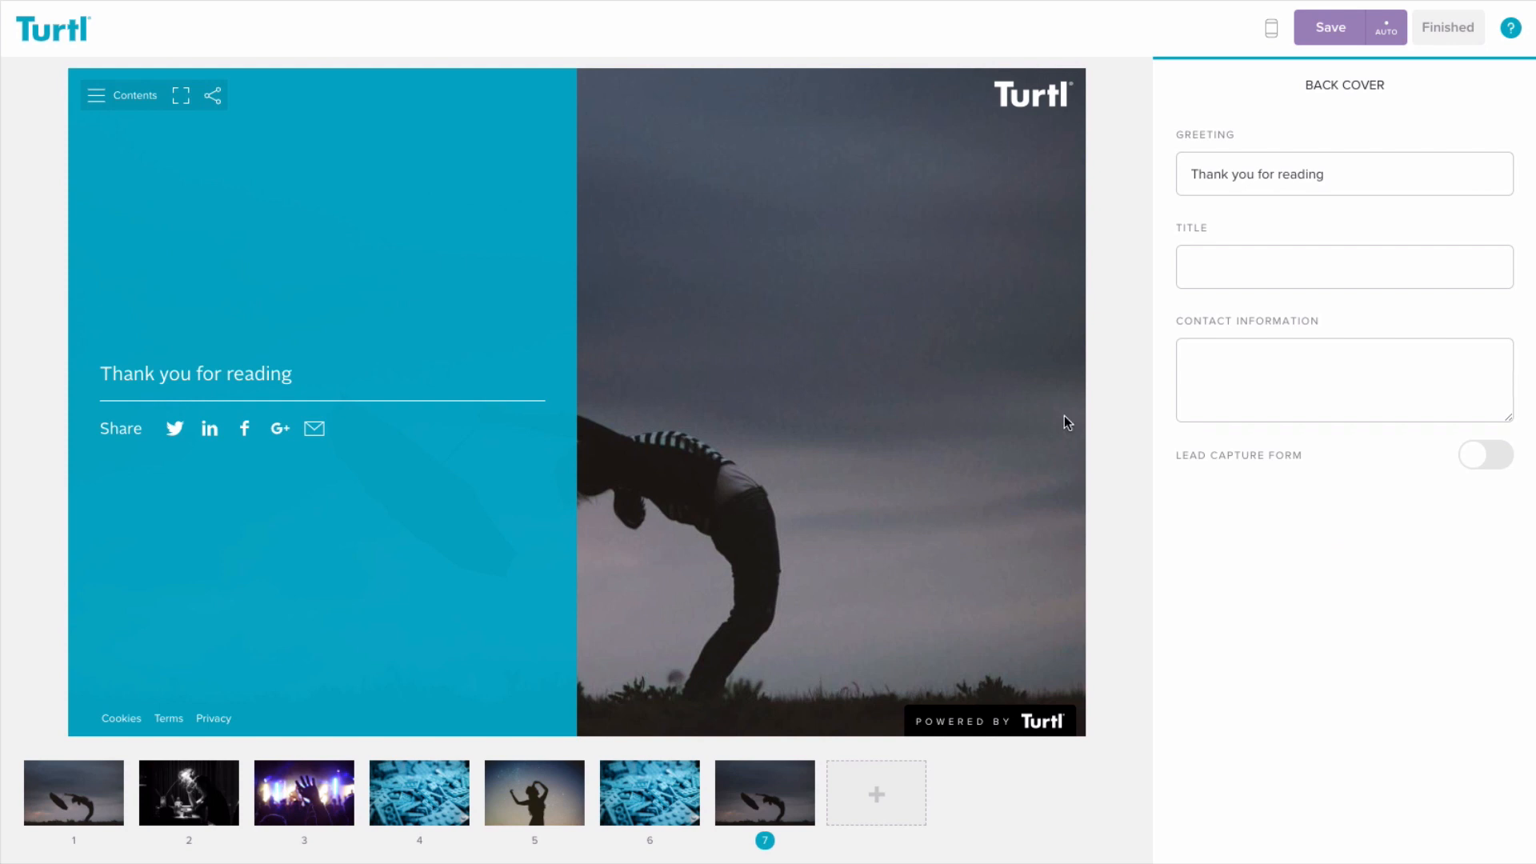
{"action": "left_click", "coordinate": [1343, 267]}
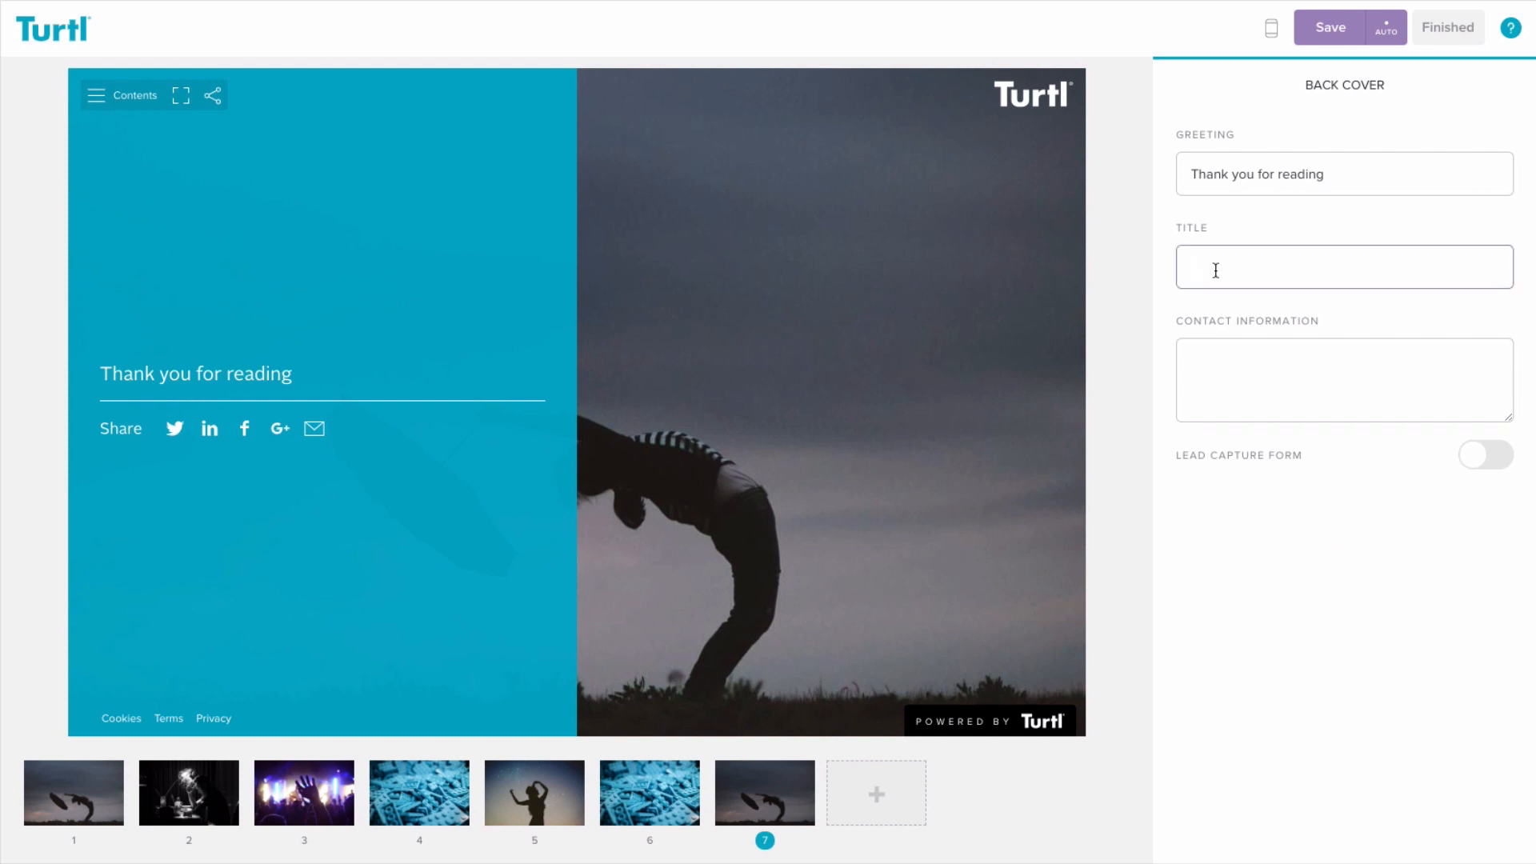
{"action": "type", "text": "The Storm Dra"}
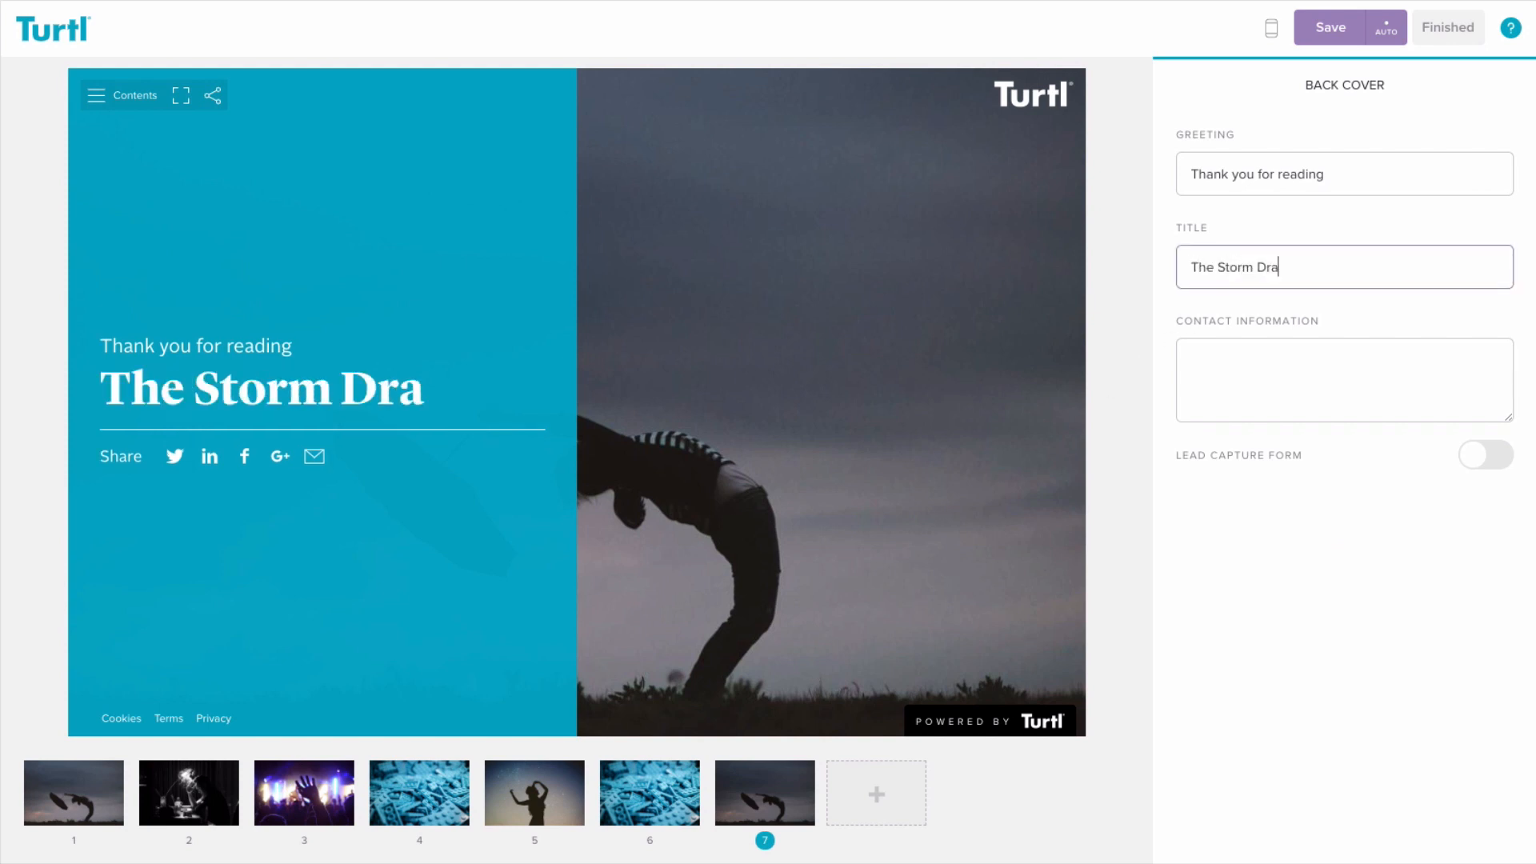
{"action": "type", "text": "in"}
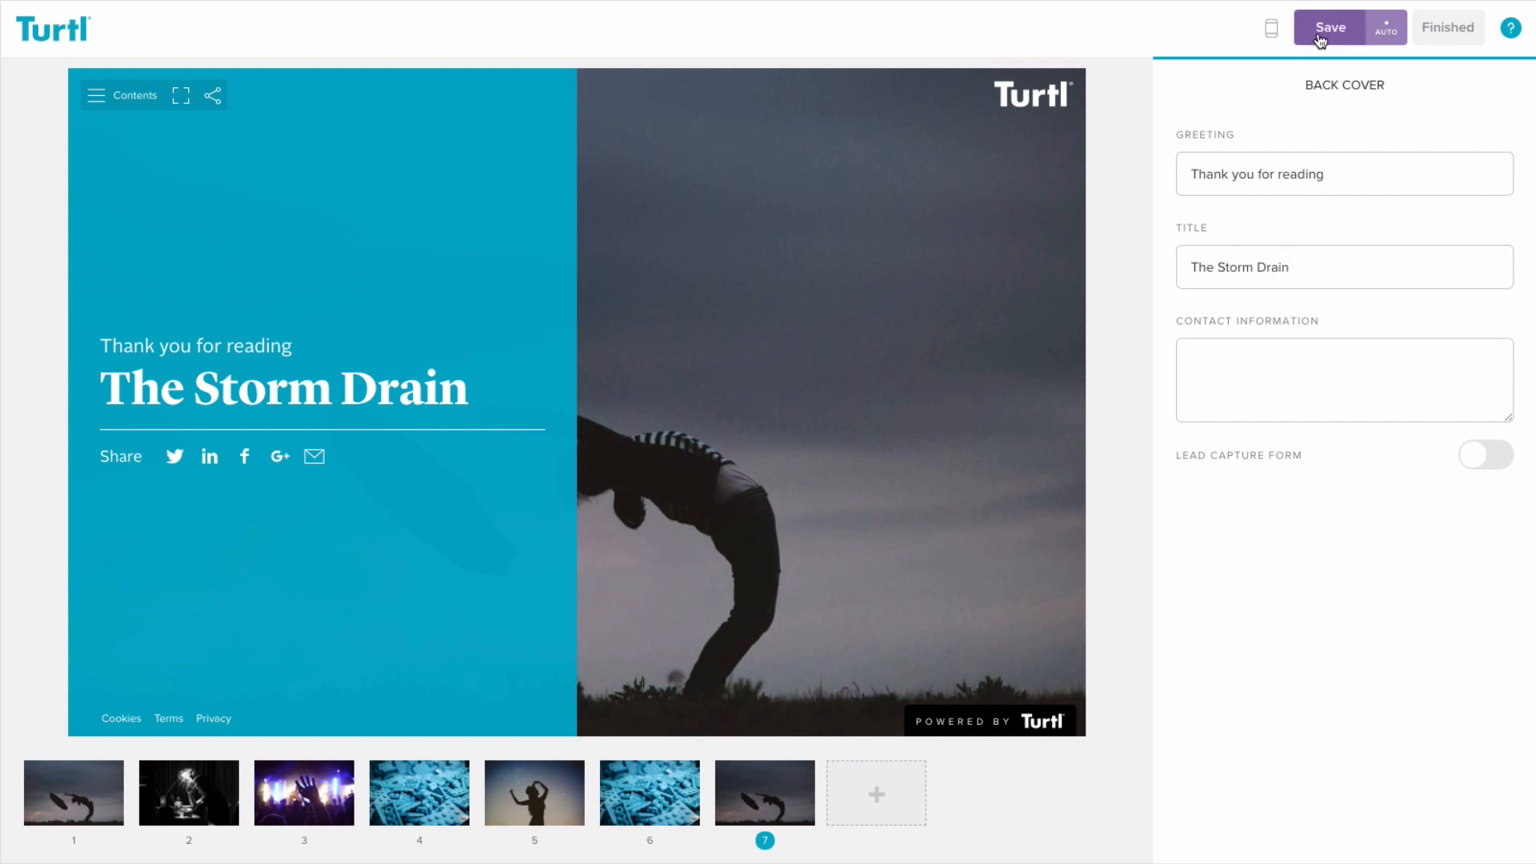
- Save the story and finish, returning to the Dashboard
{"action": "left_click", "coordinate": [1327, 26]}
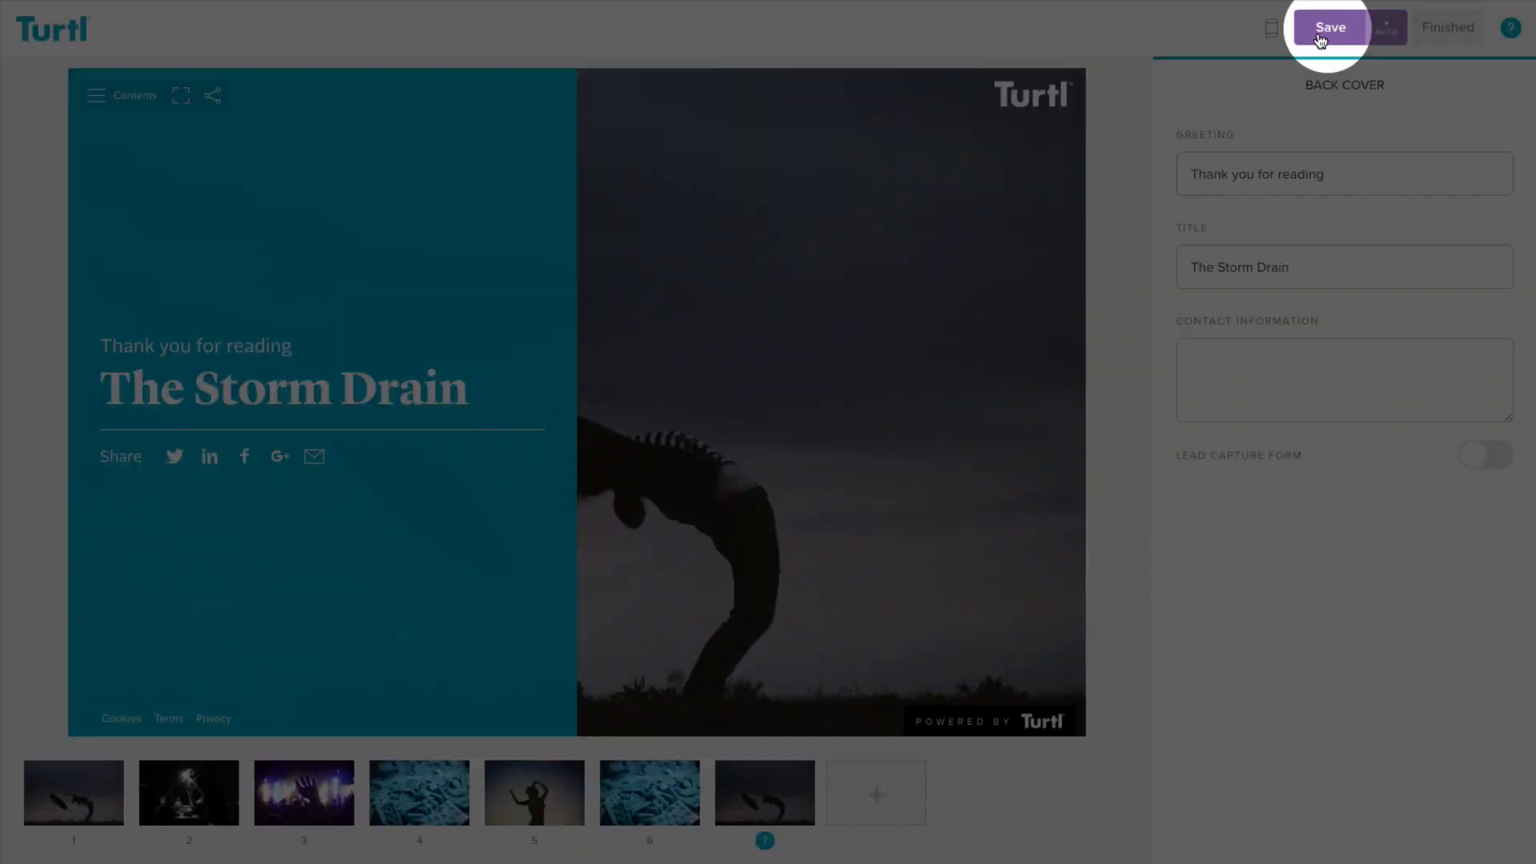
{"action": "left_click", "coordinate": [1329, 26]}
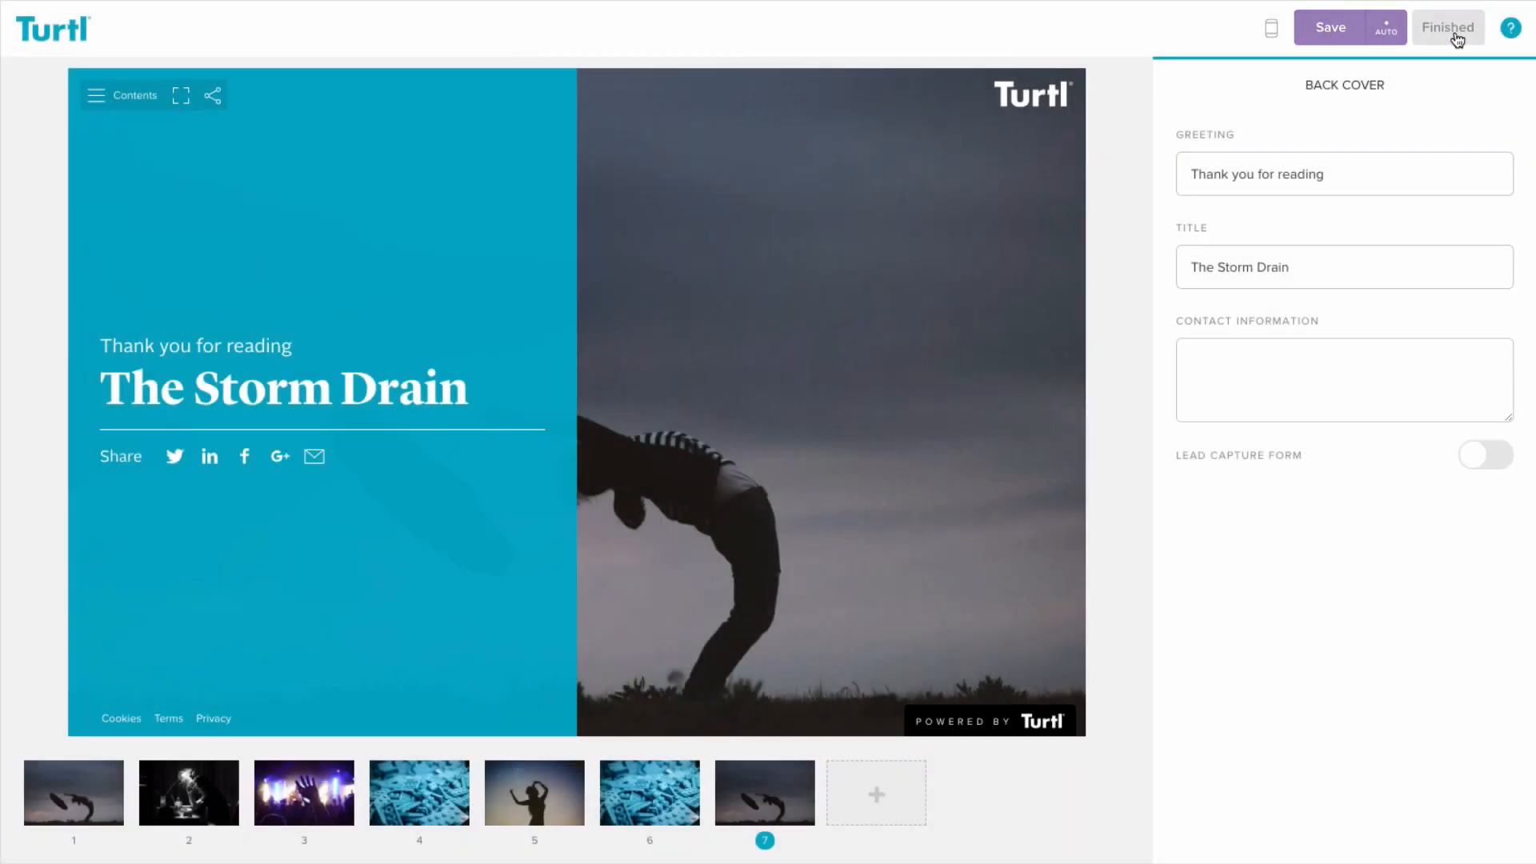
{"action": "left_click", "coordinate": [1447, 26]}
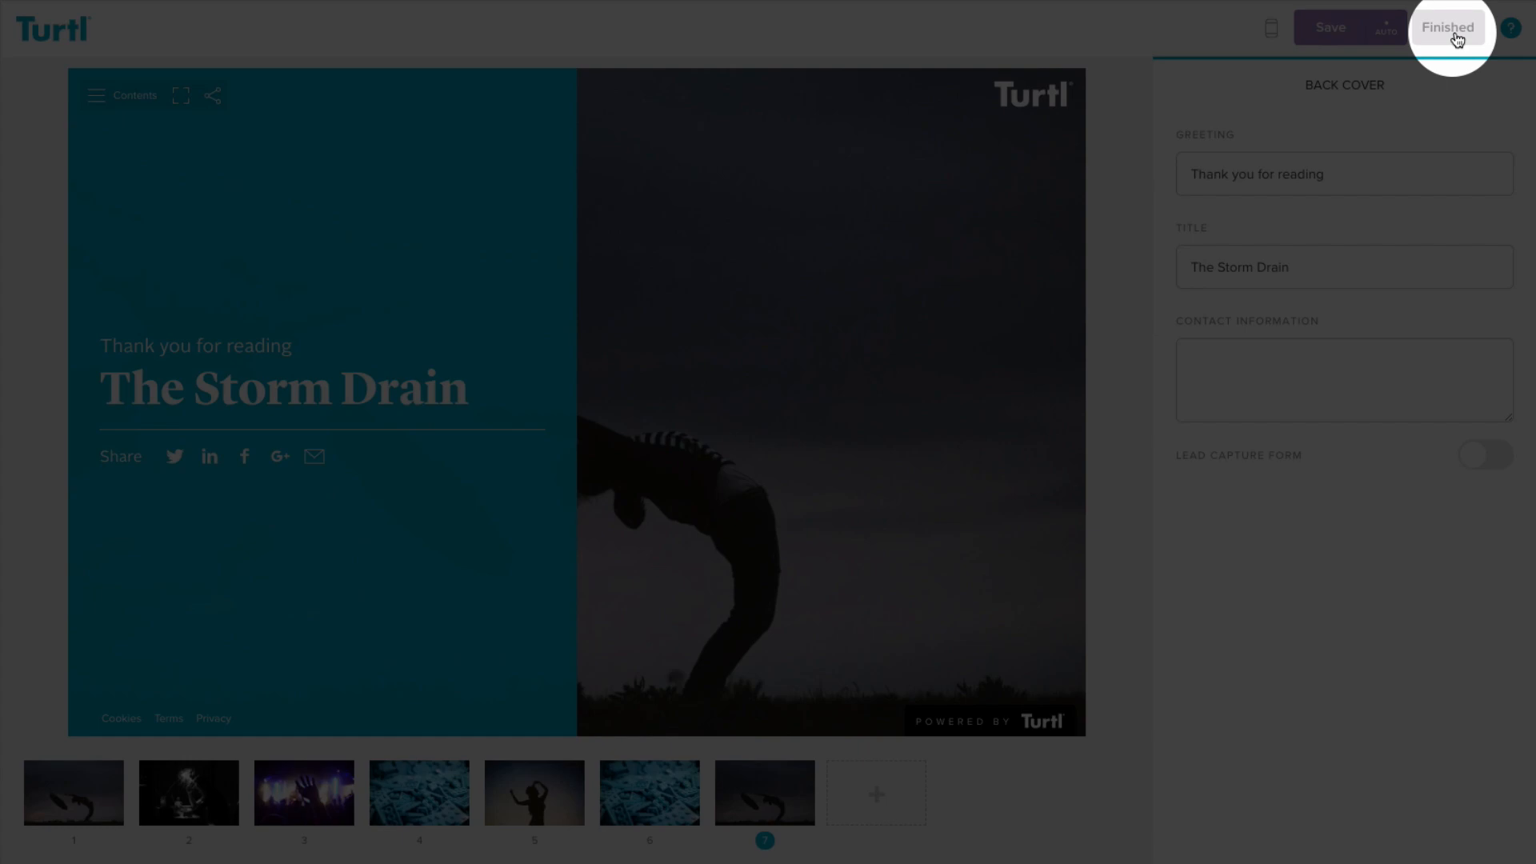
{"action": "left_click", "coordinate": [1449, 27]}
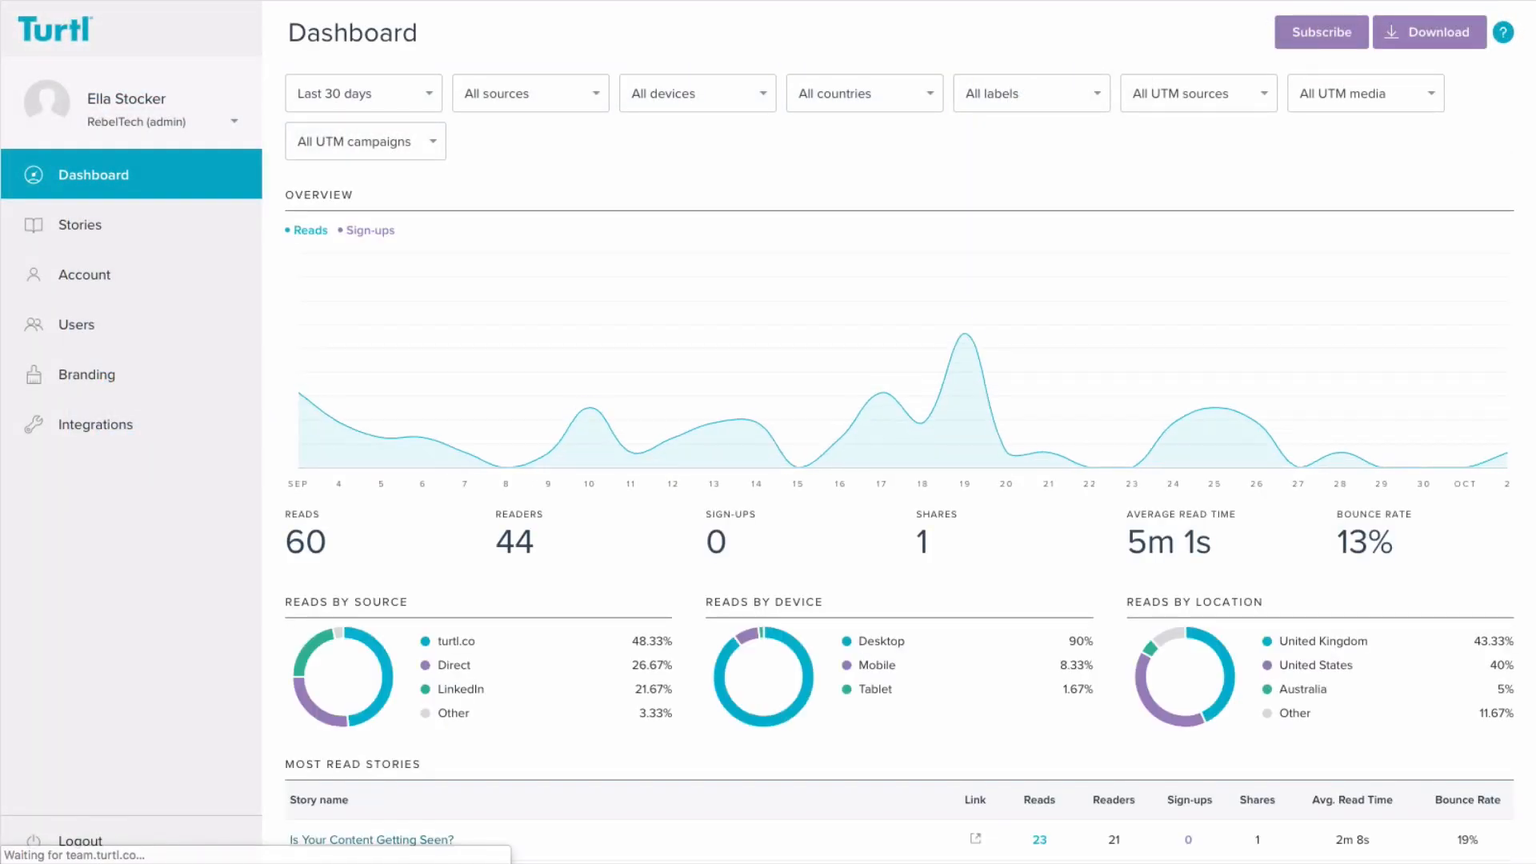